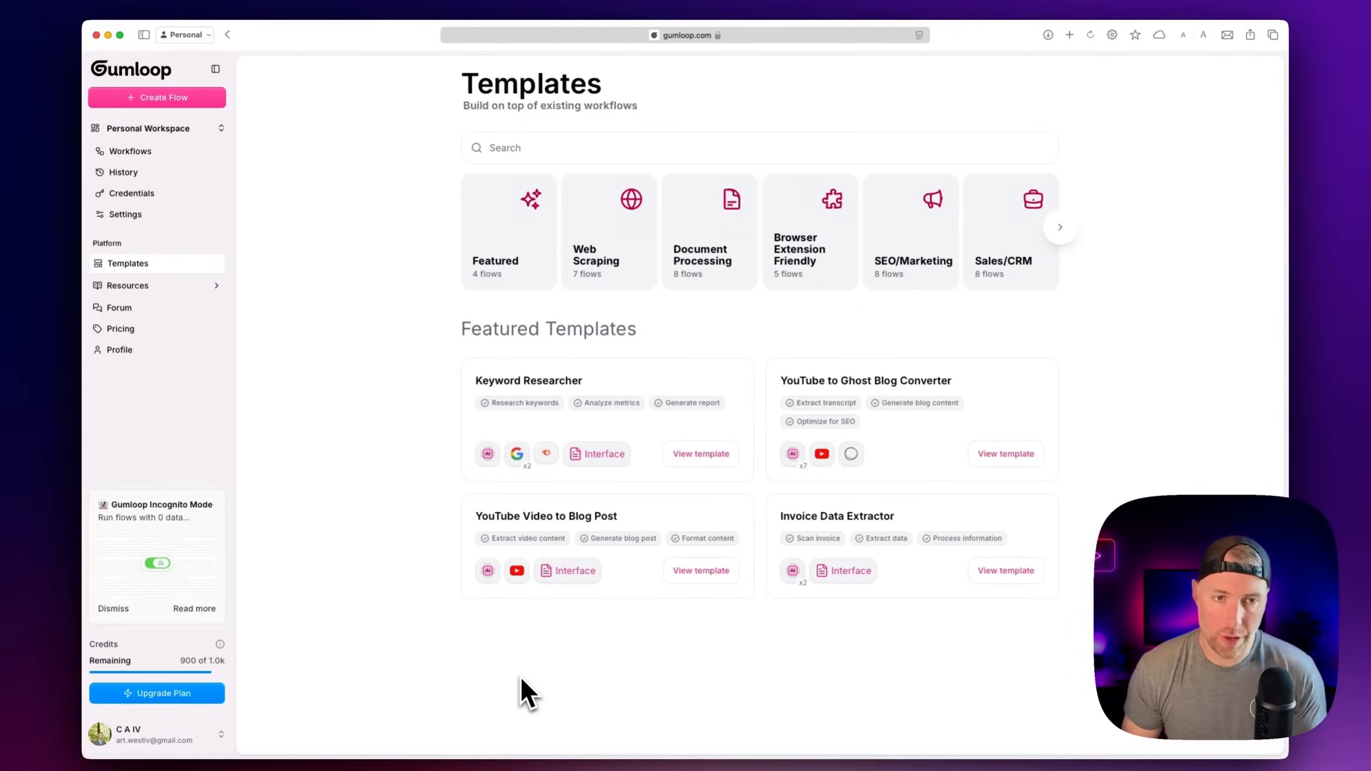
mouse_move(128, 264)
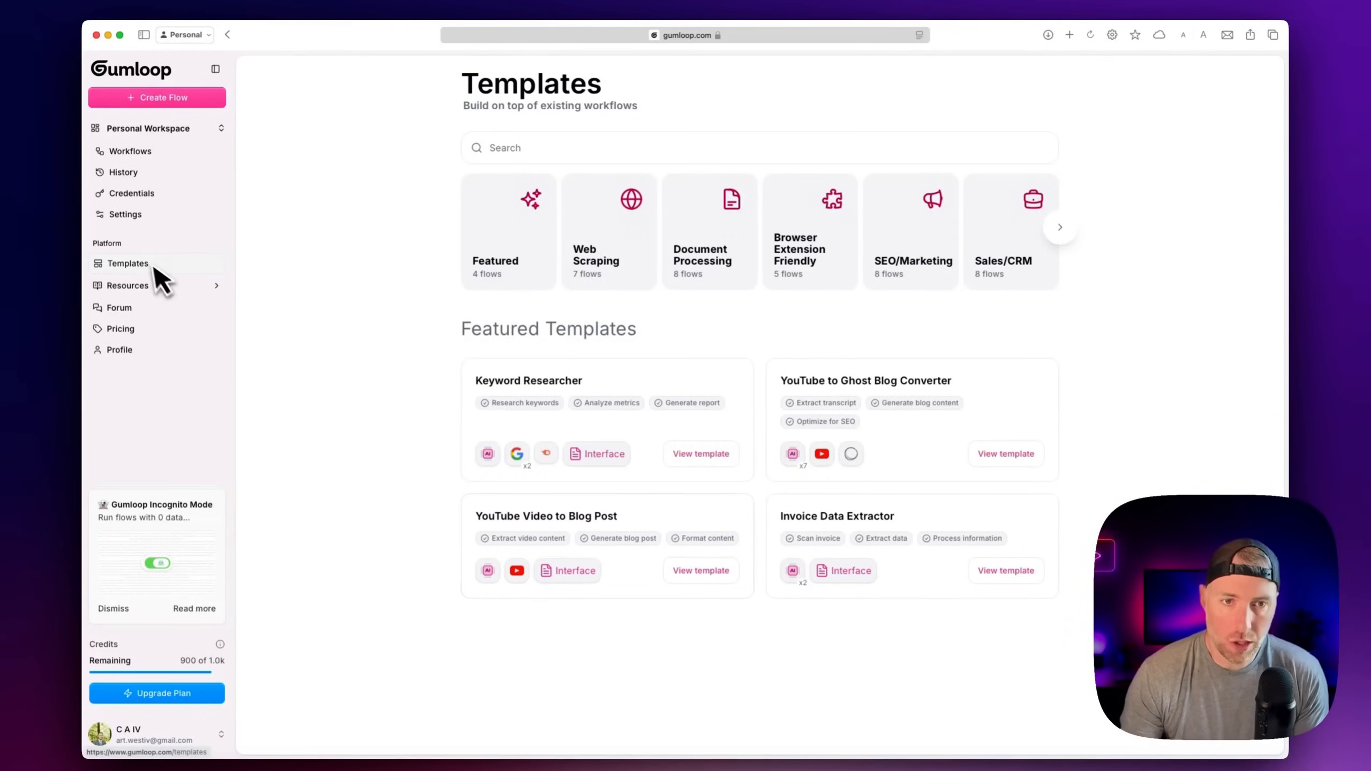
mouse_move(266, 328)
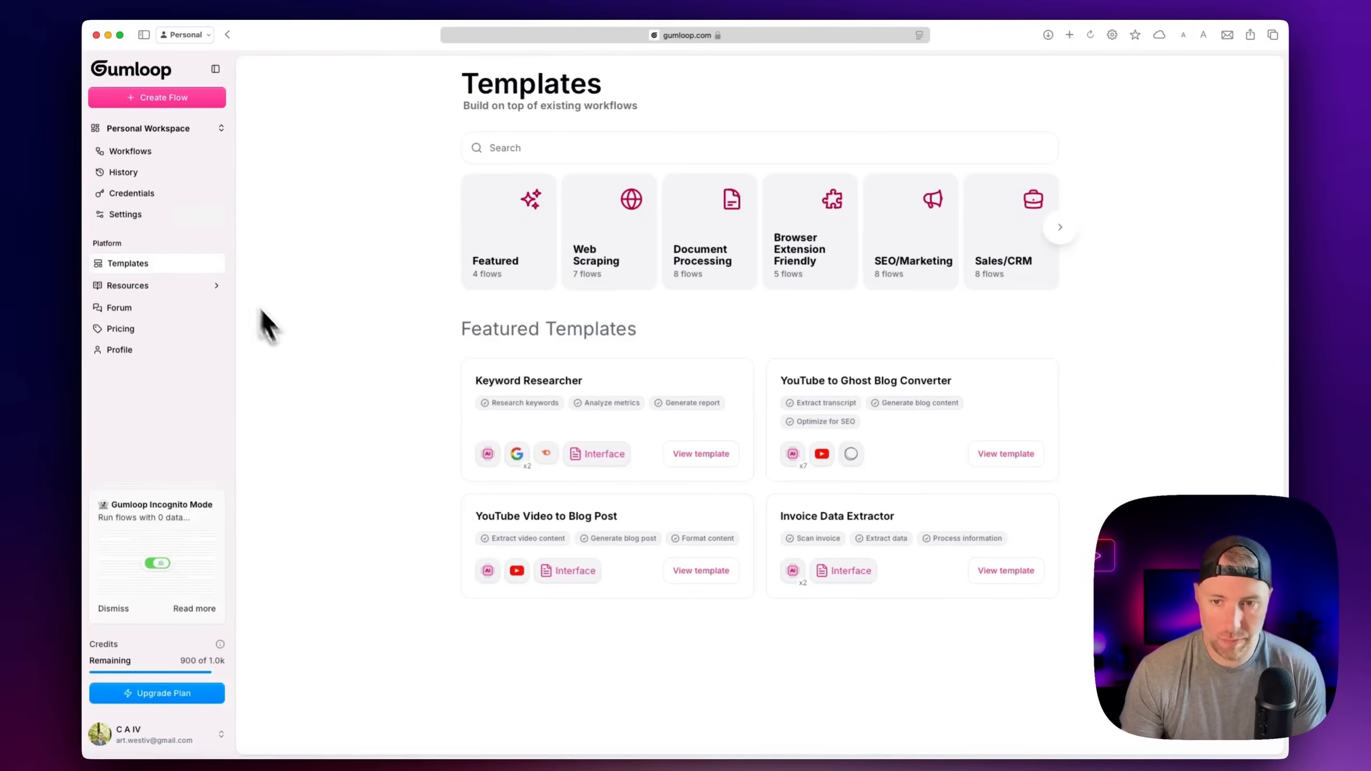
mouse_move(603, 262)
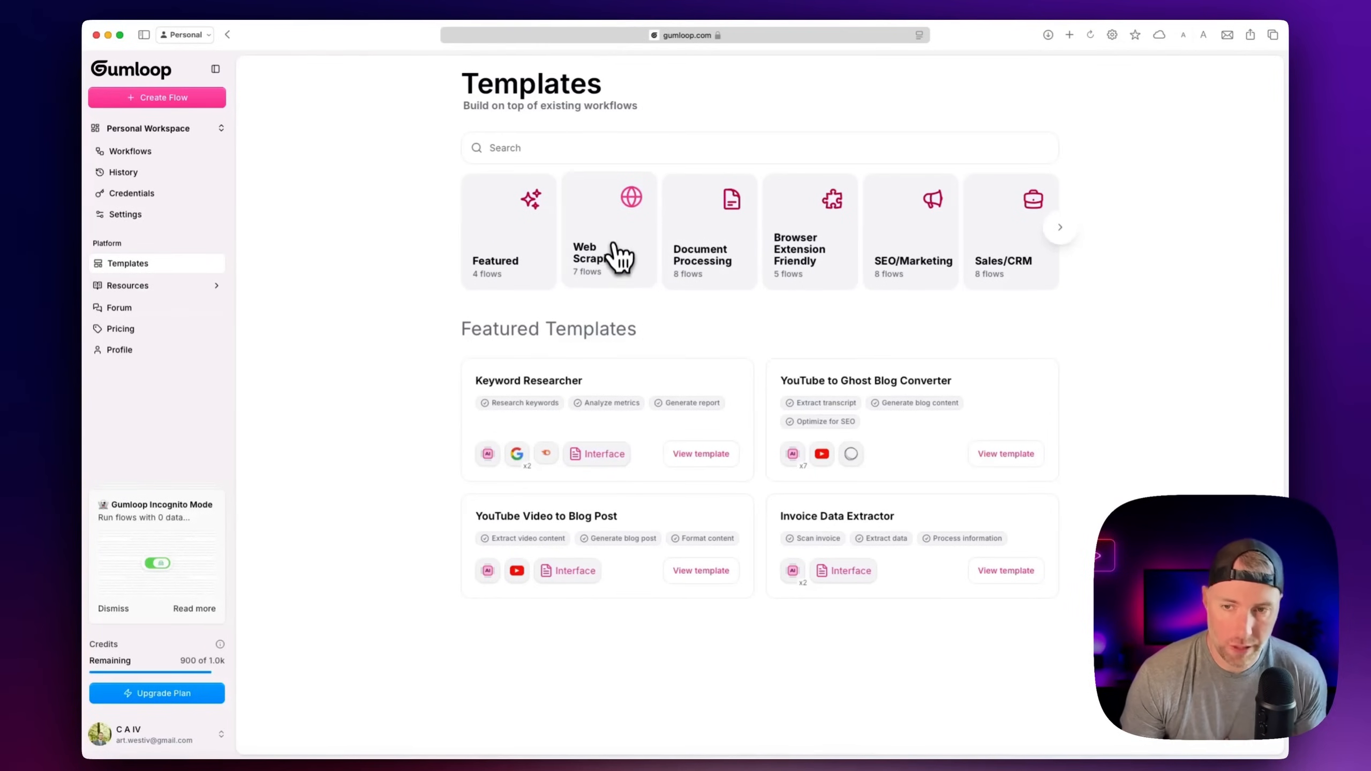
Browse the Web Scraping and Browser Extension Friendly templates, then show the Sales/CRM templates
click(610, 229)
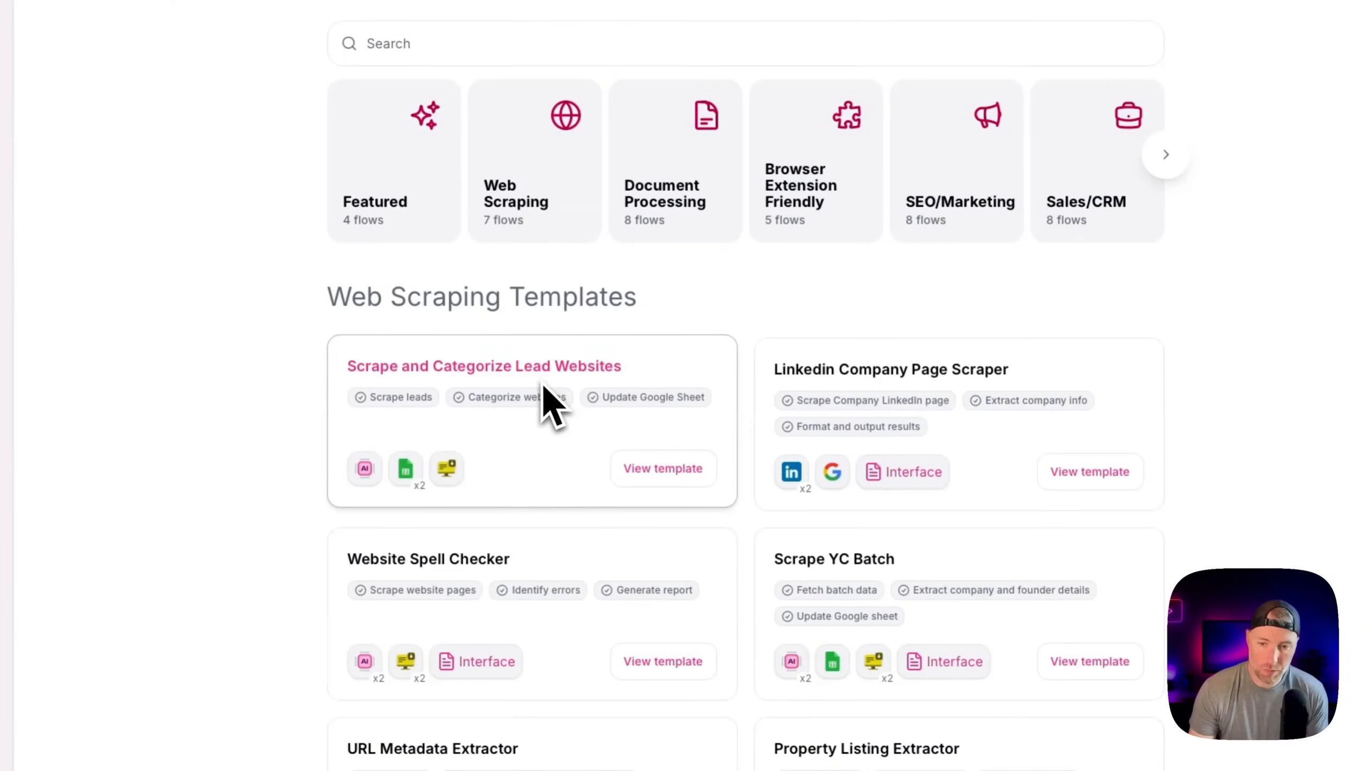
scroll(down, 3)
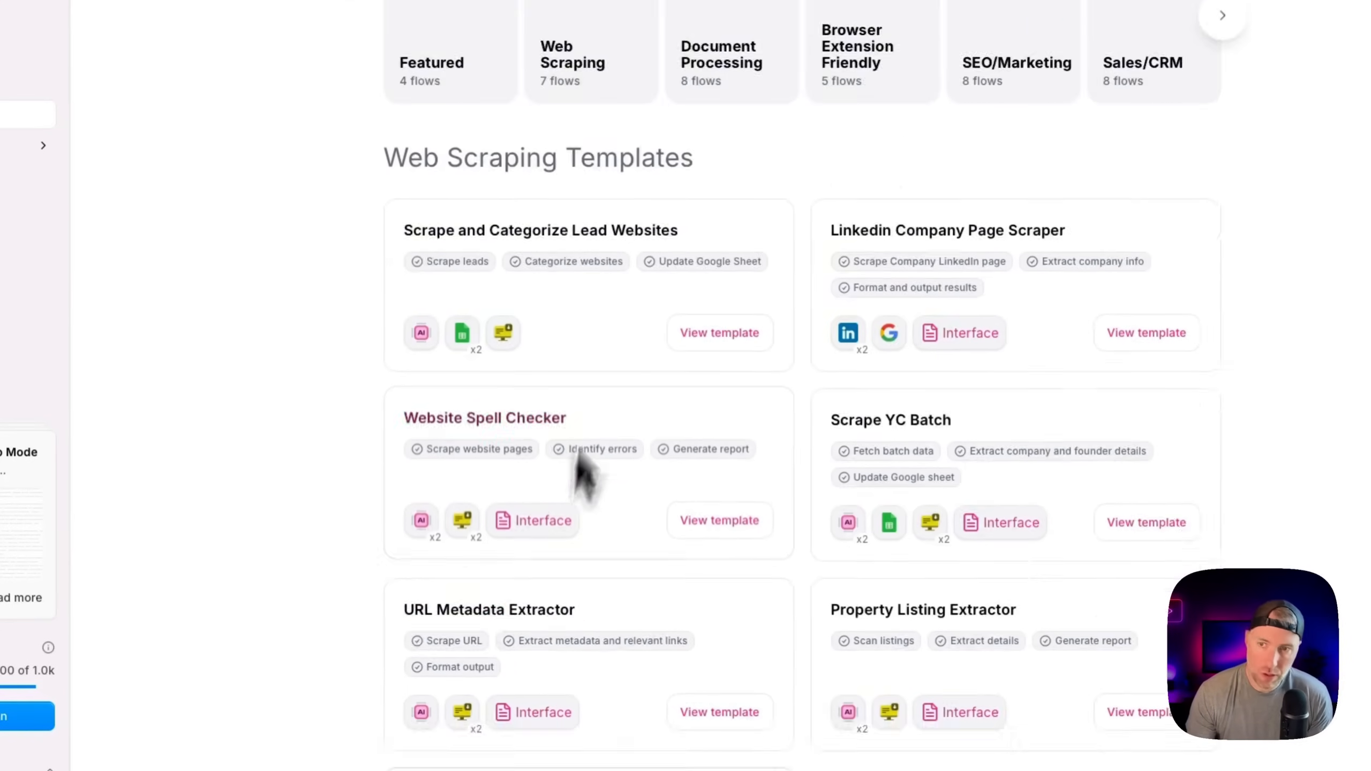
click(858, 53)
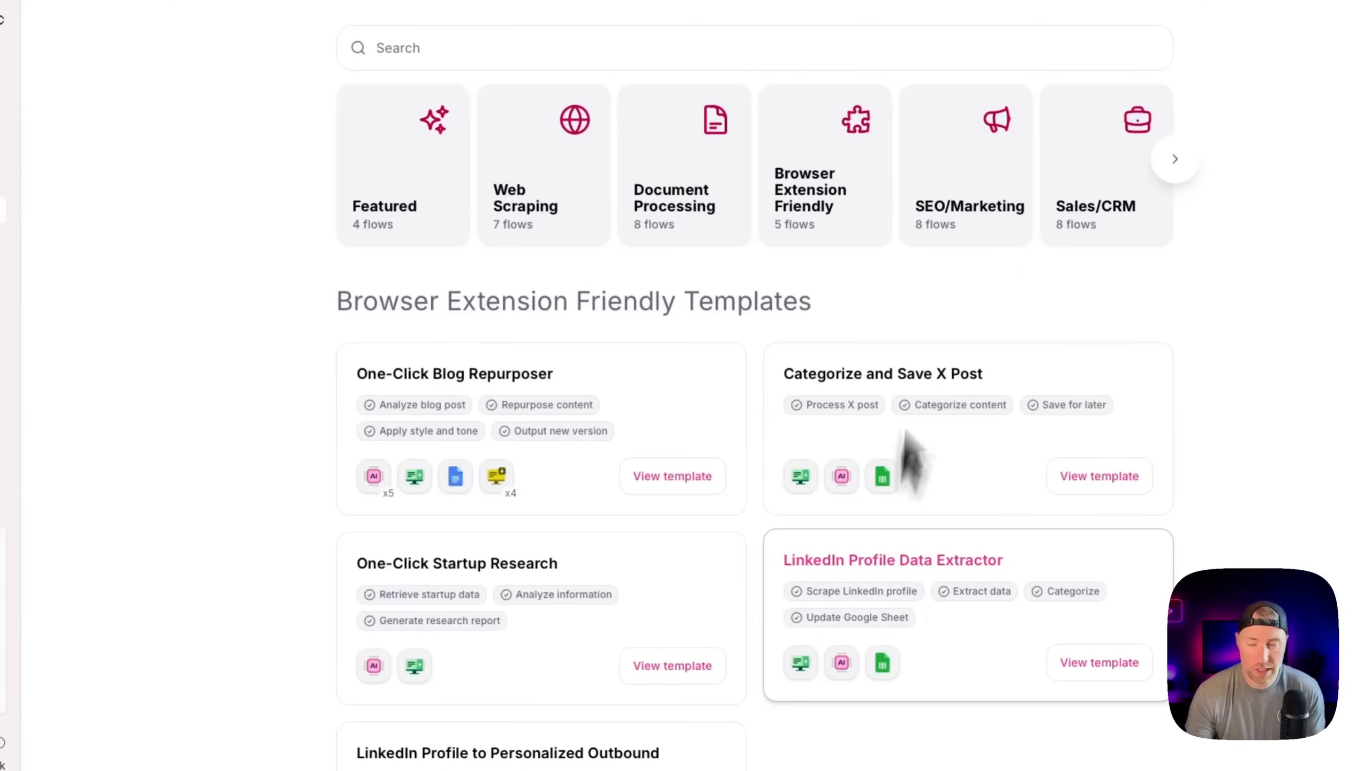
click(965, 166)
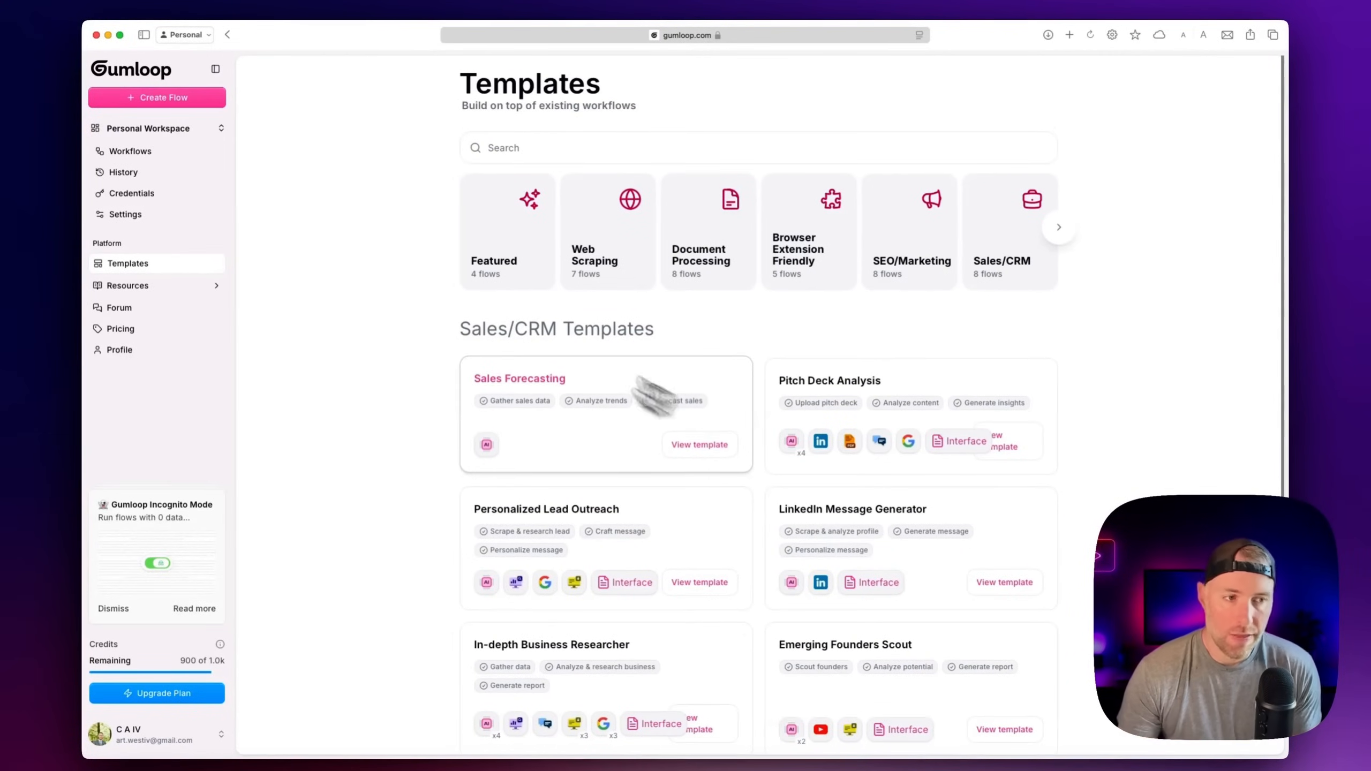
mouse_move(368, 295)
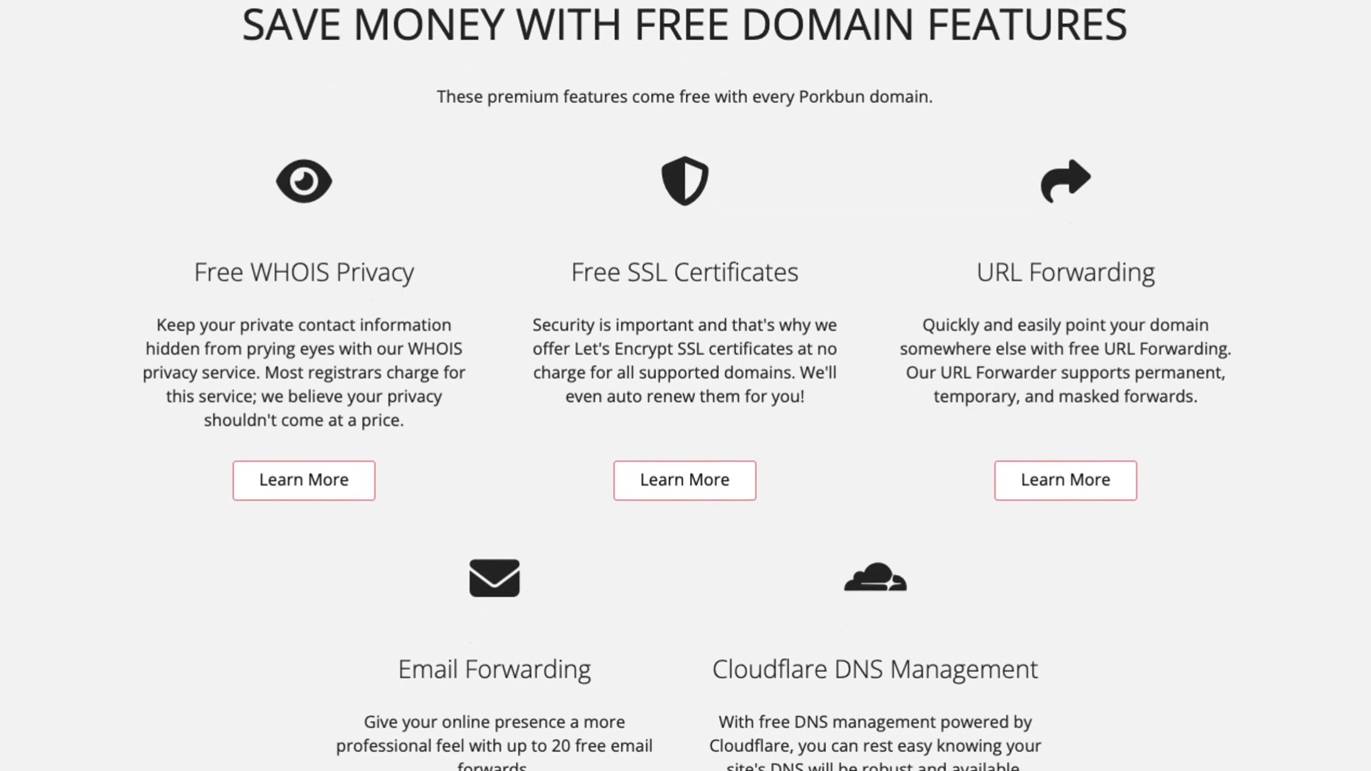
Scroll the Porkbun page down to the free domain features section
scroll(down, 3)
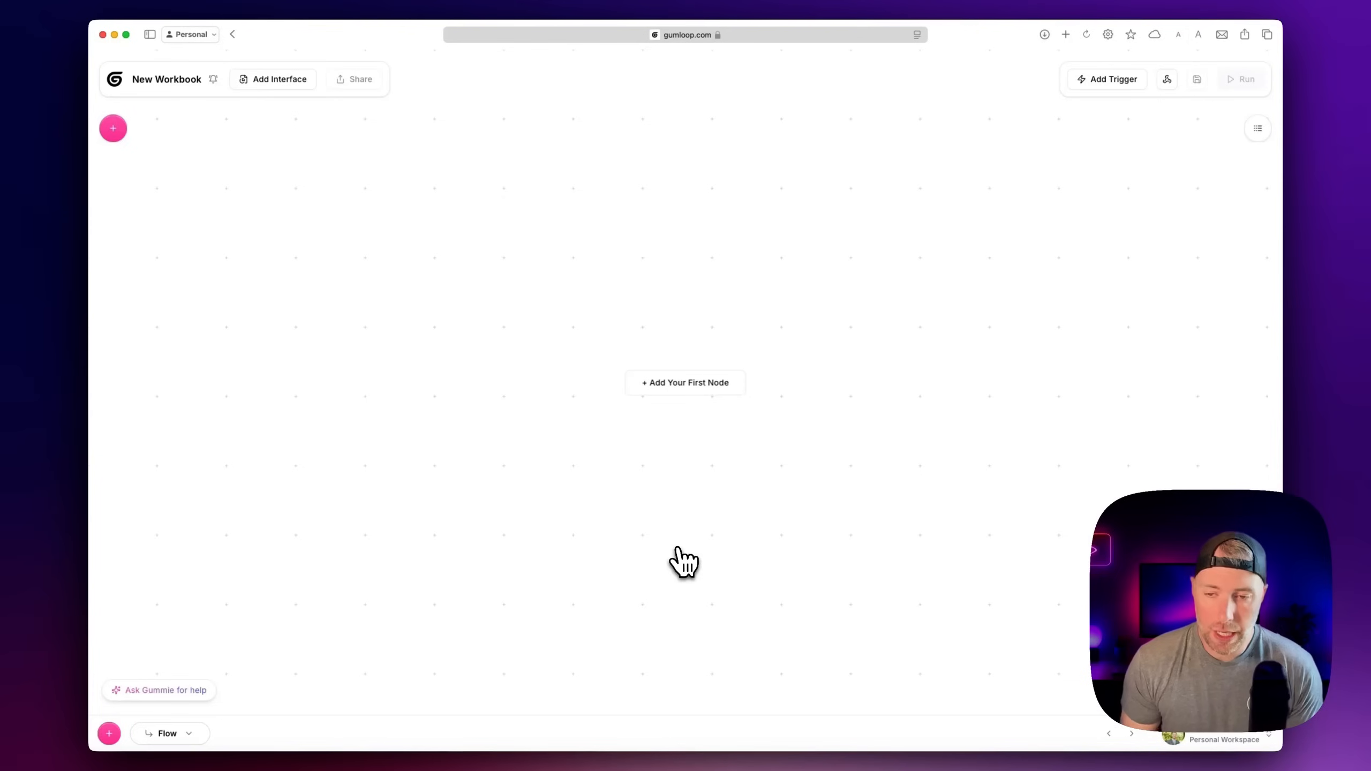
Add an interface to the empty workbook from the node library
click(685, 382)
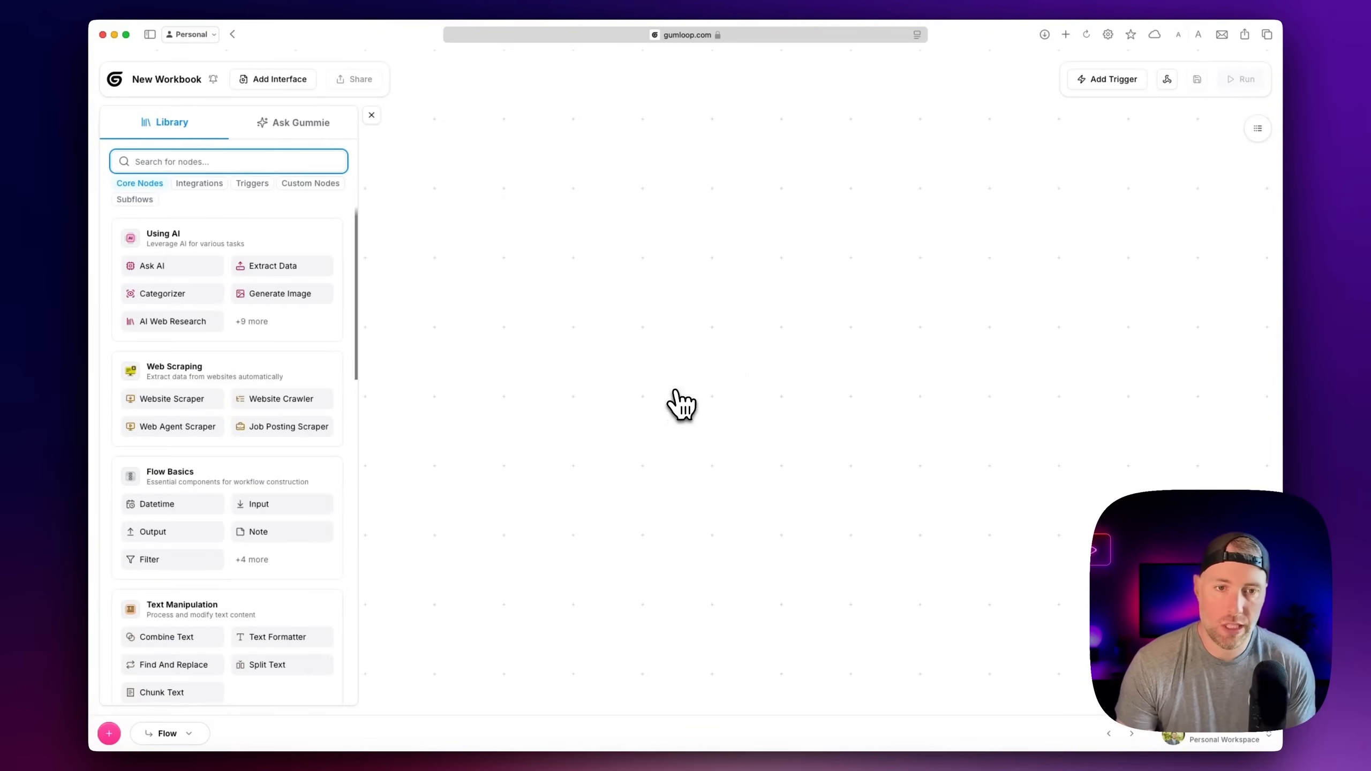
mouse_move(277, 88)
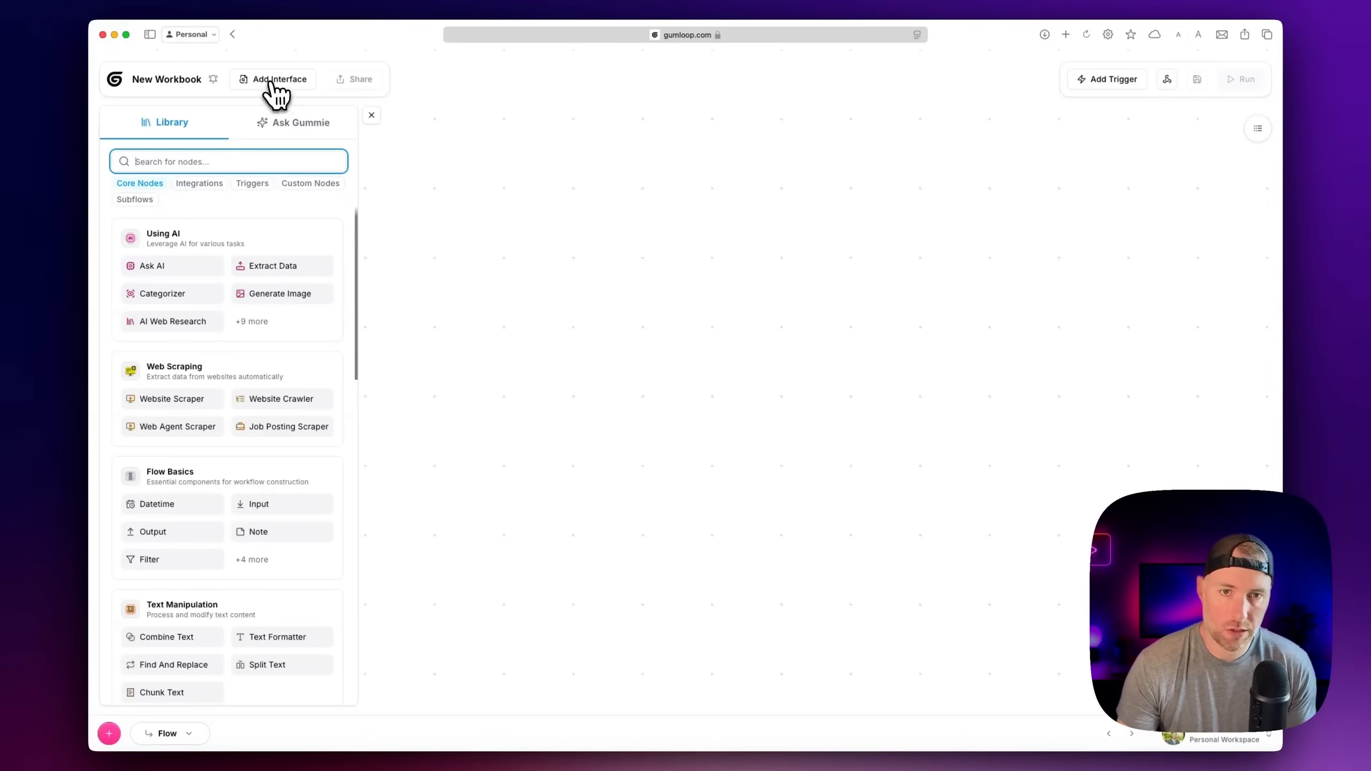
click(279, 78)
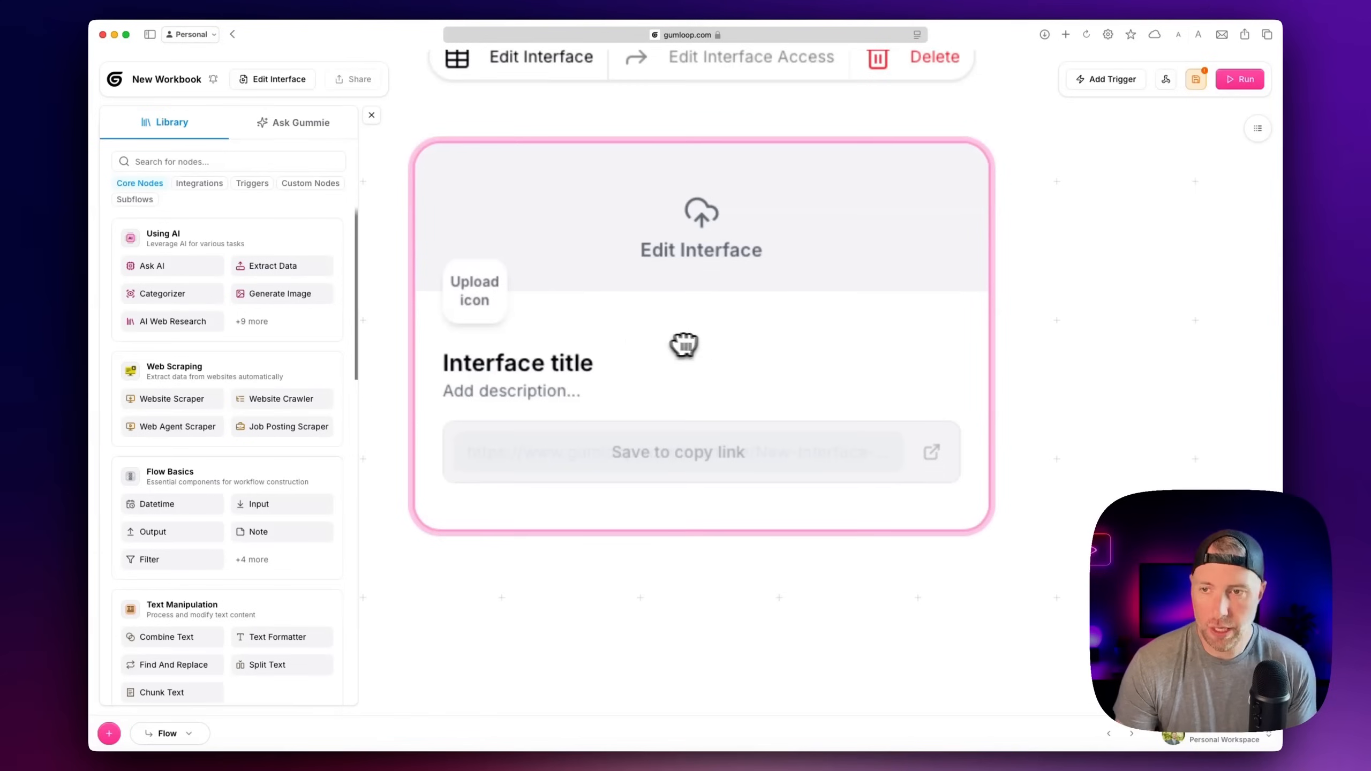
mouse_move(622, 298)
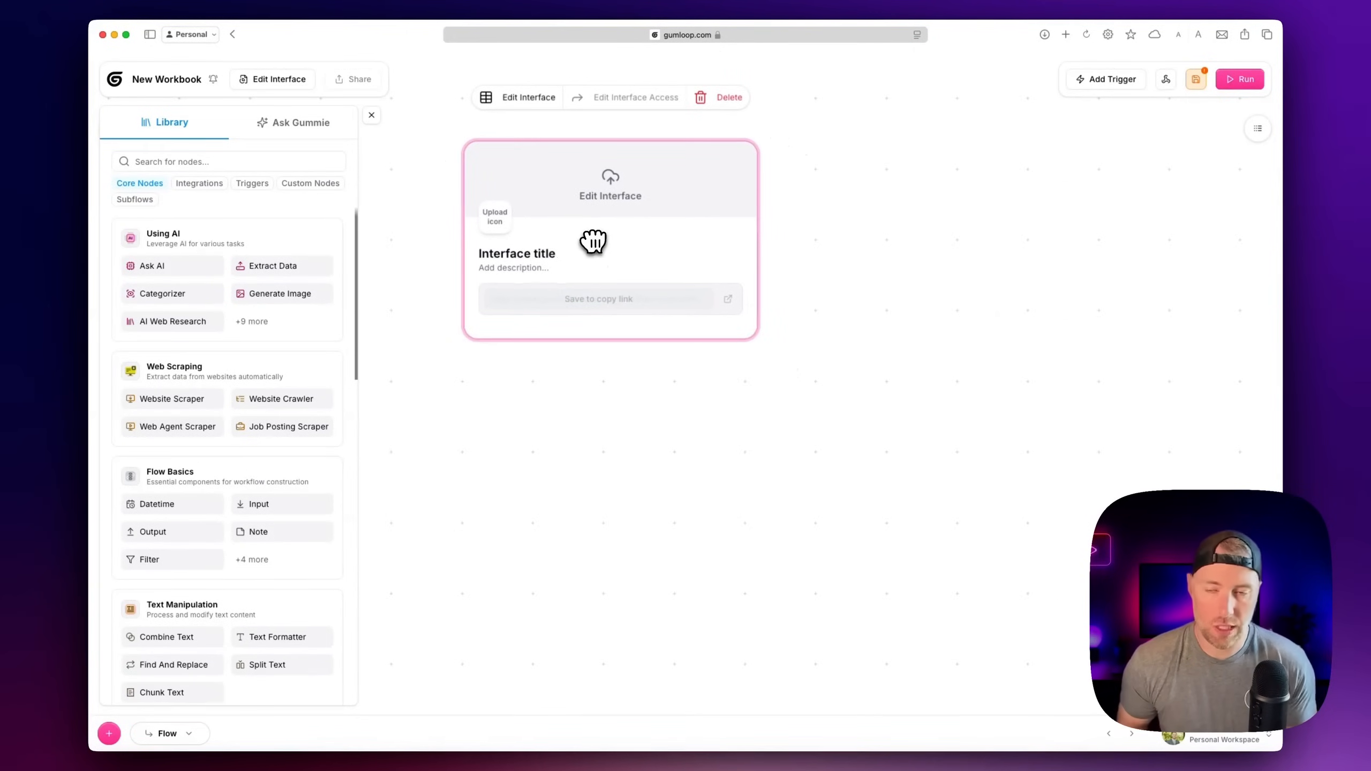
mouse_move(525, 254)
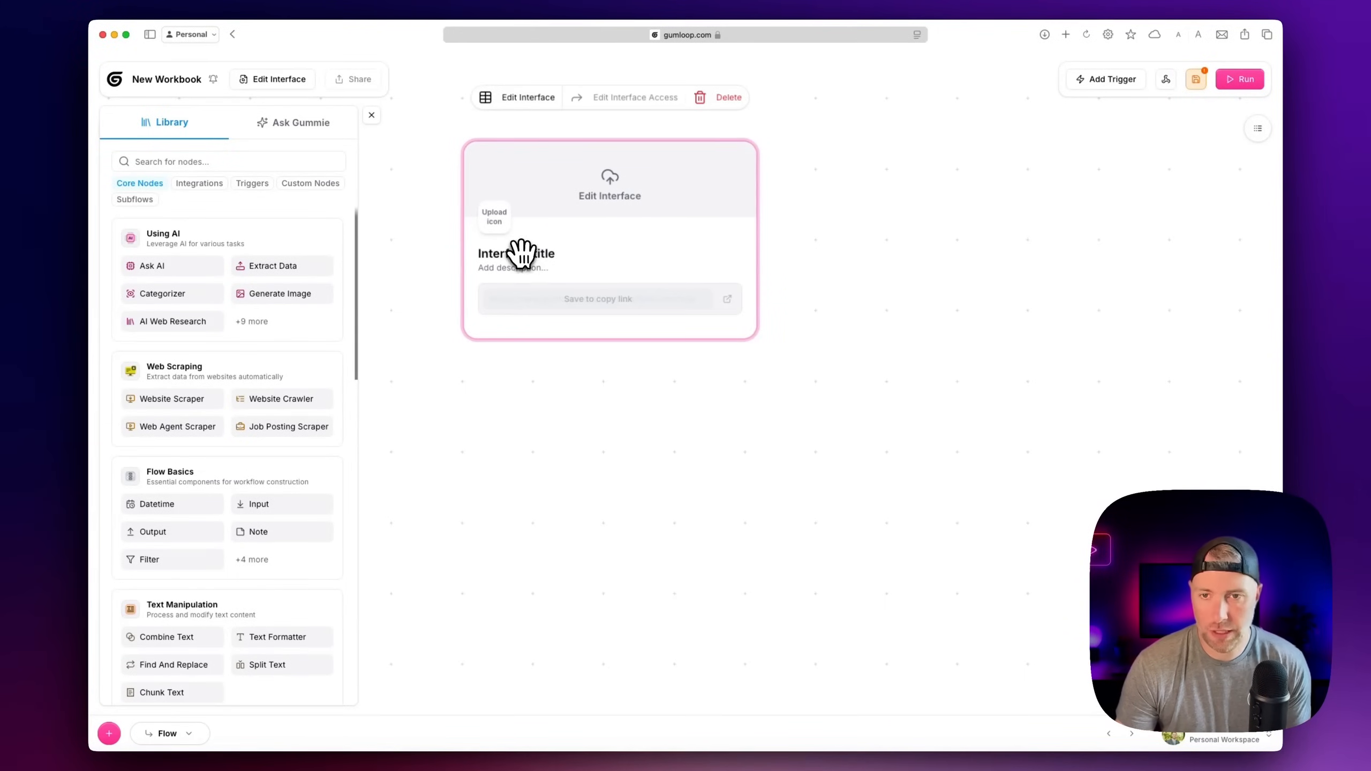
Title the interface 'YT Summarizer' and start its description about summarizing YT videos
click(528, 97)
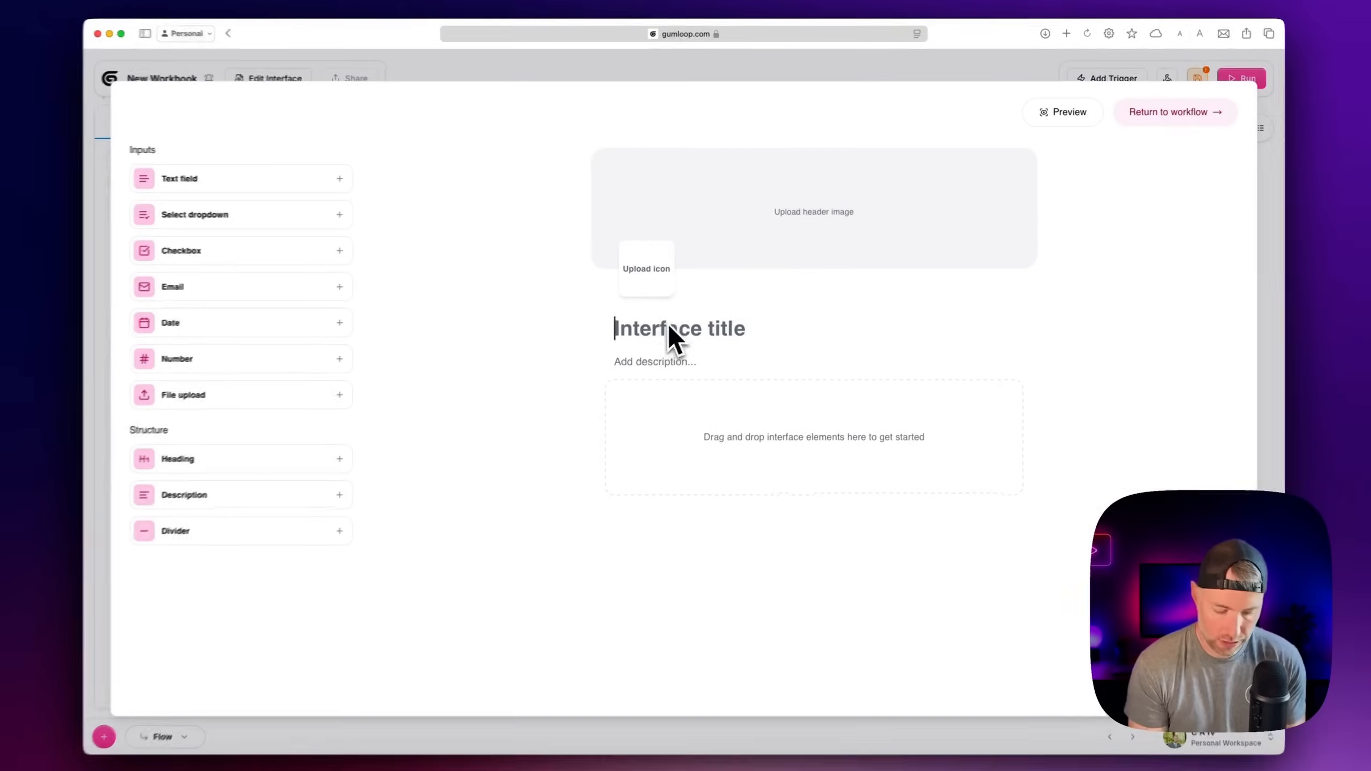
text(YT)
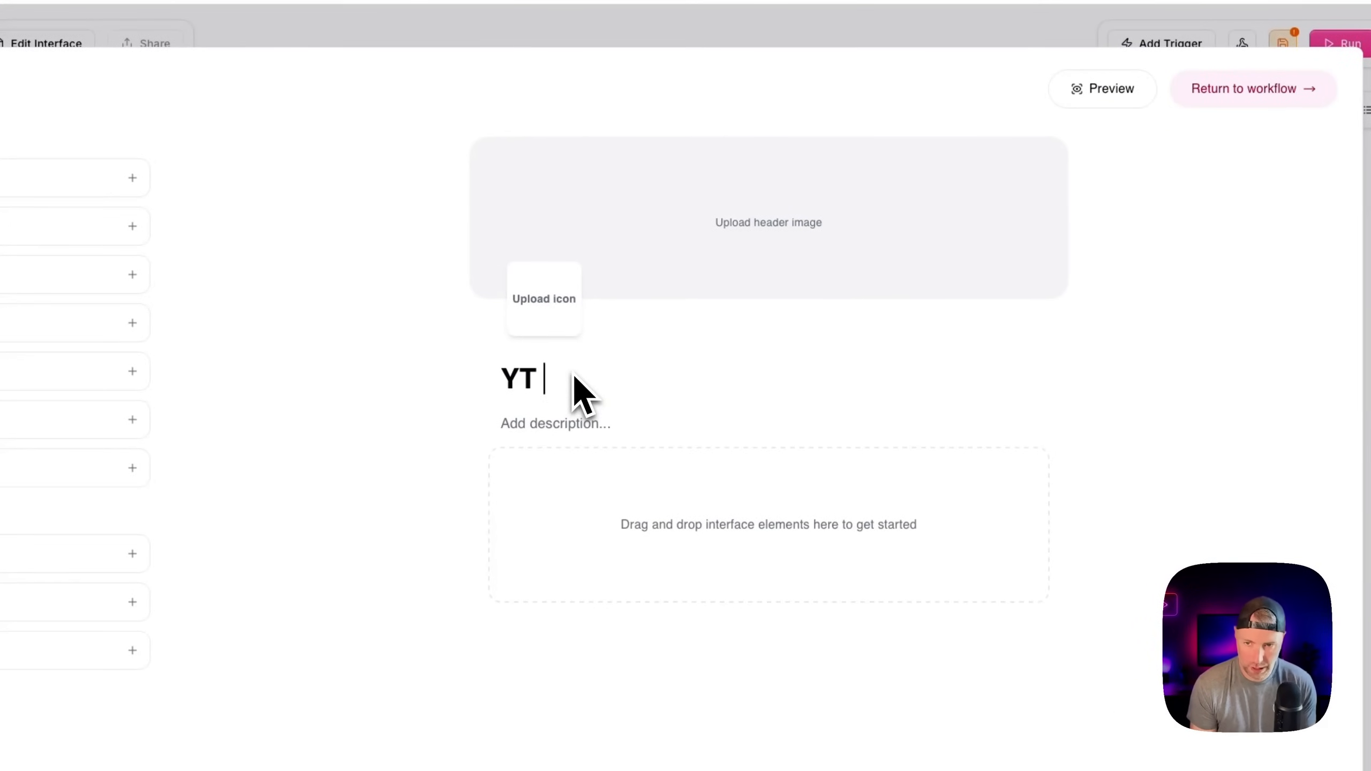
text(Summam)
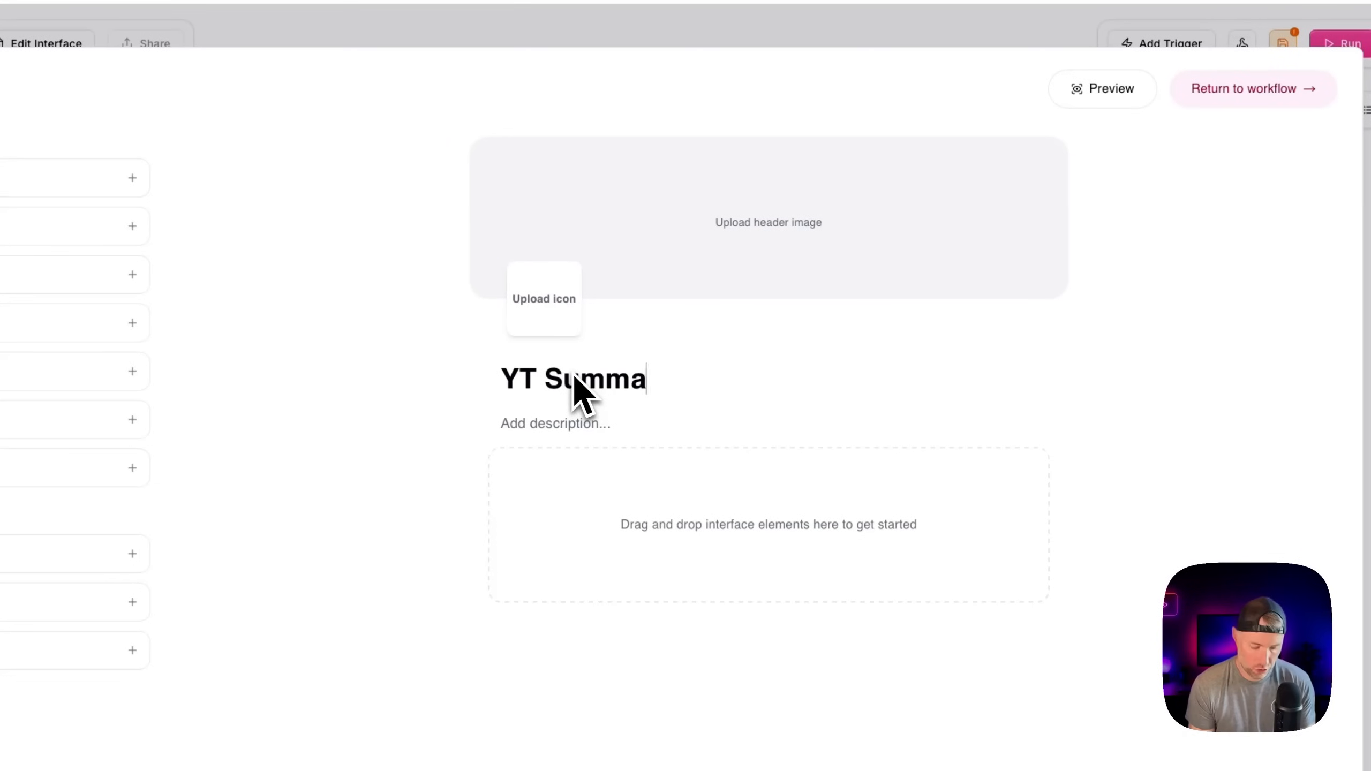
text(rizer)
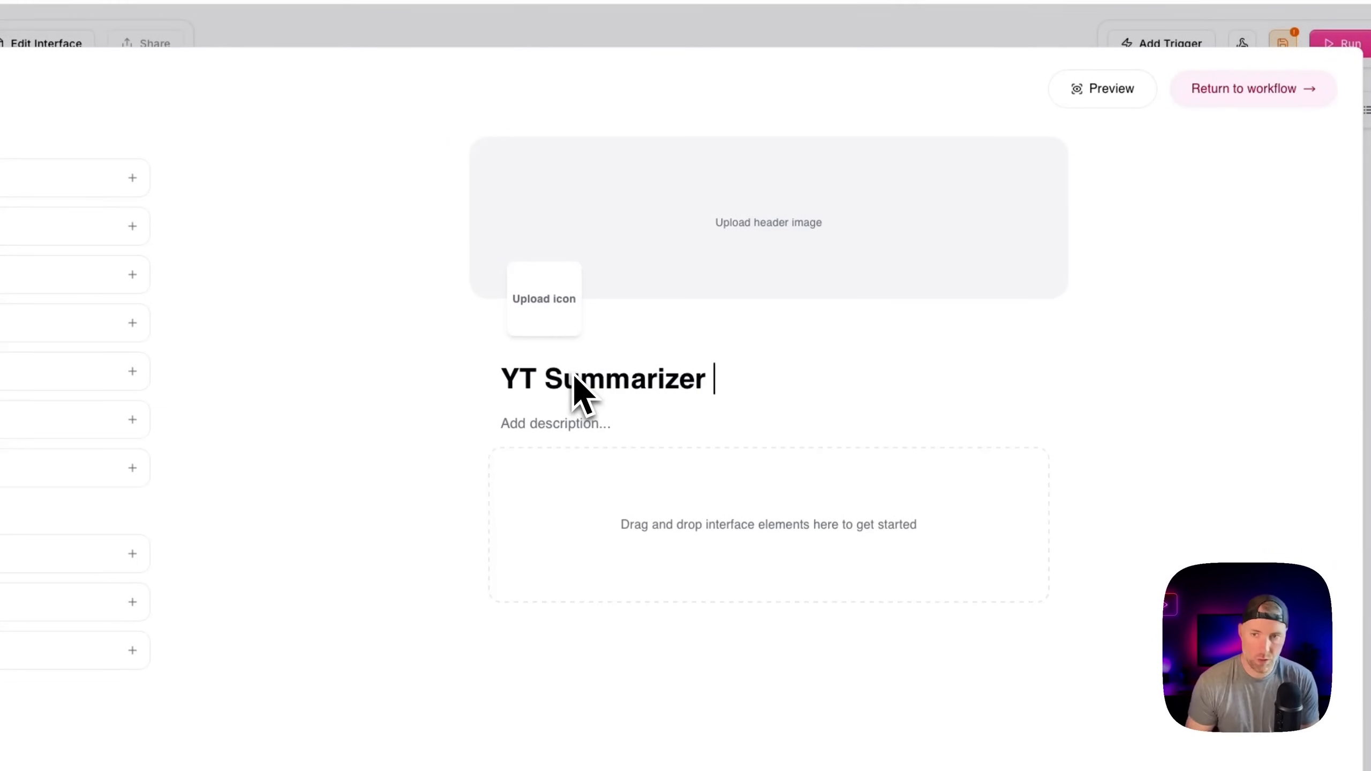
click(768, 221)
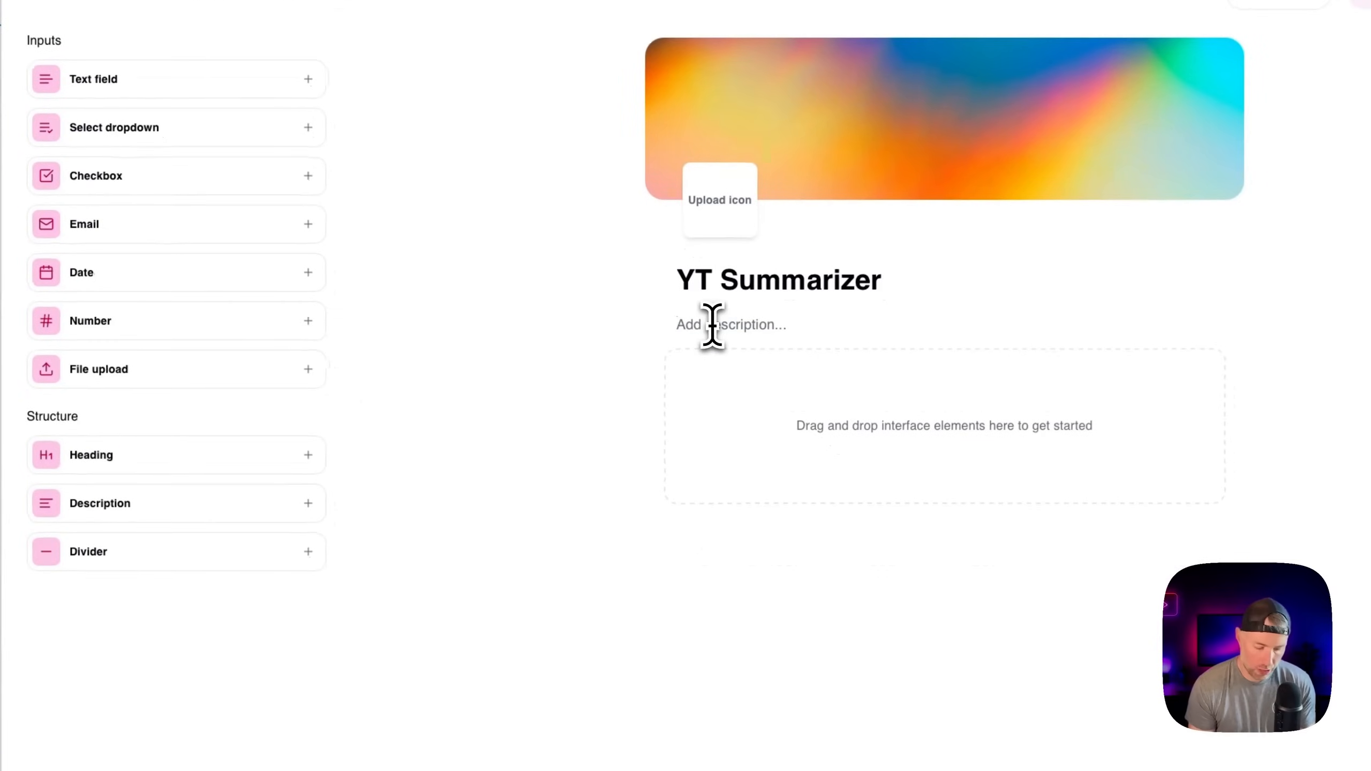
text(Summarize)
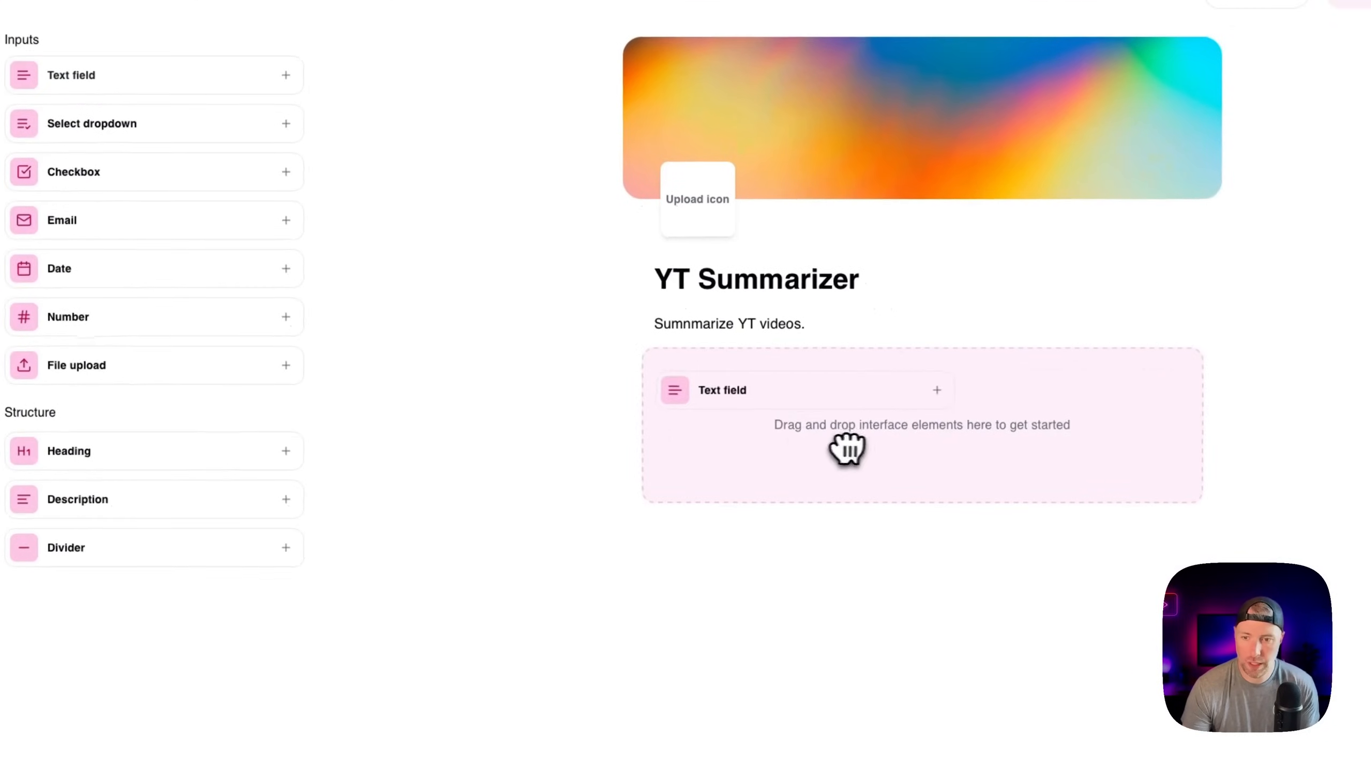
Make the YT URL field required and add a required 'Summary Depth' dropdown with edited options
text(YT URL)
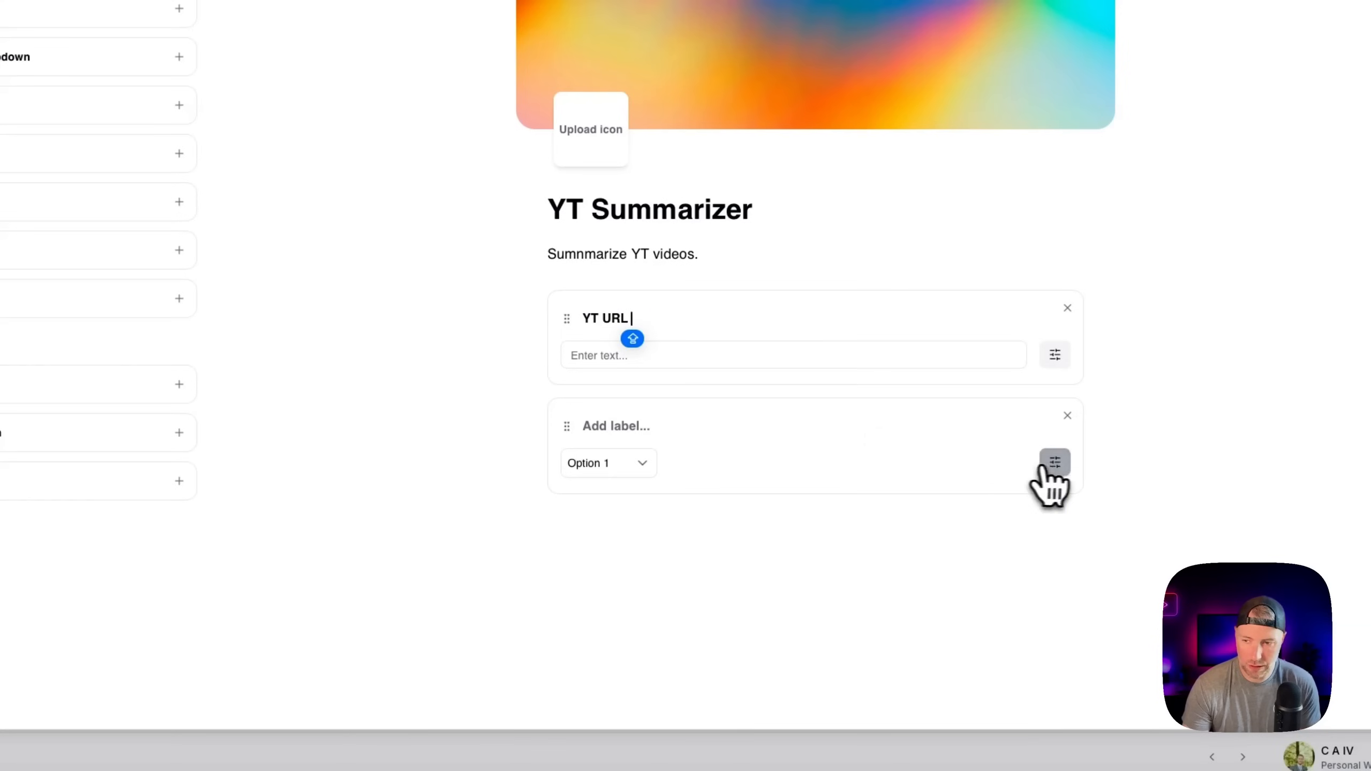
click(1055, 464)
text(High-level overview (summary of the m)
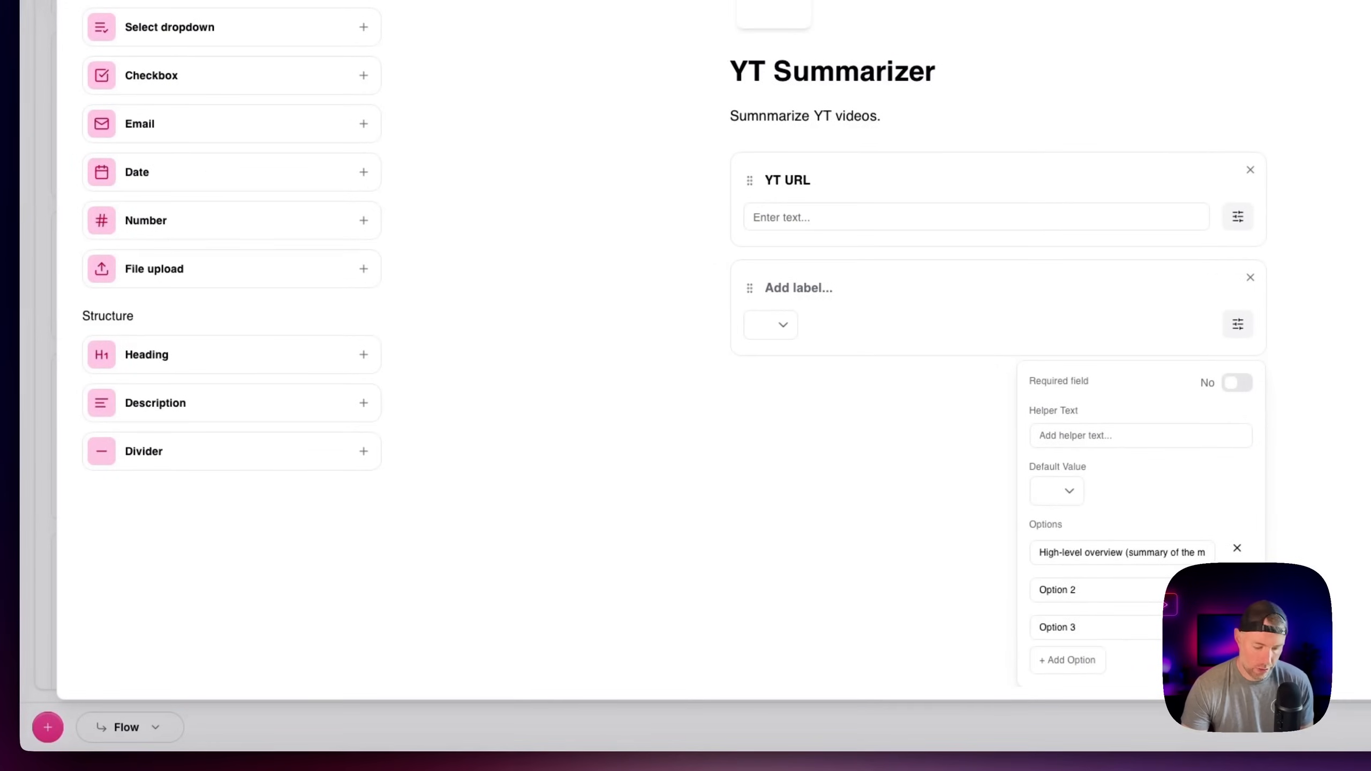
double_click(1057, 589)
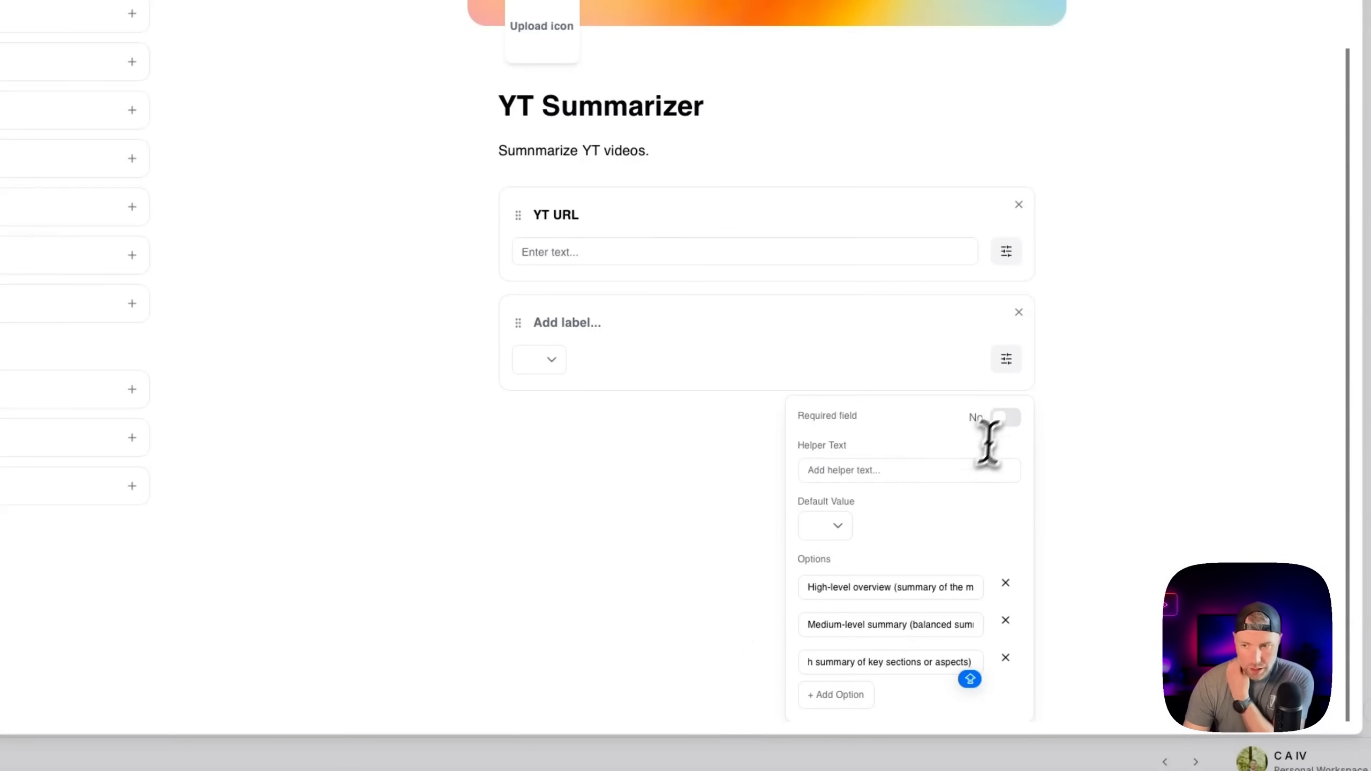
click(1004, 417)
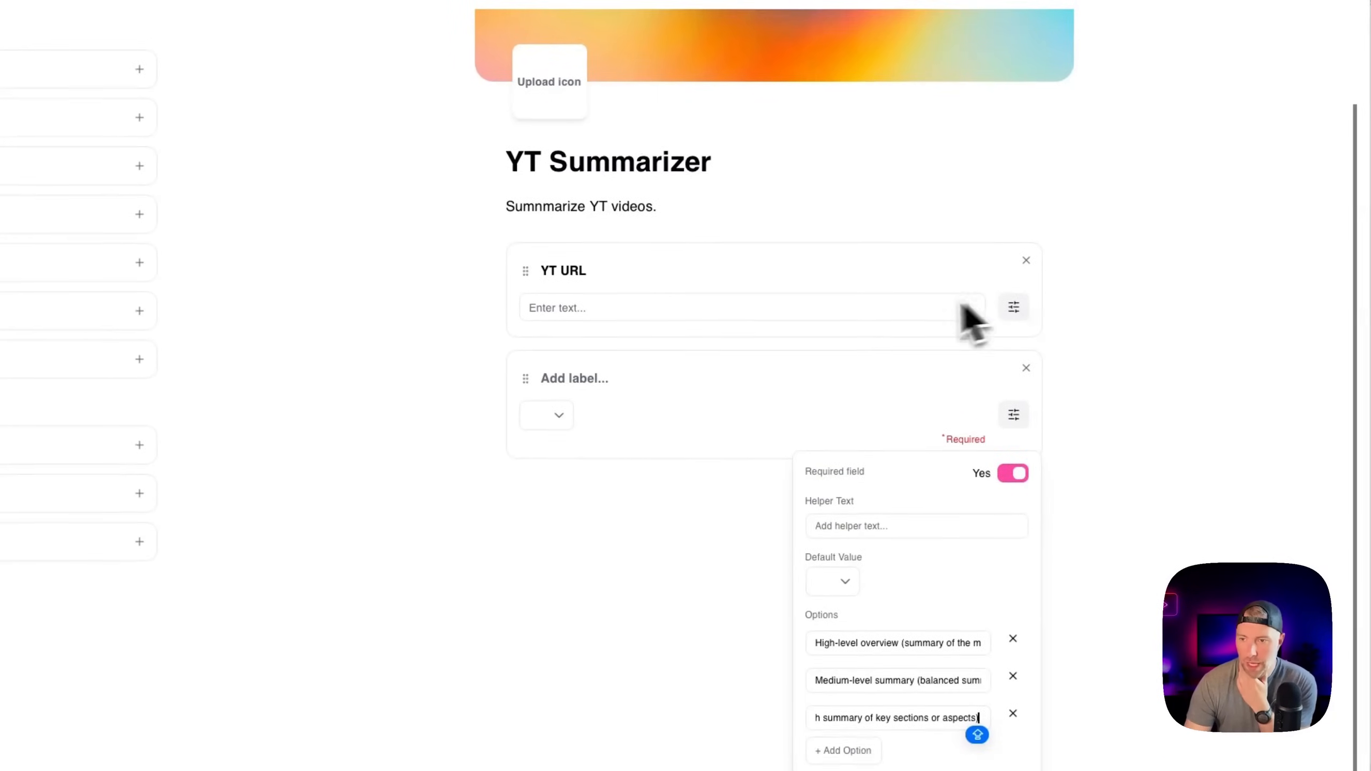
click(1012, 474)
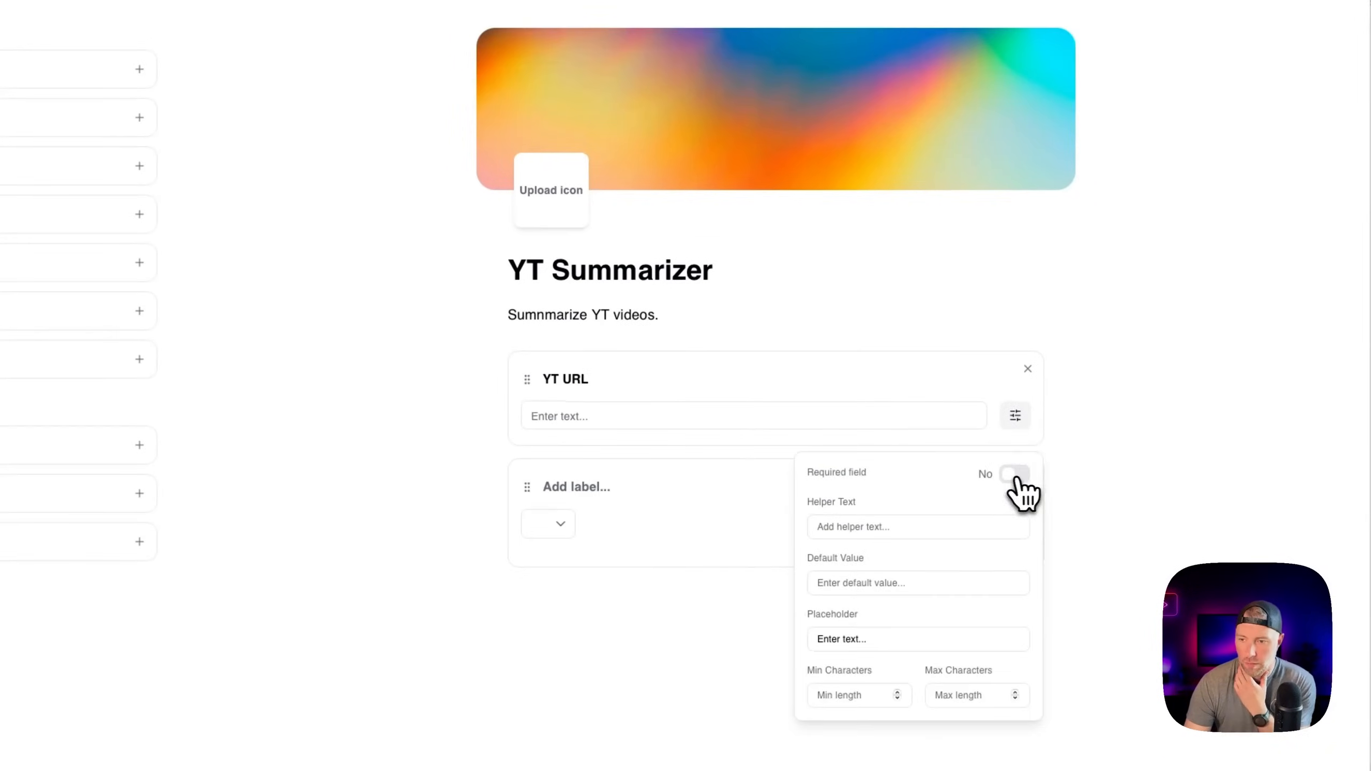
click(1014, 473)
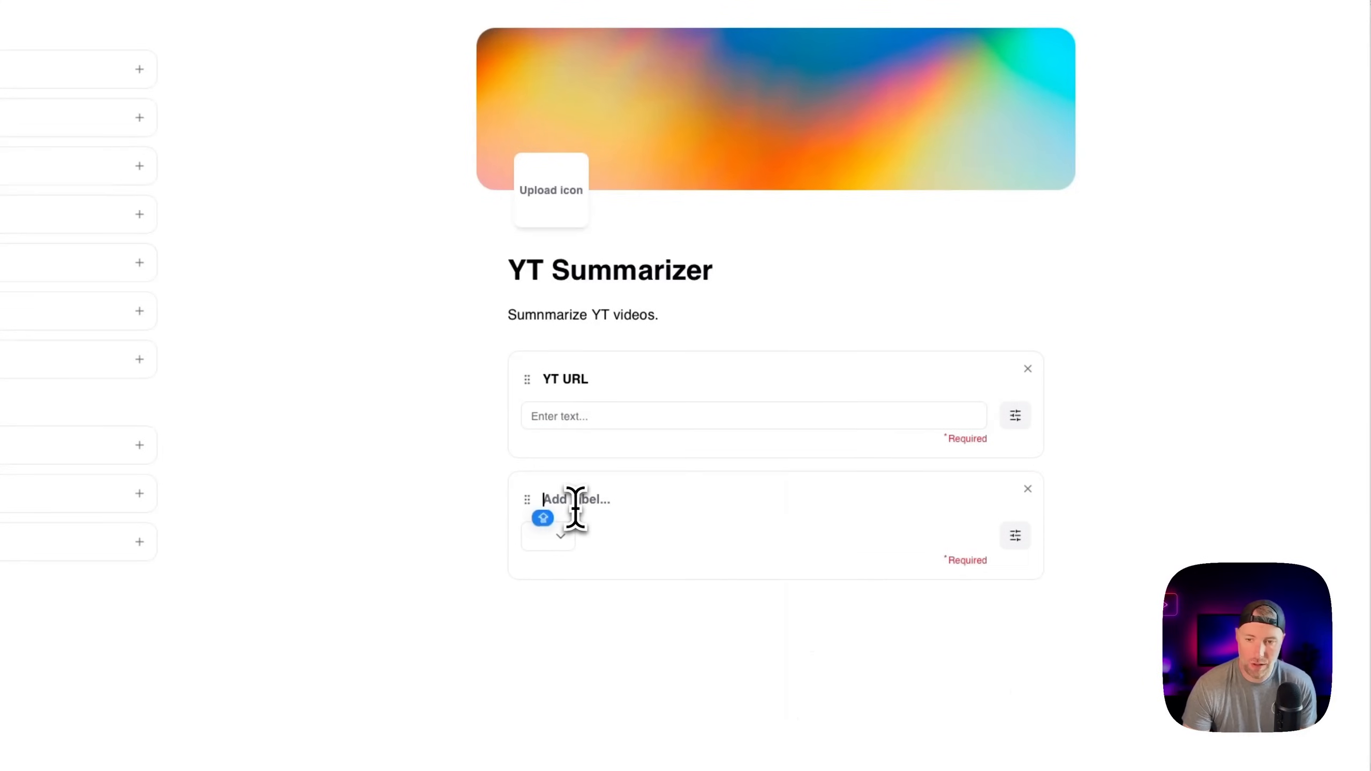
text(Summary Depth)
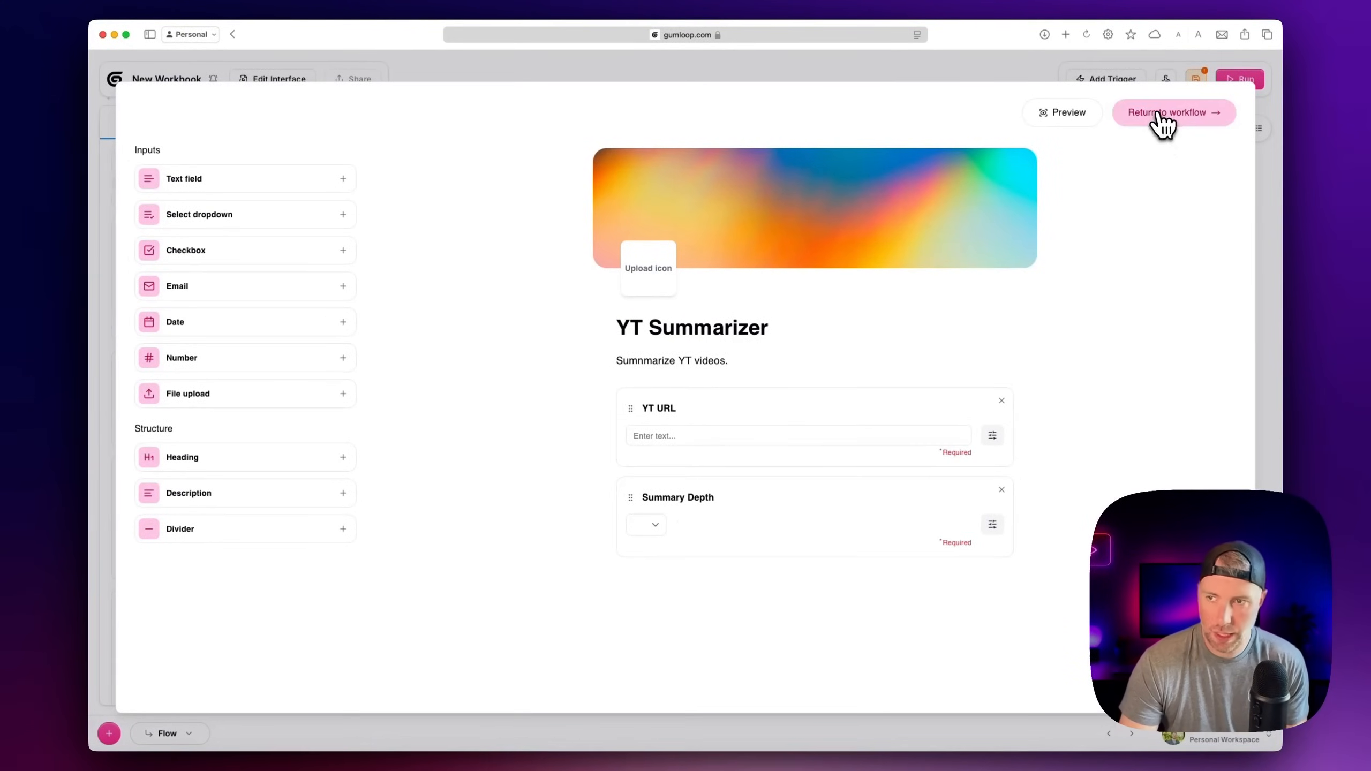
Return from form editing to the workflow canvas and deselect the YT Summarizer node
click(1173, 111)
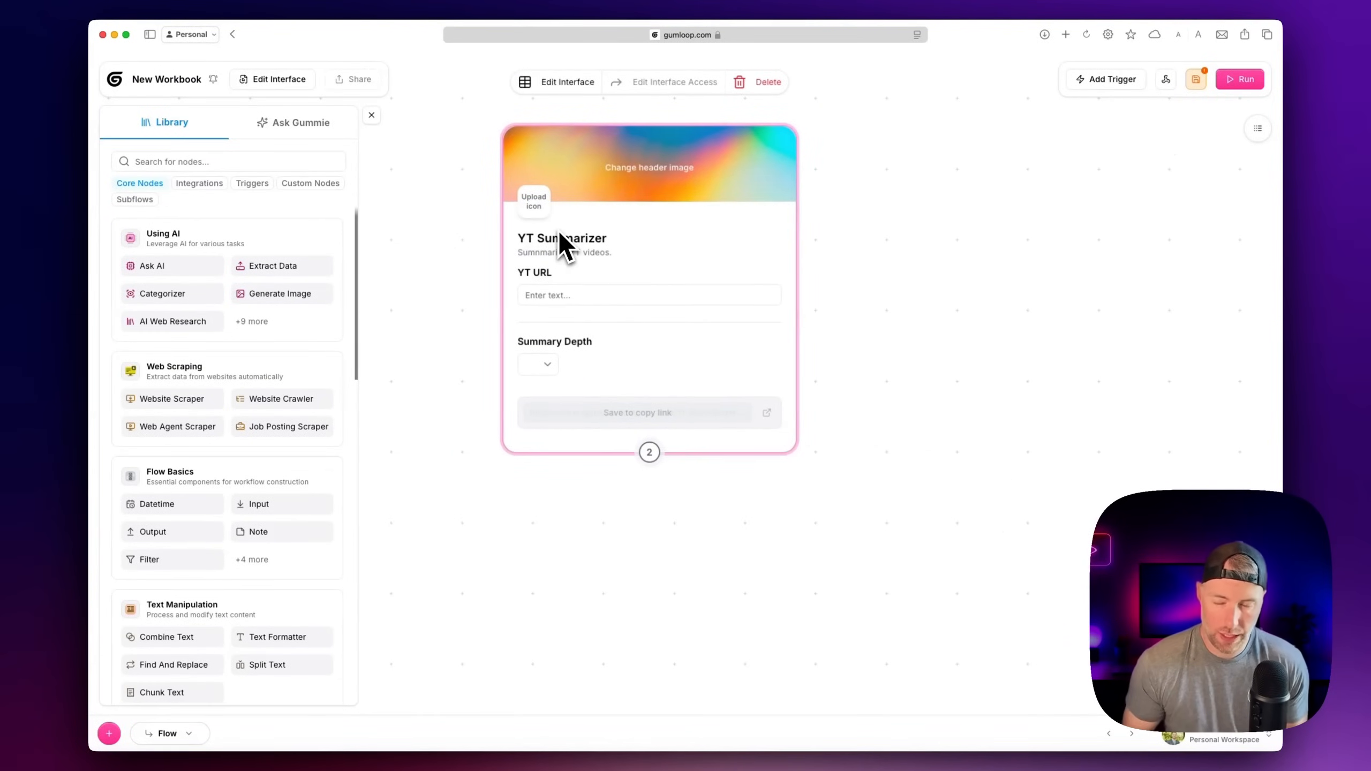
click(536, 364)
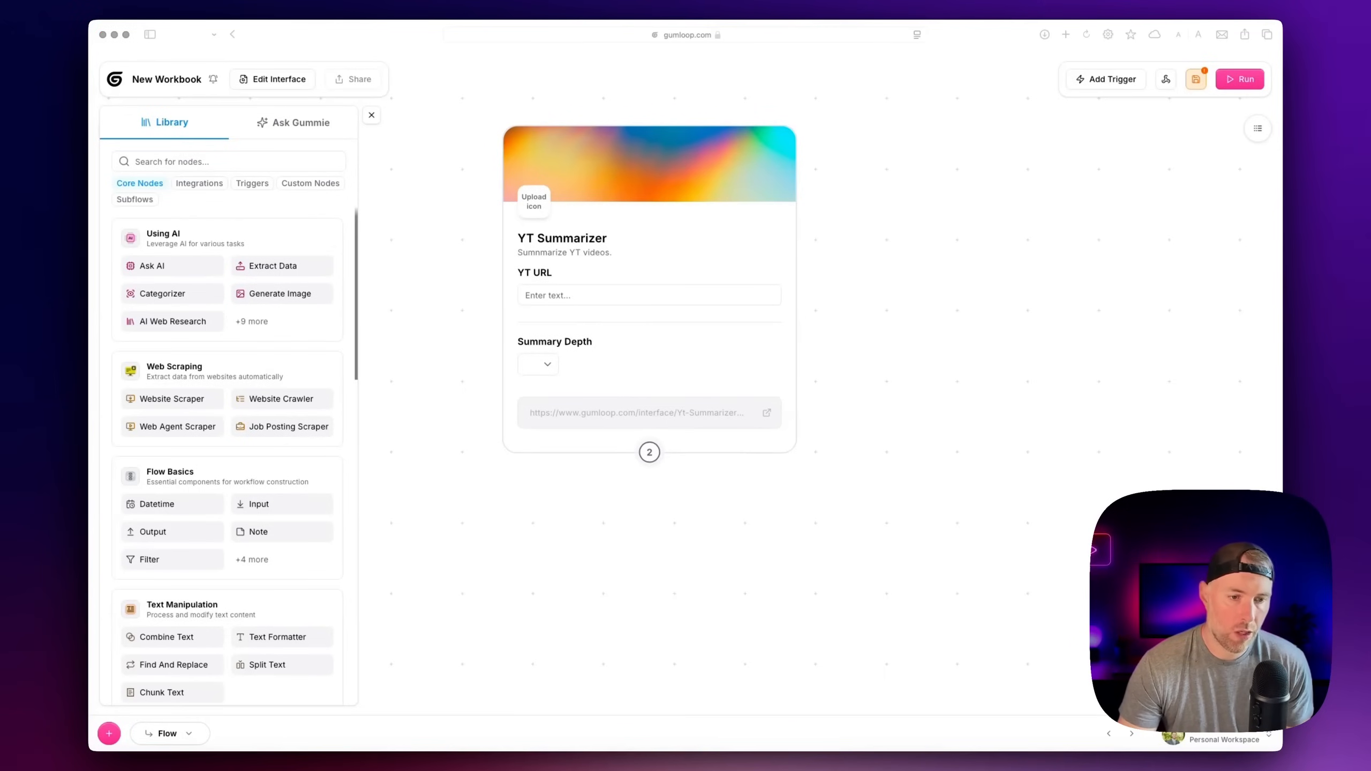
mouse_move(229, 373)
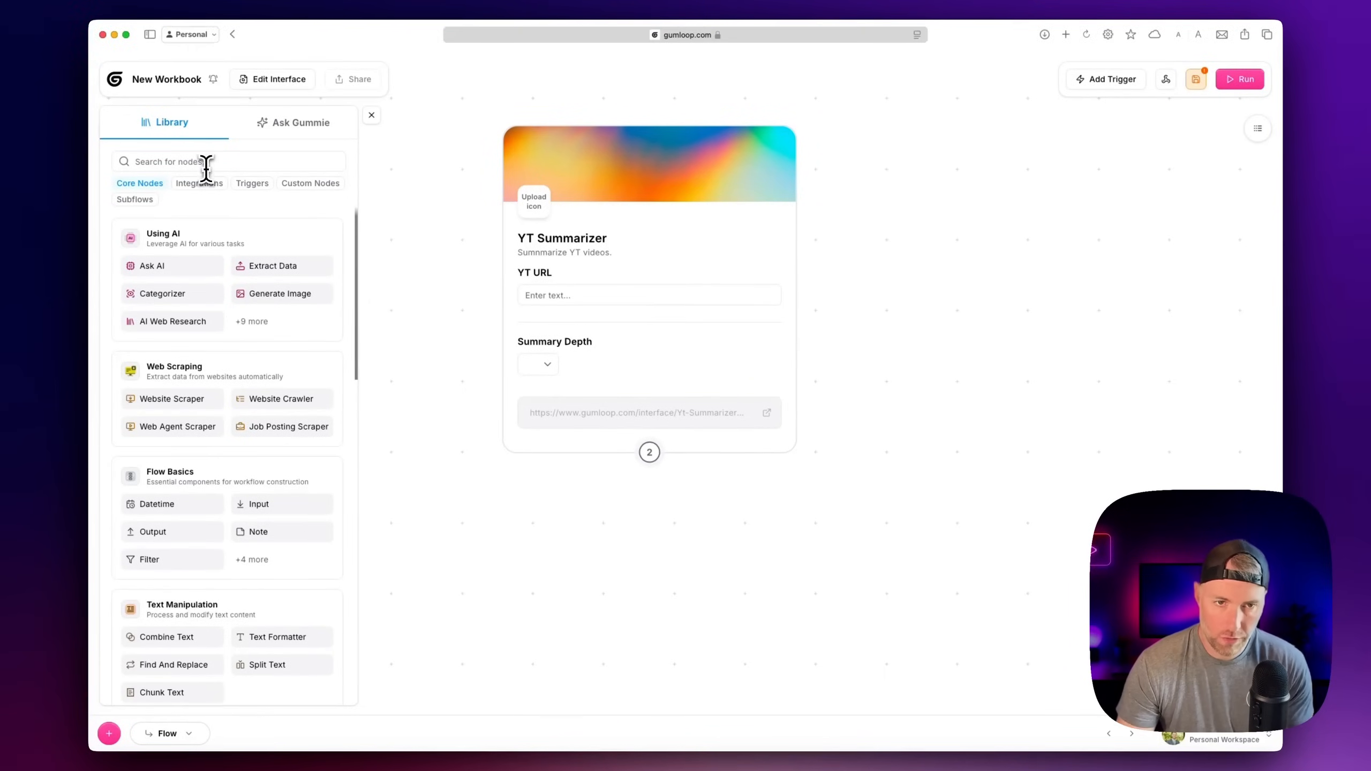
Add the Get Youtube Transcript and Ask AI nodes from the library to the workflow
text(youtbe)
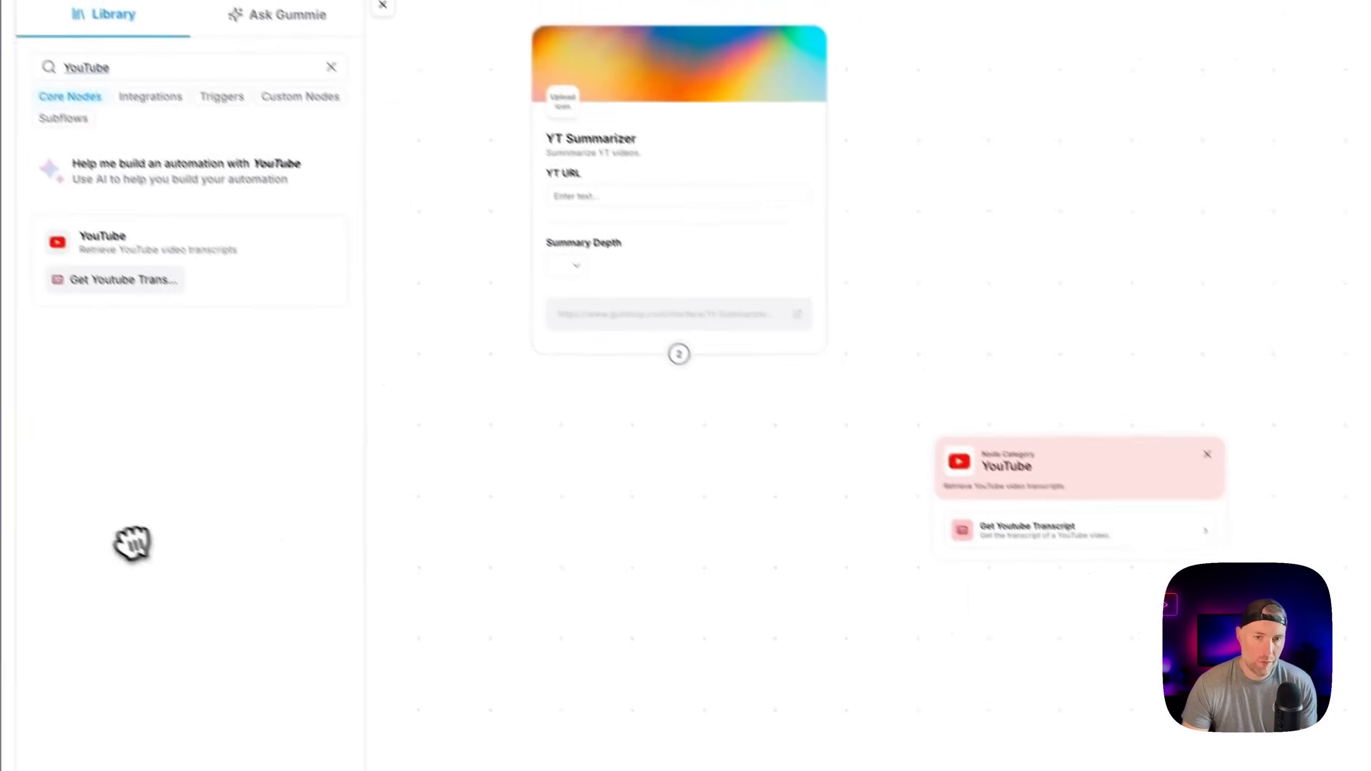
text(ai)
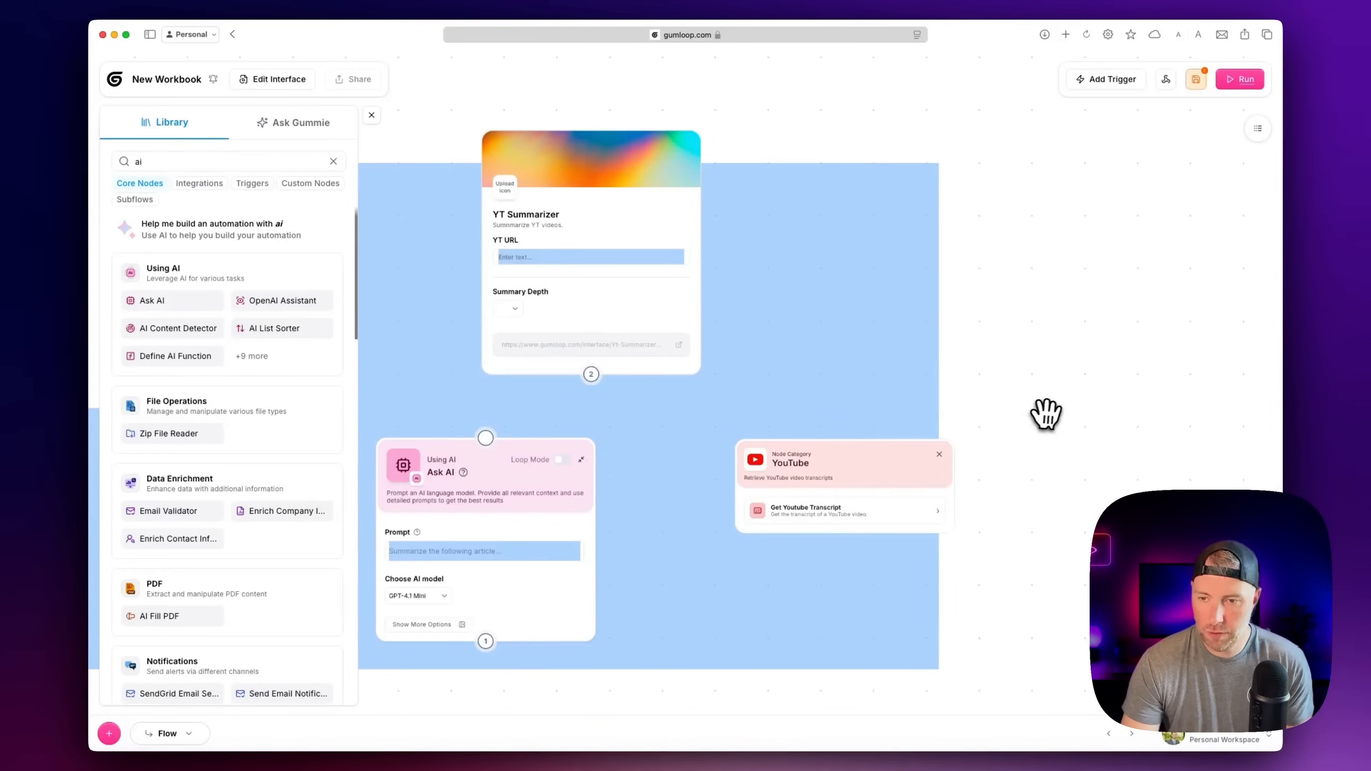
click(805, 510)
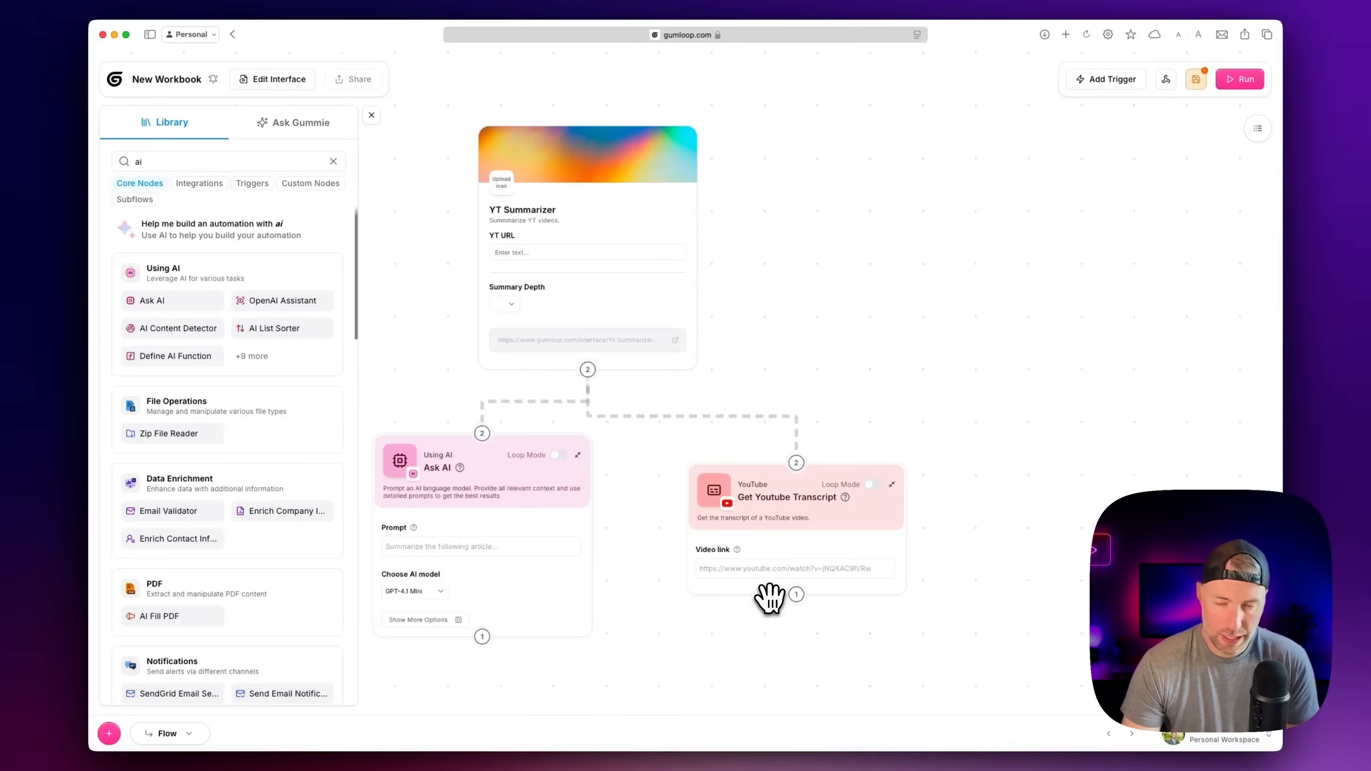
click(784, 497)
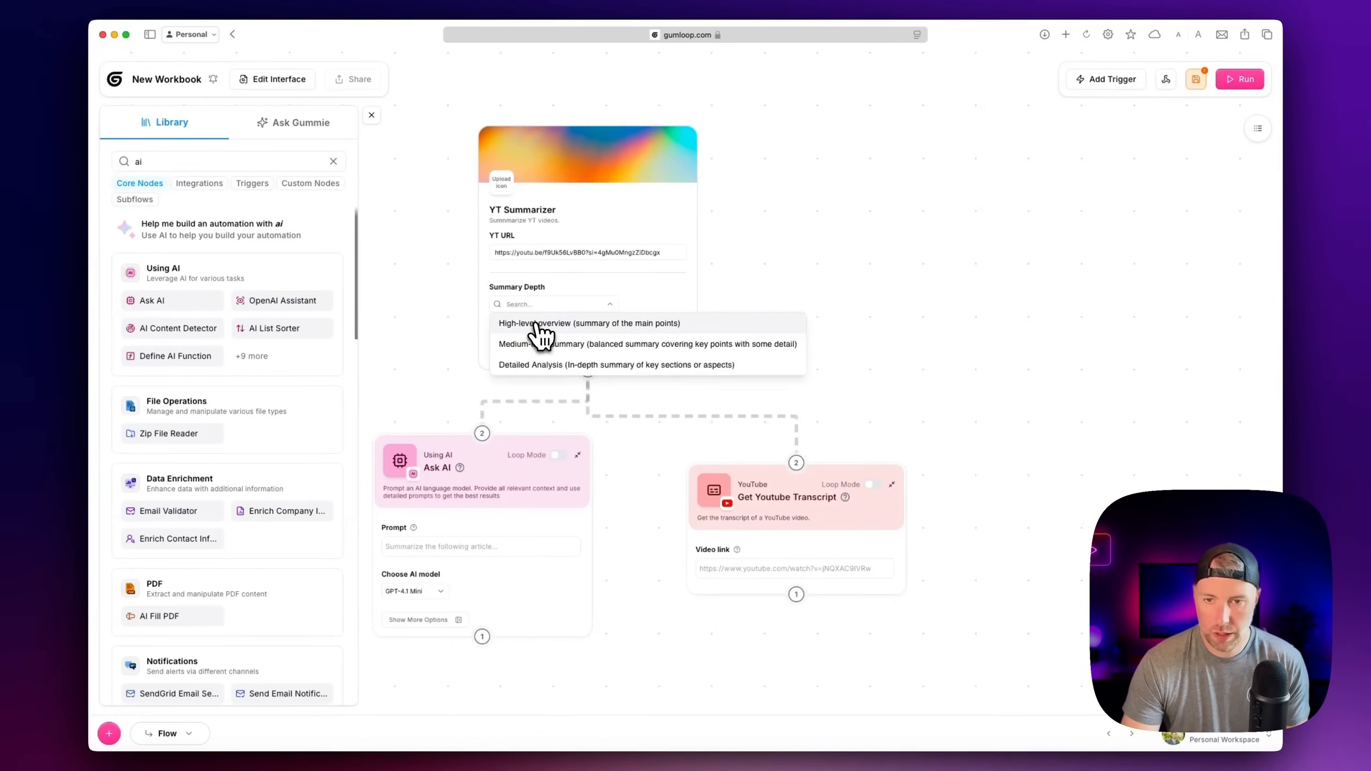
Choose the high-level overview summary depth and write the Ask AI summarization prompt
click(588, 322)
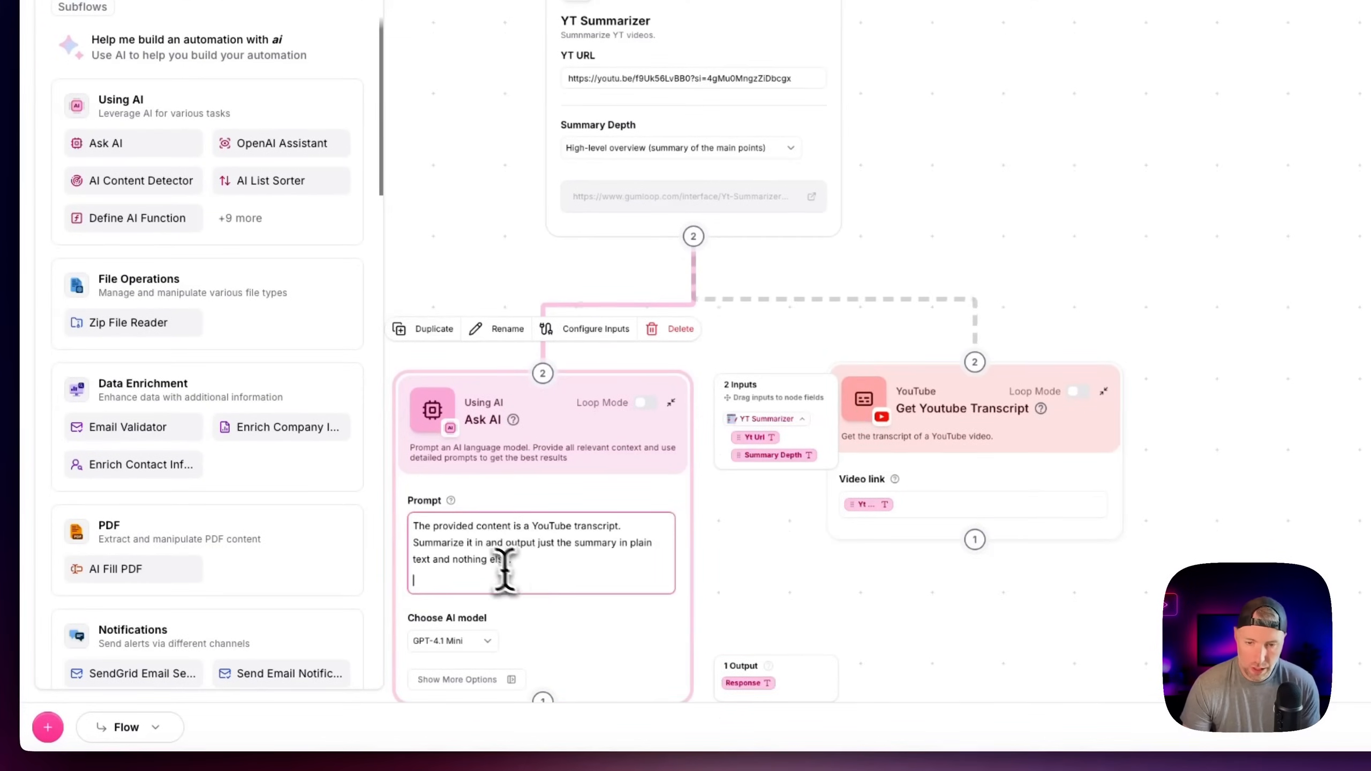
mouse_move(586, 542)
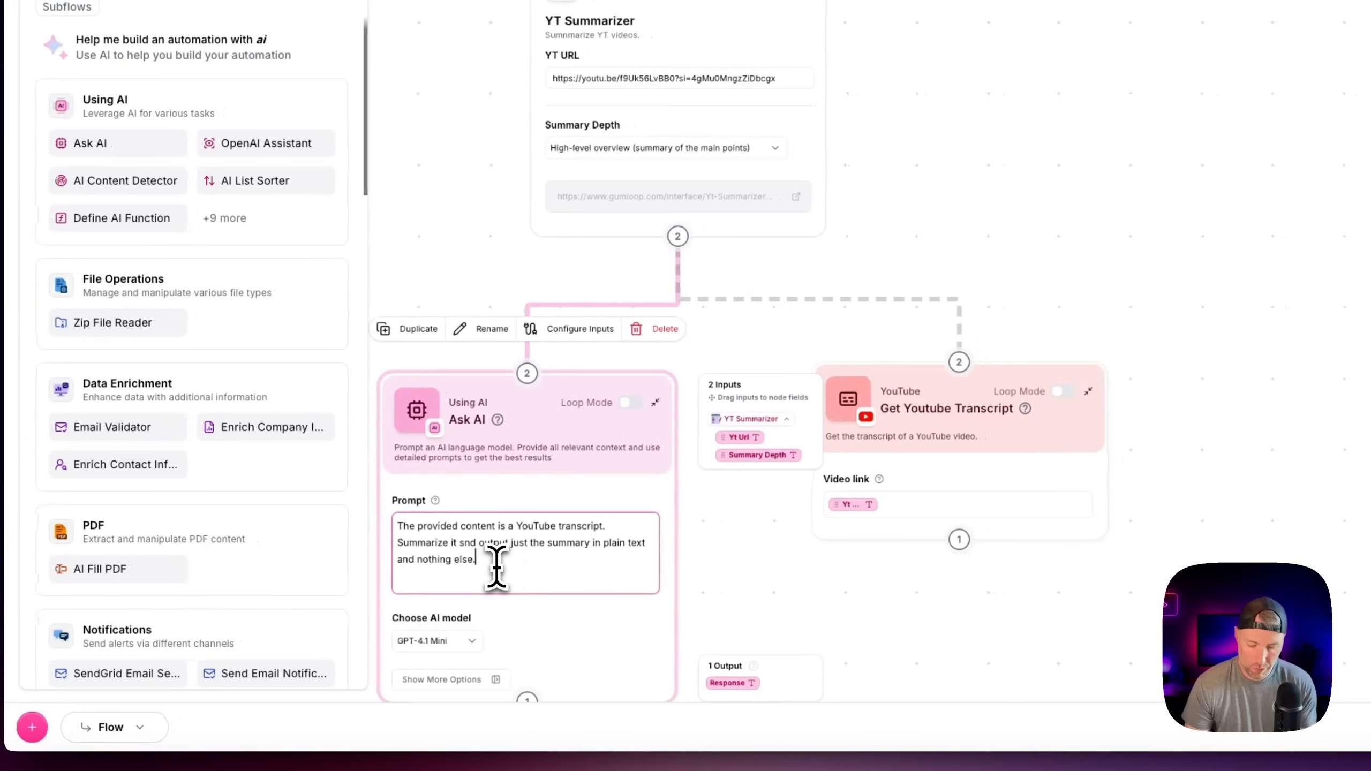
text(Sumary Depth:)
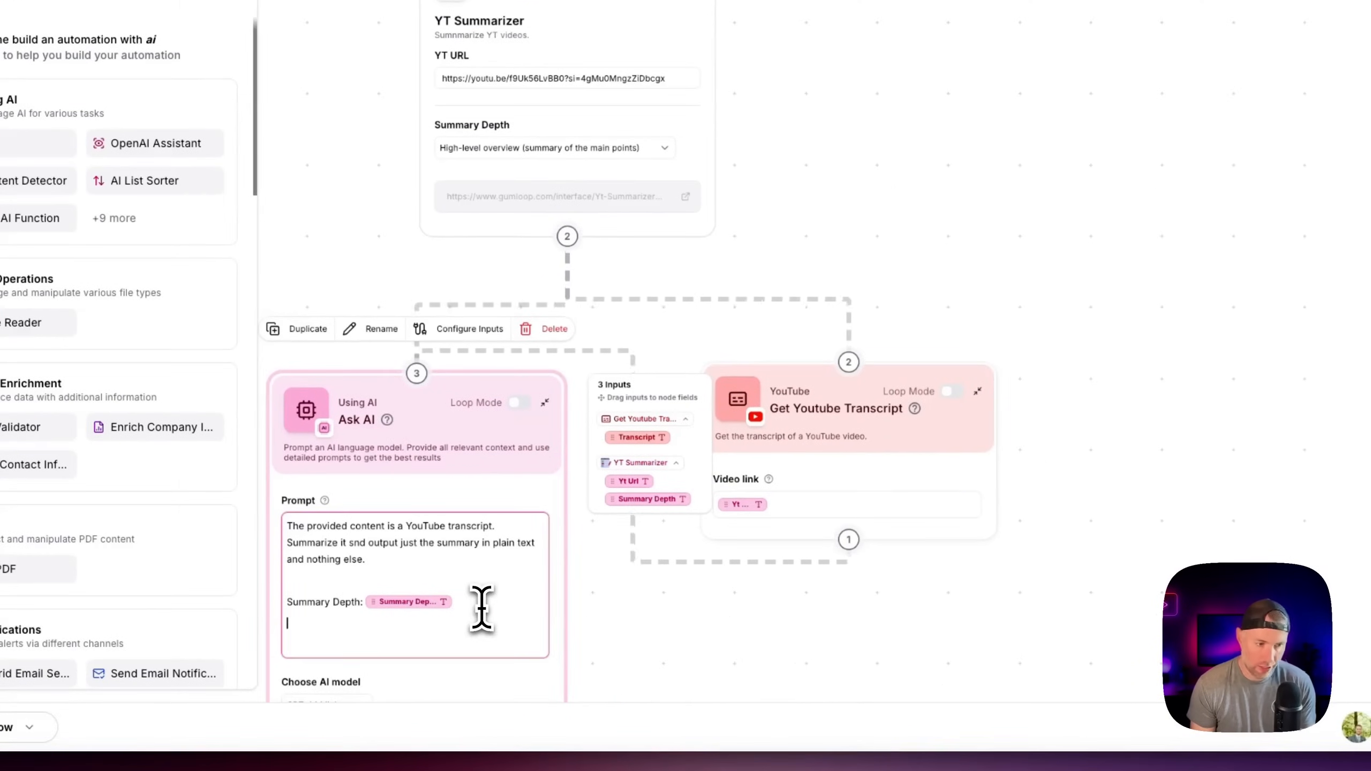
Add a 'Transcript:' line to the Ask AI prompt fed by the Get Youtube Transcript node
text(Trad)
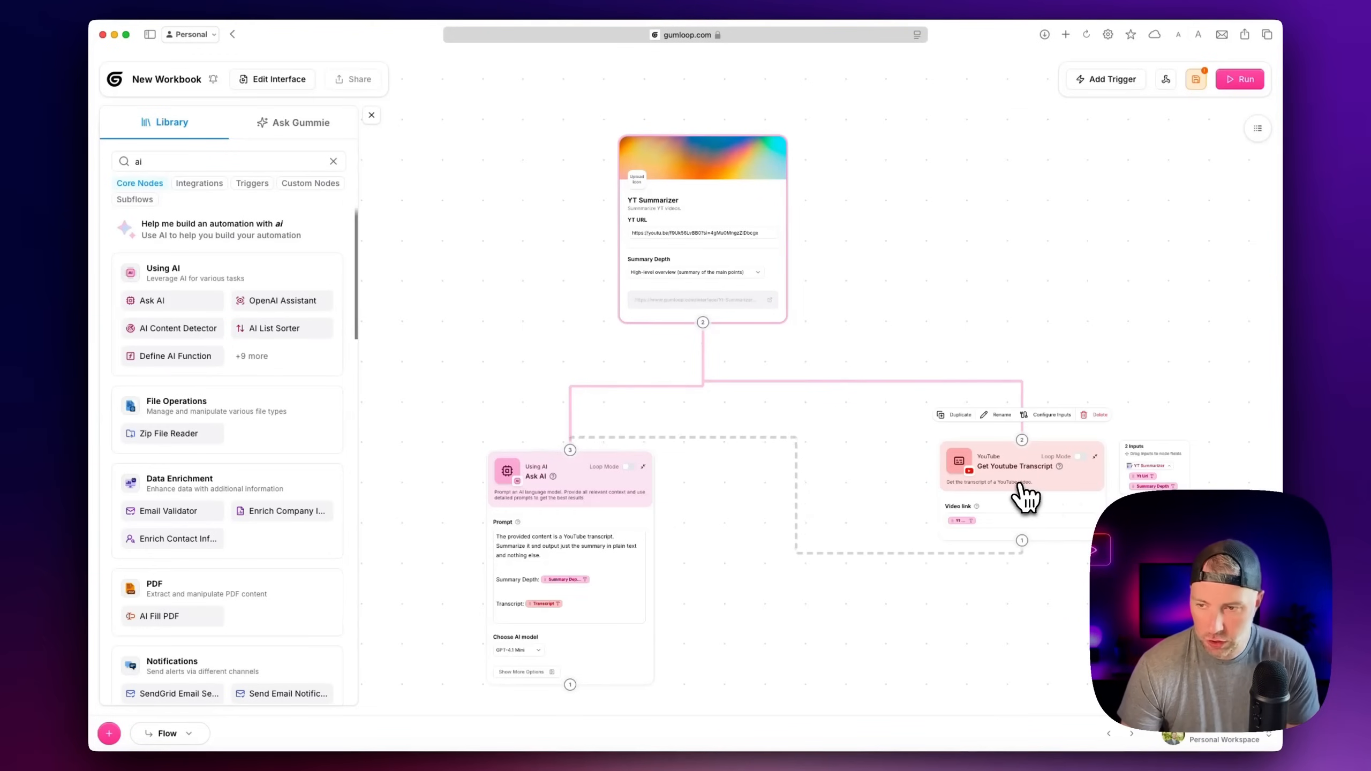
mouse_move(952, 682)
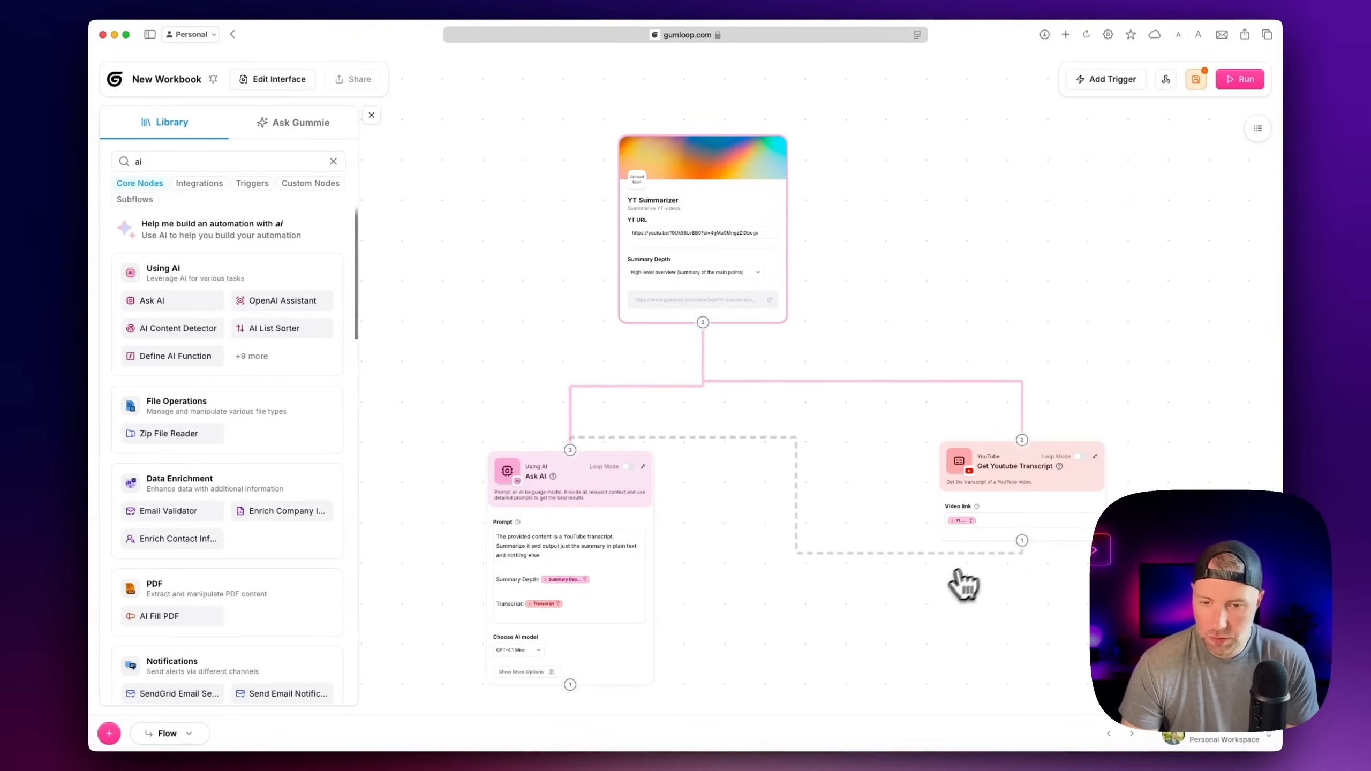
click(568, 477)
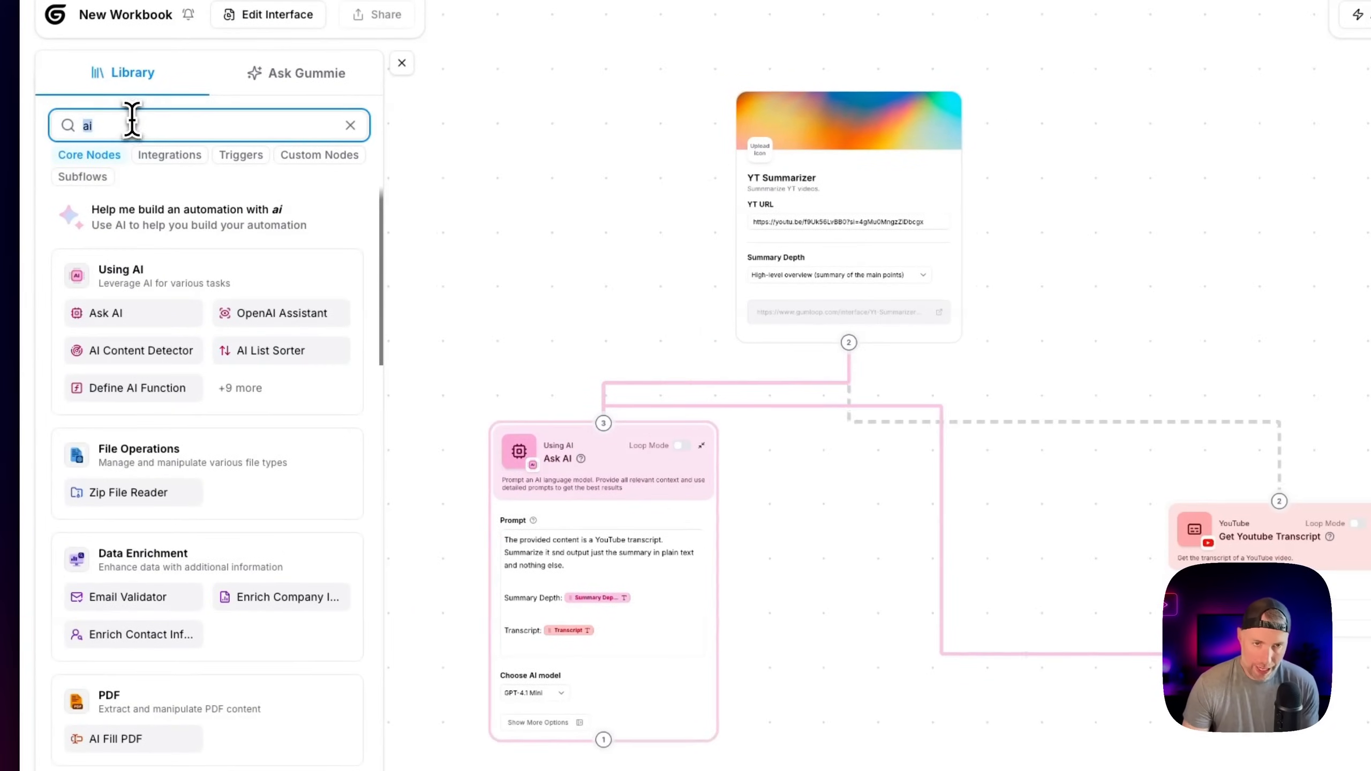
text(output)
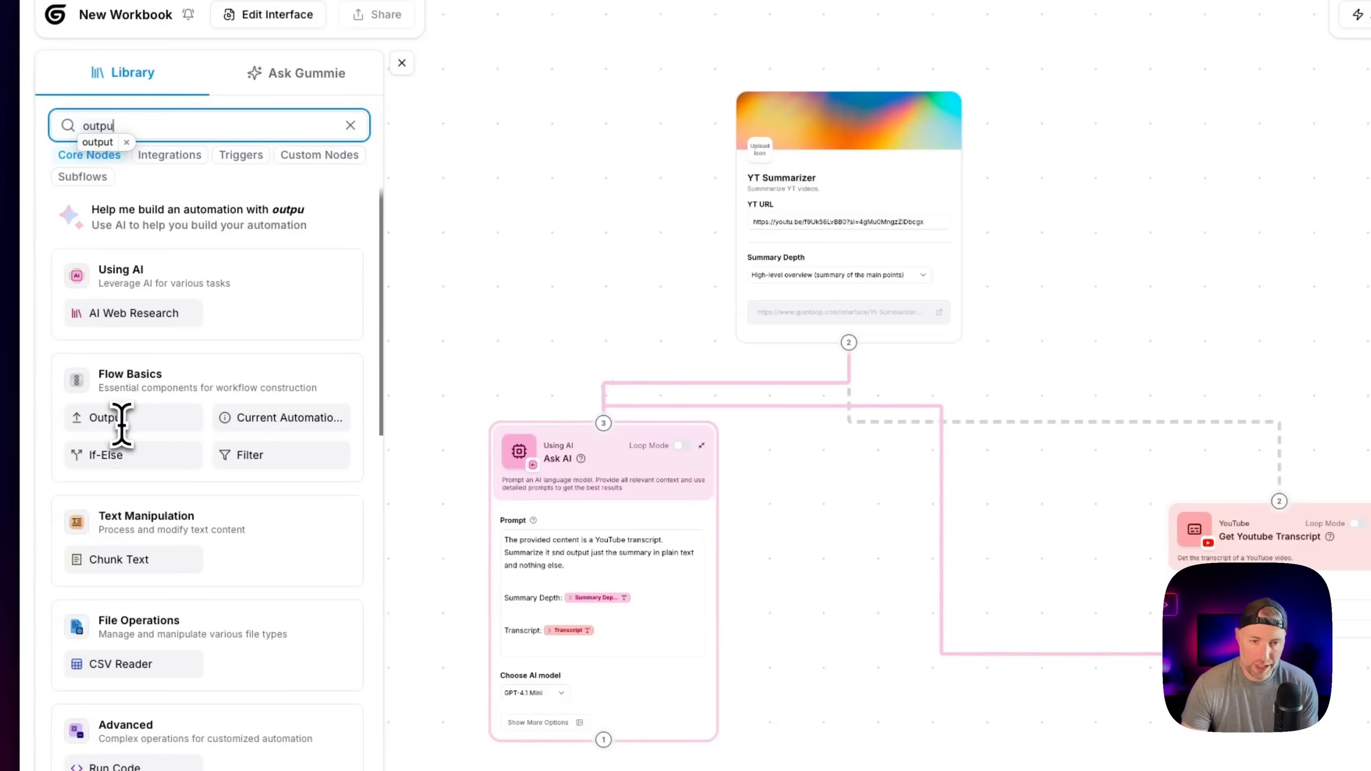
mouse_move(114, 459)
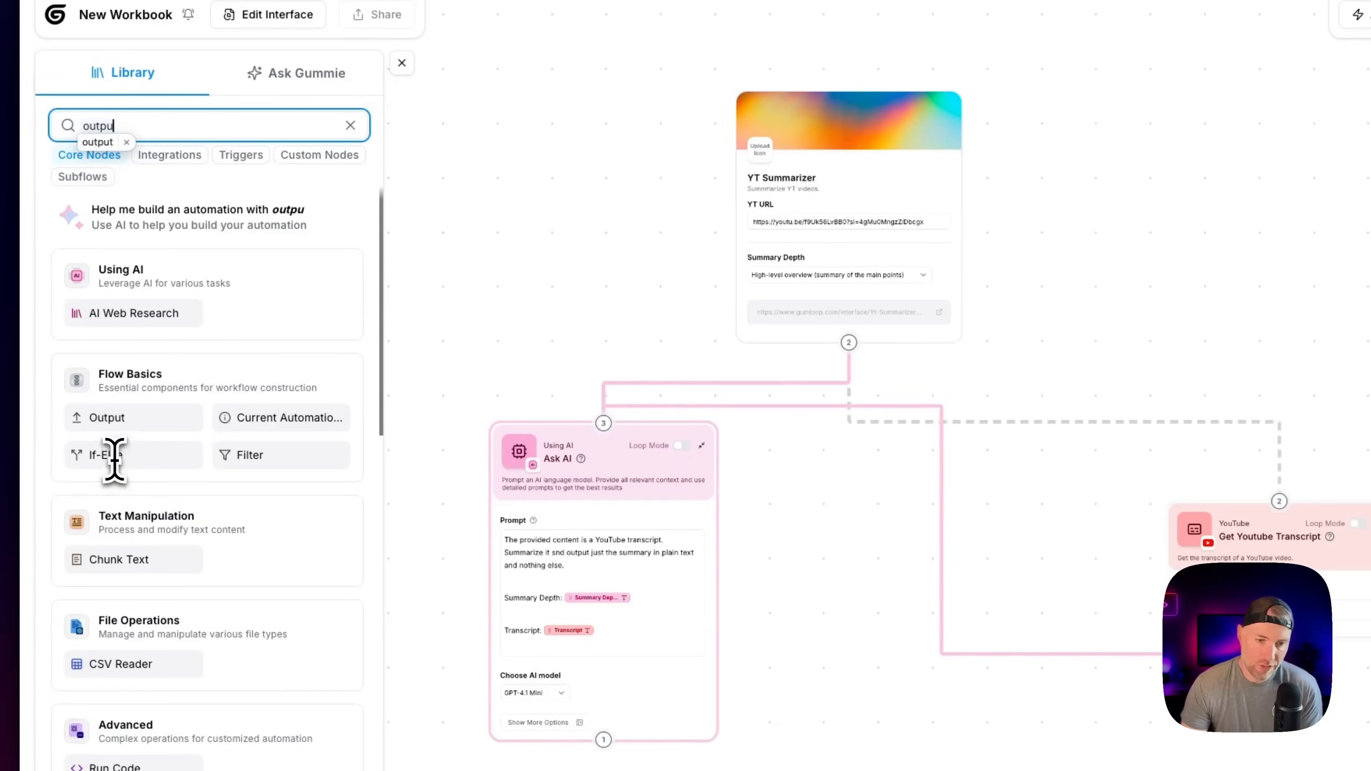
mouse_move(265, 478)
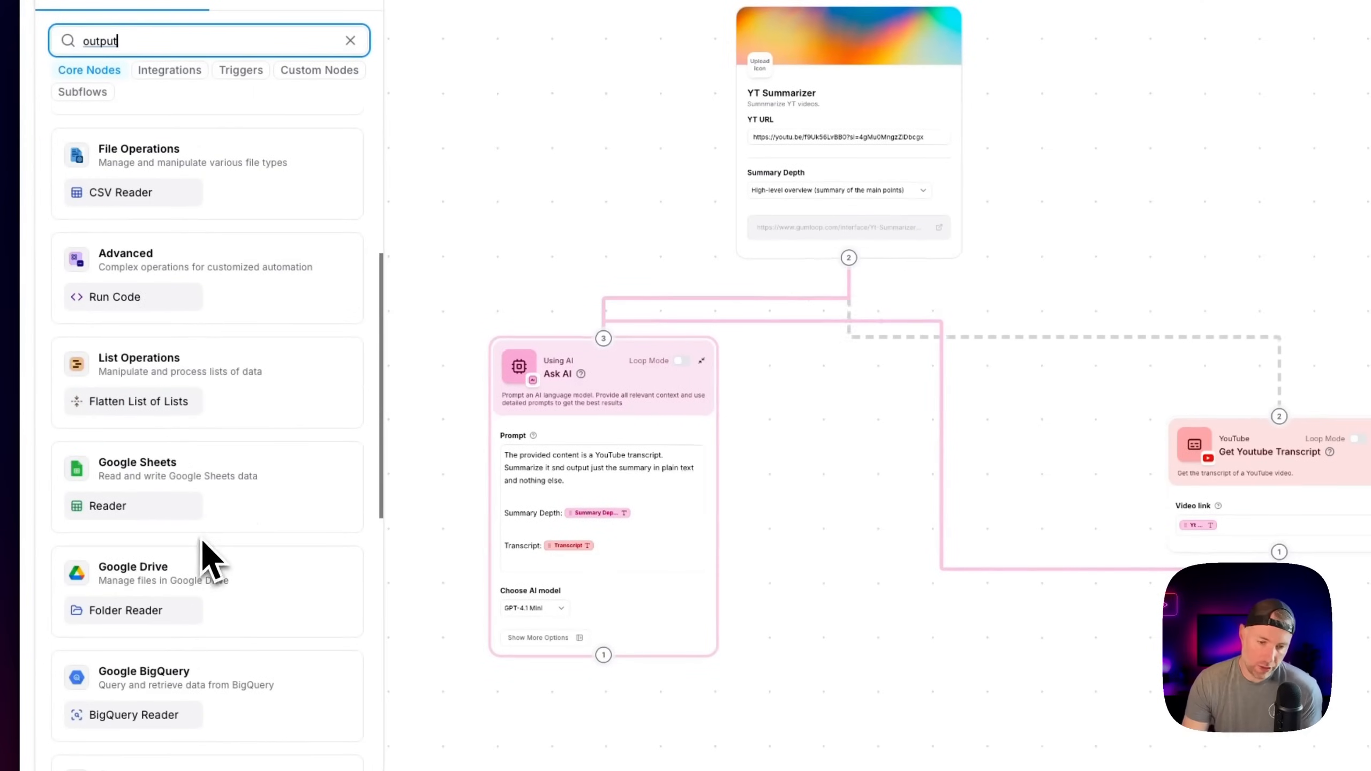
scroll(down, 3)
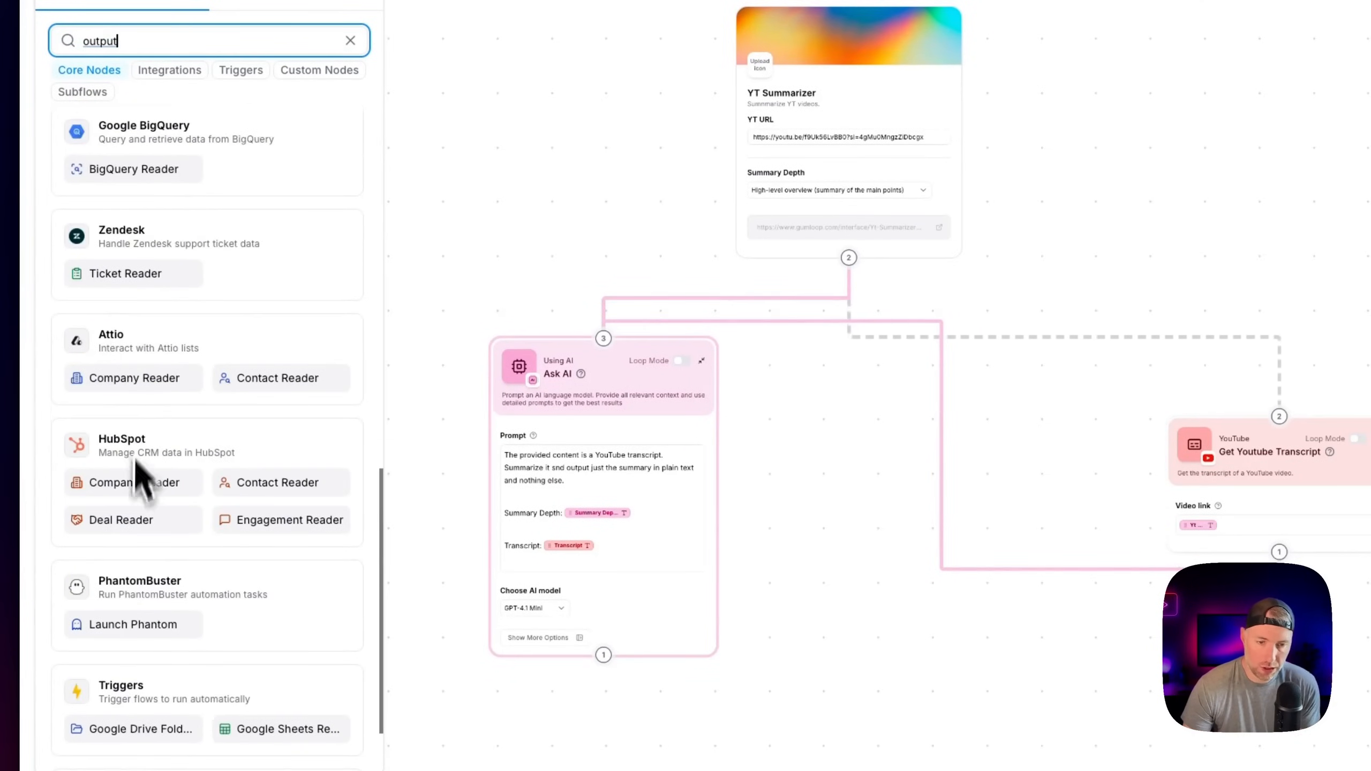
scroll(down, 3)
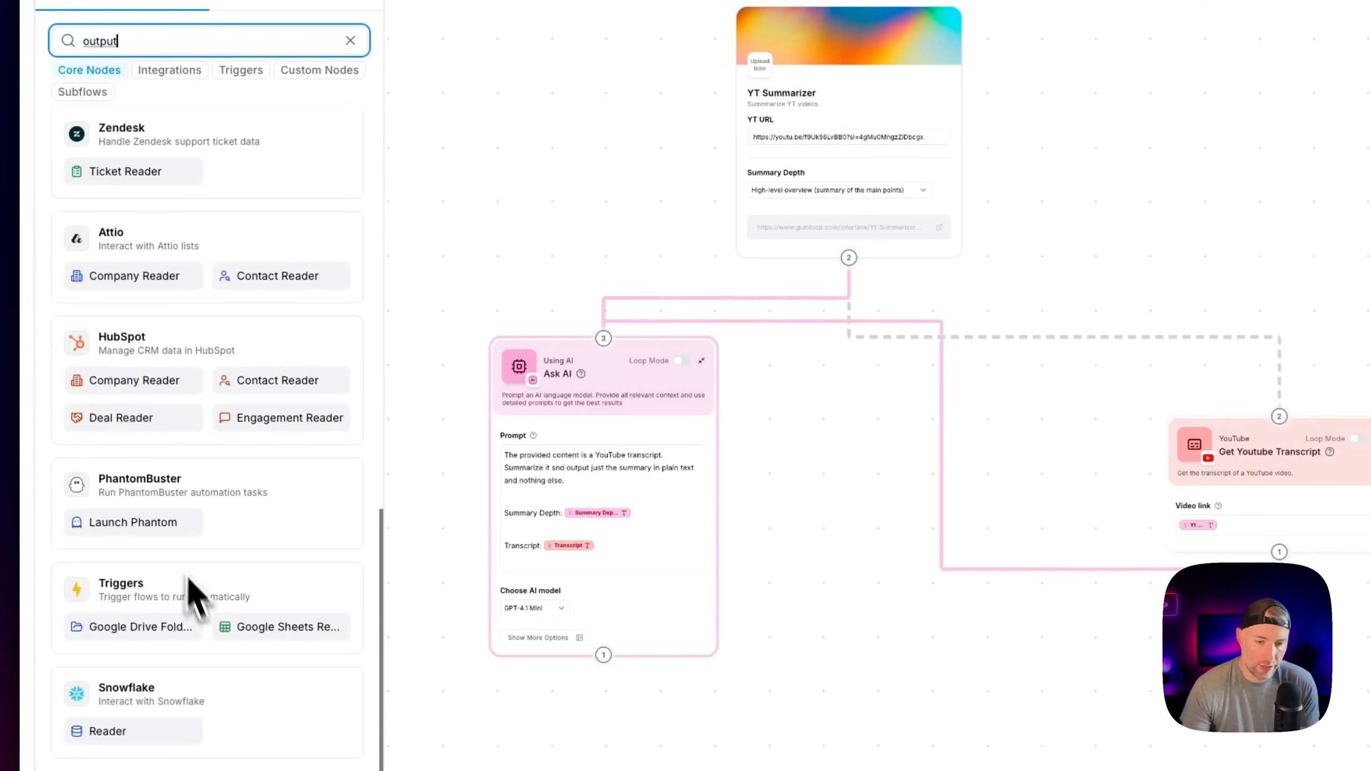
click(169, 154)
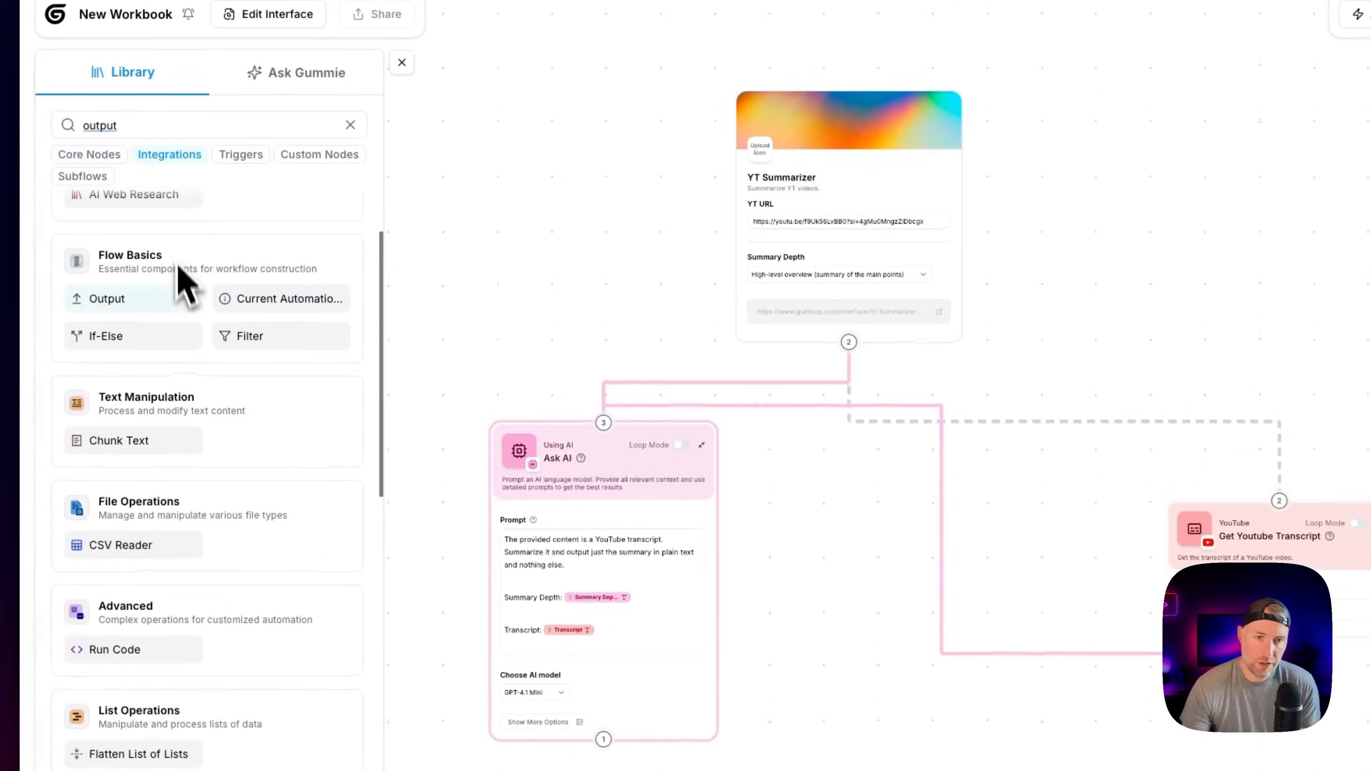
click(350, 125)
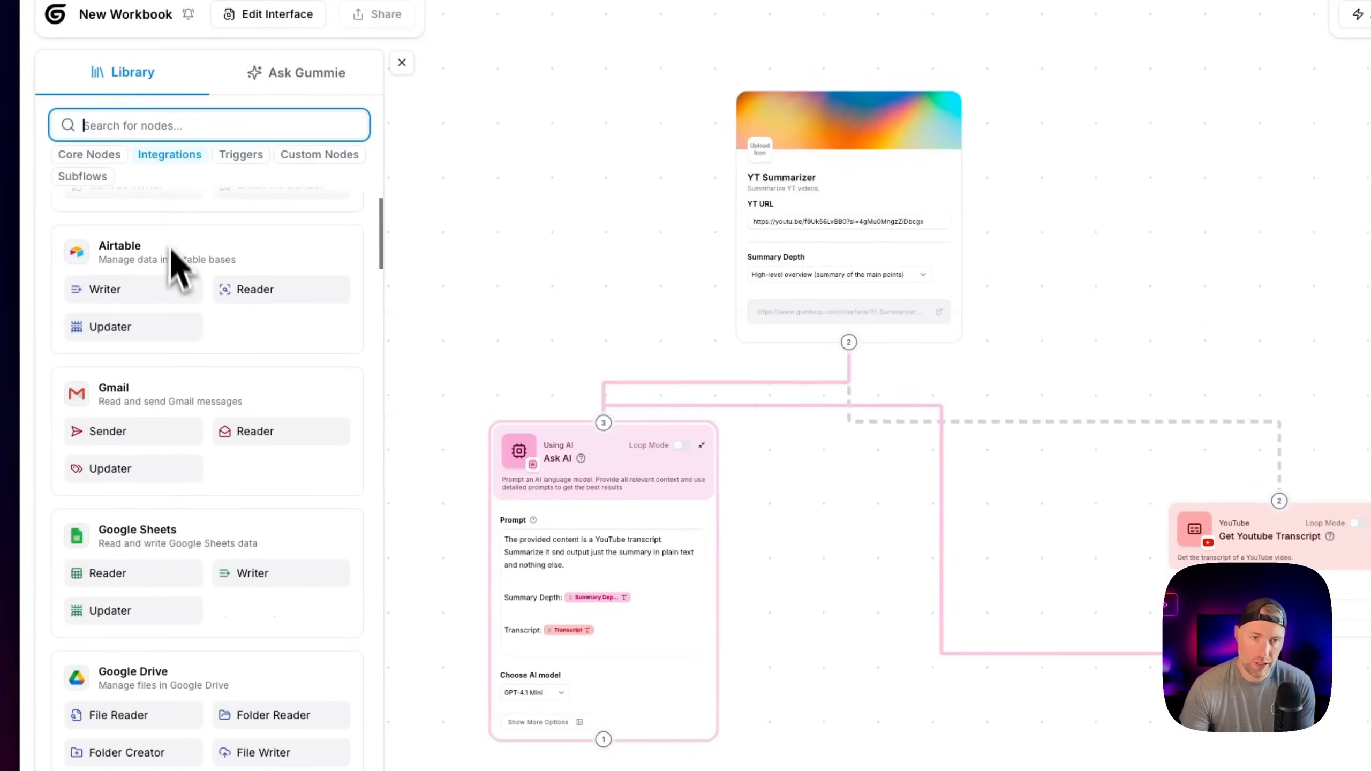
scroll(down, 3)
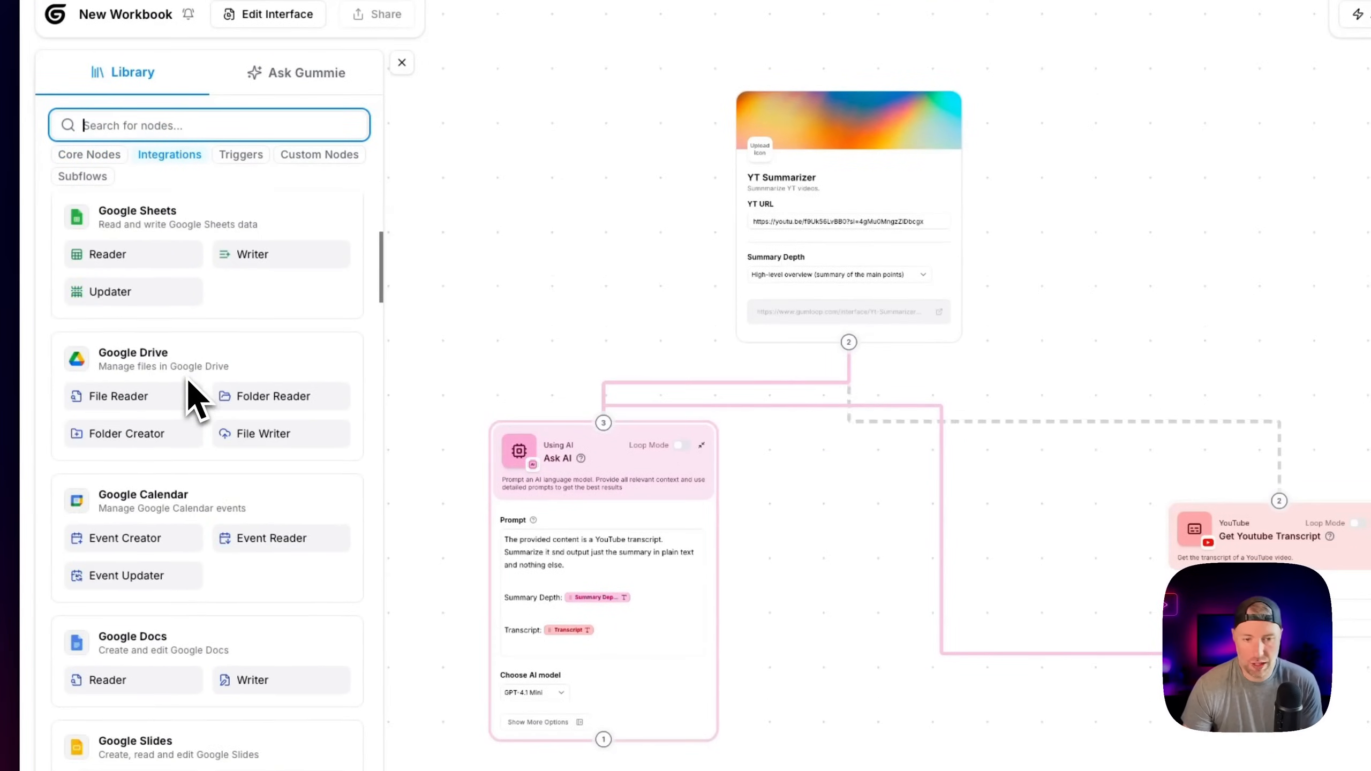
scroll(down, 3)
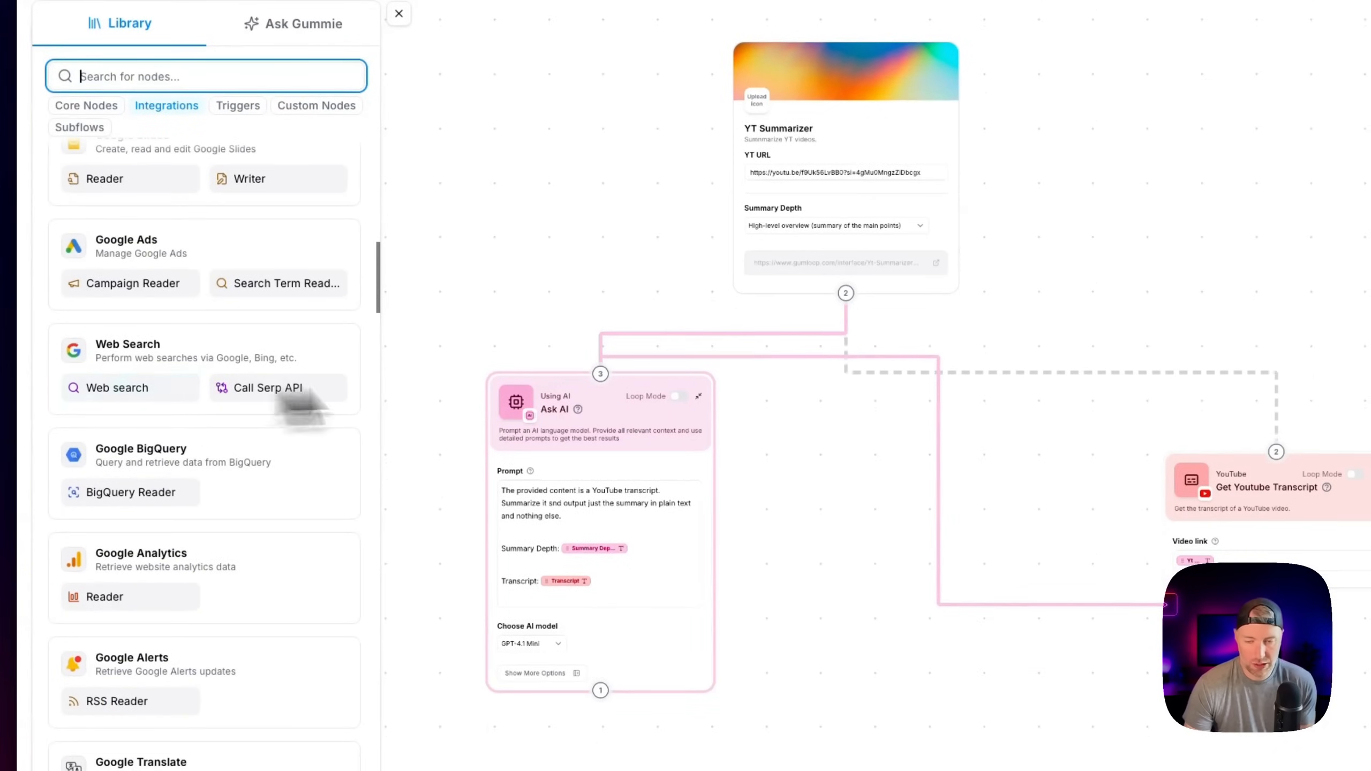
click(88, 140)
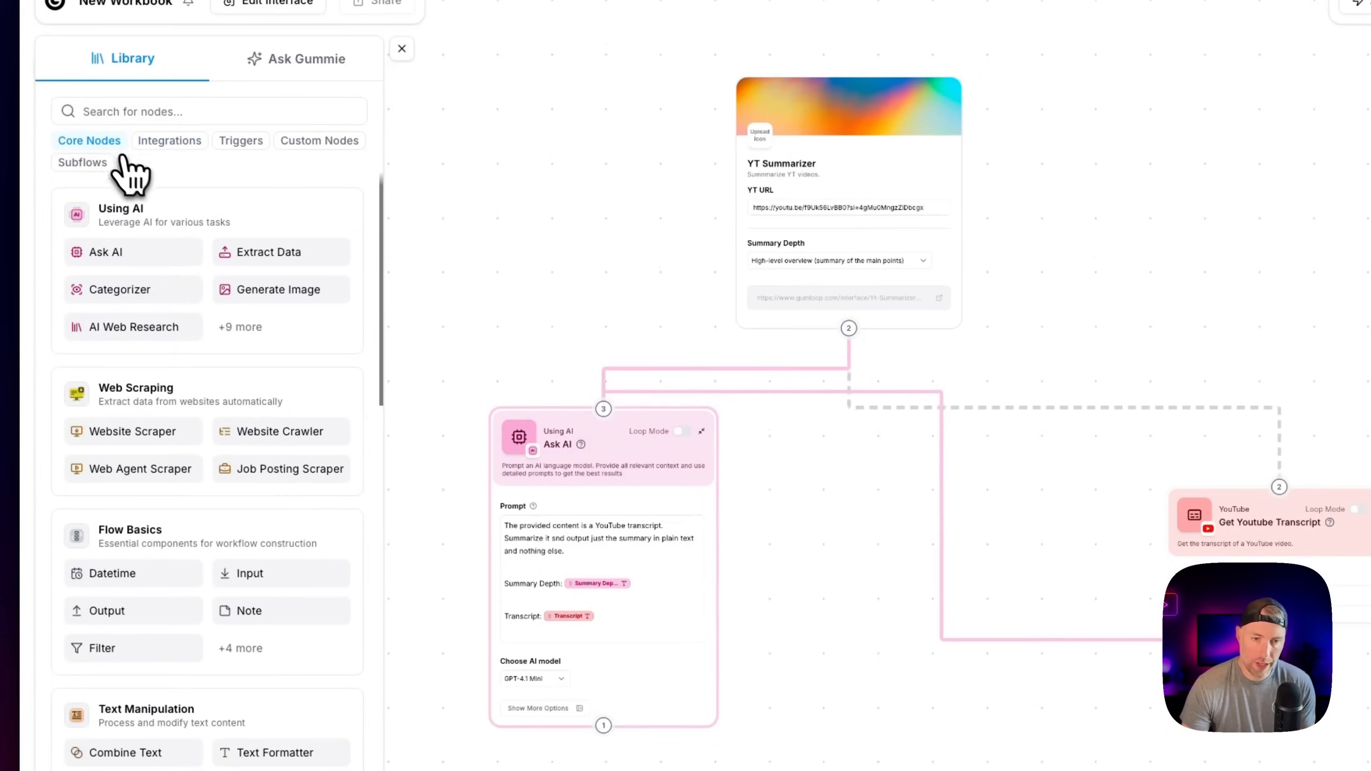
Save the flow linking the transcript, Ask AI and Output nodes
scroll(down, 3)
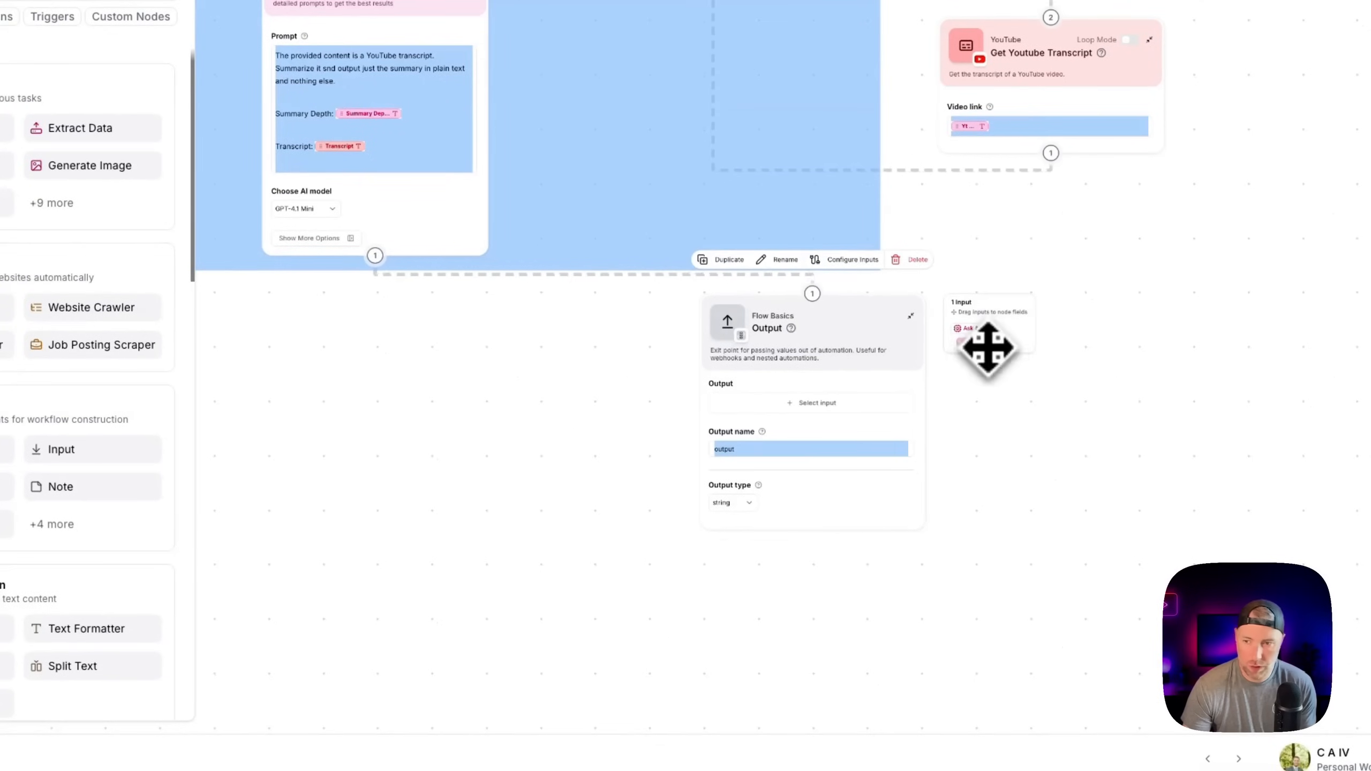
click(814, 403)
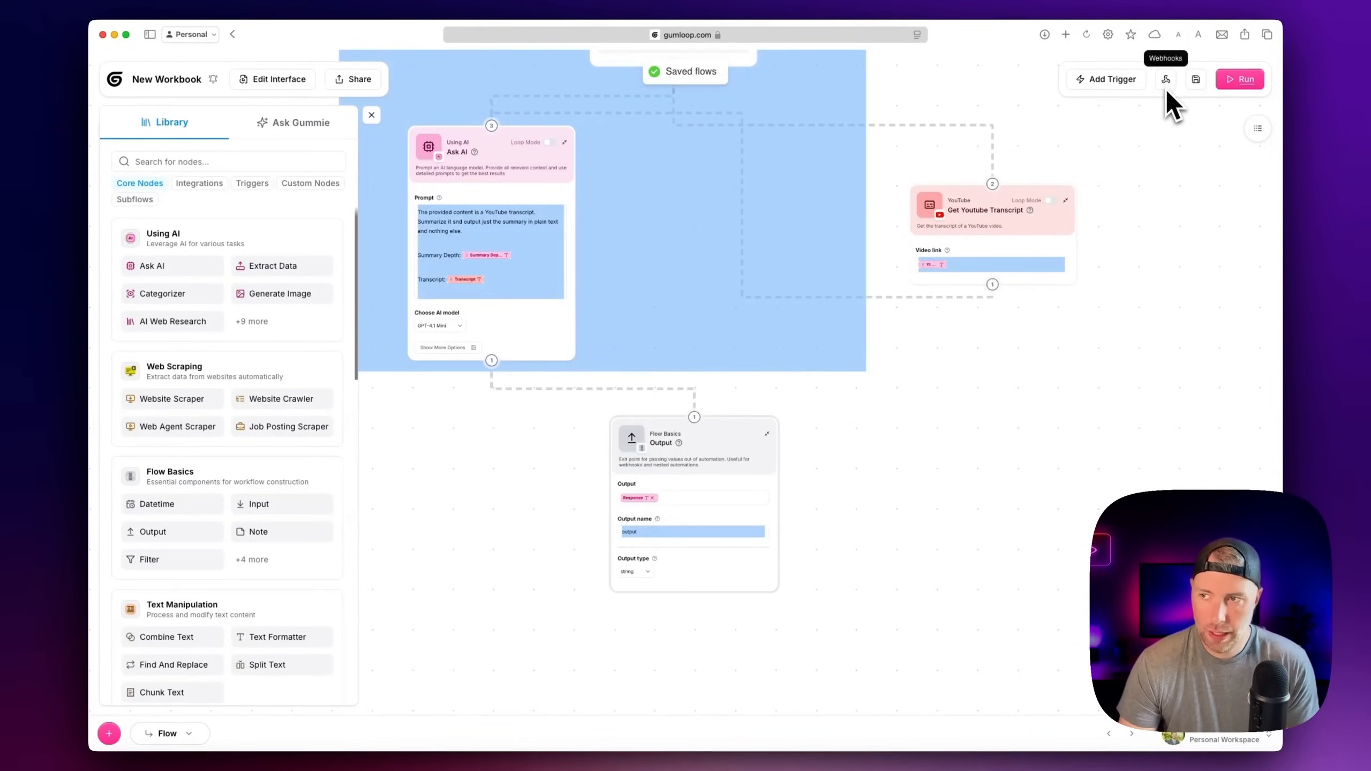
click(1165, 79)
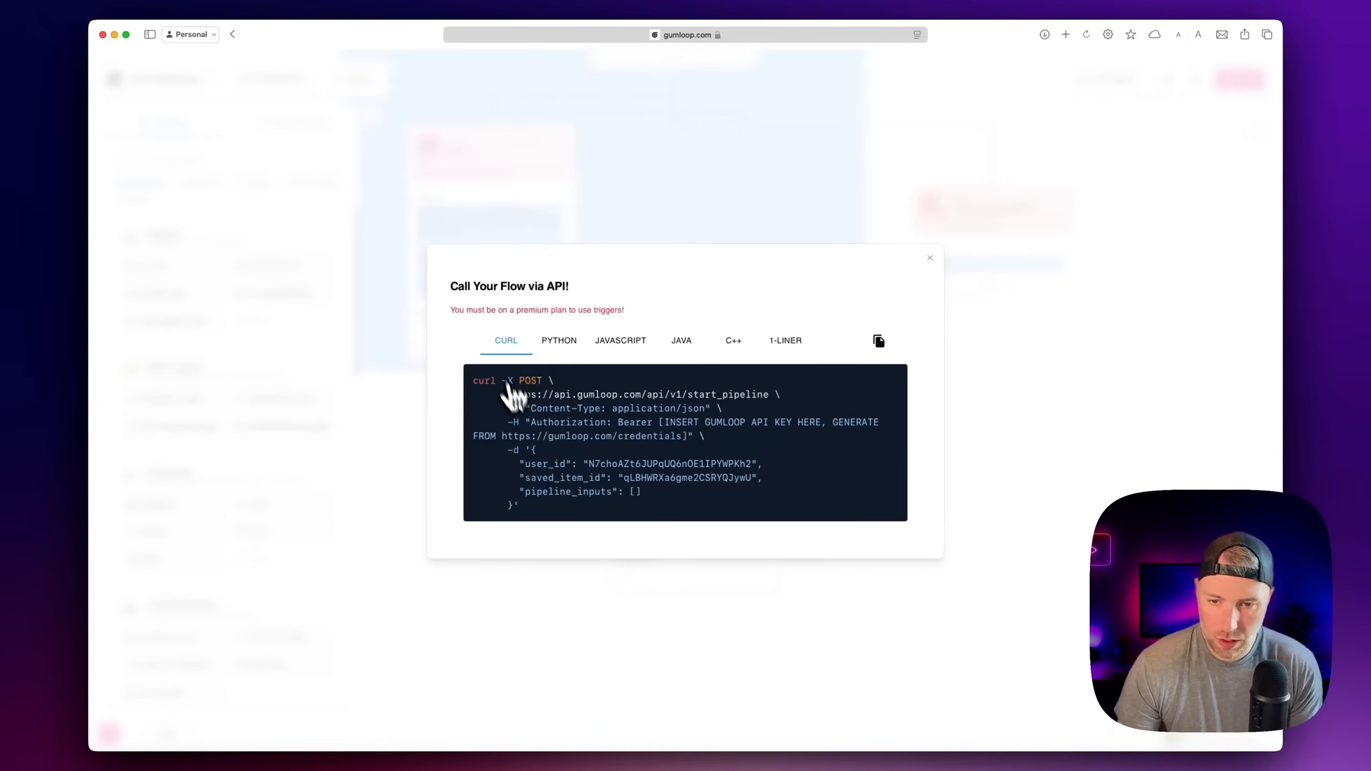
click(559, 285)
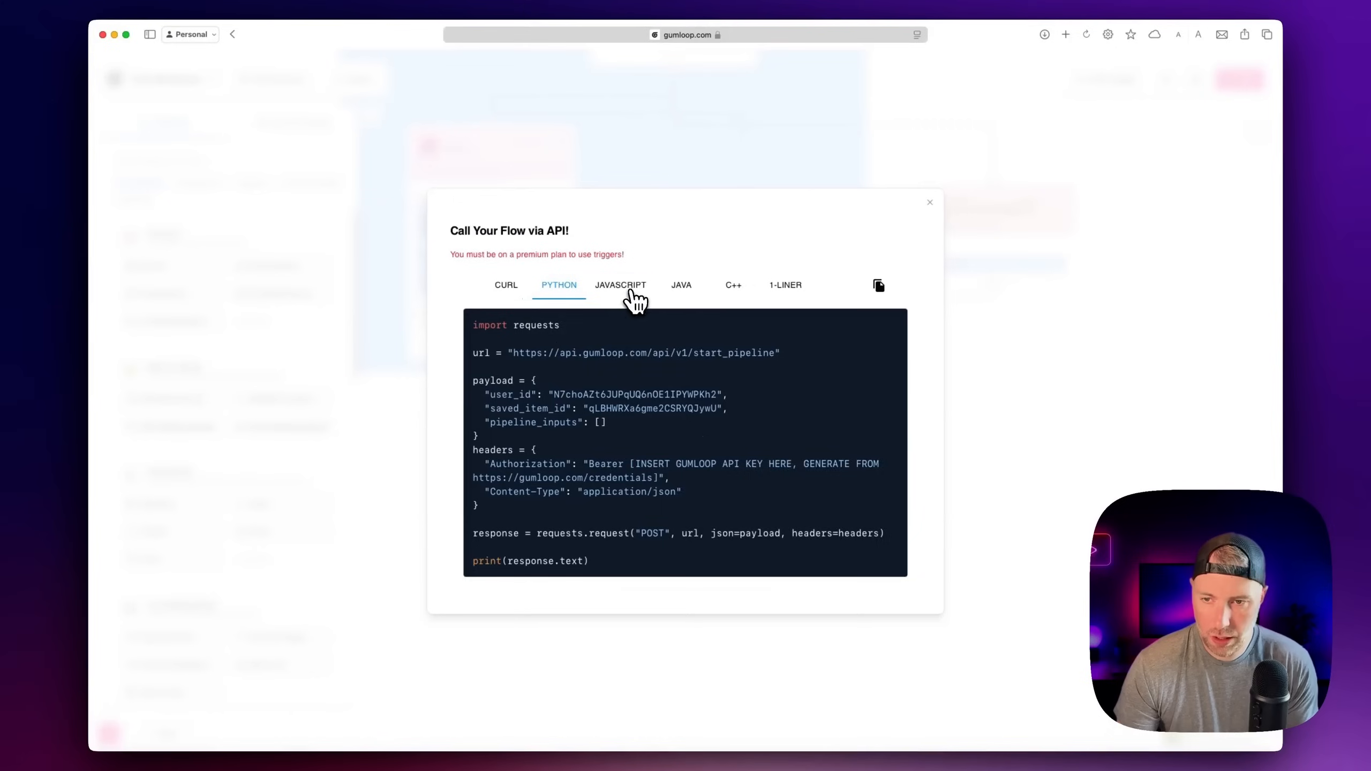
click(733, 284)
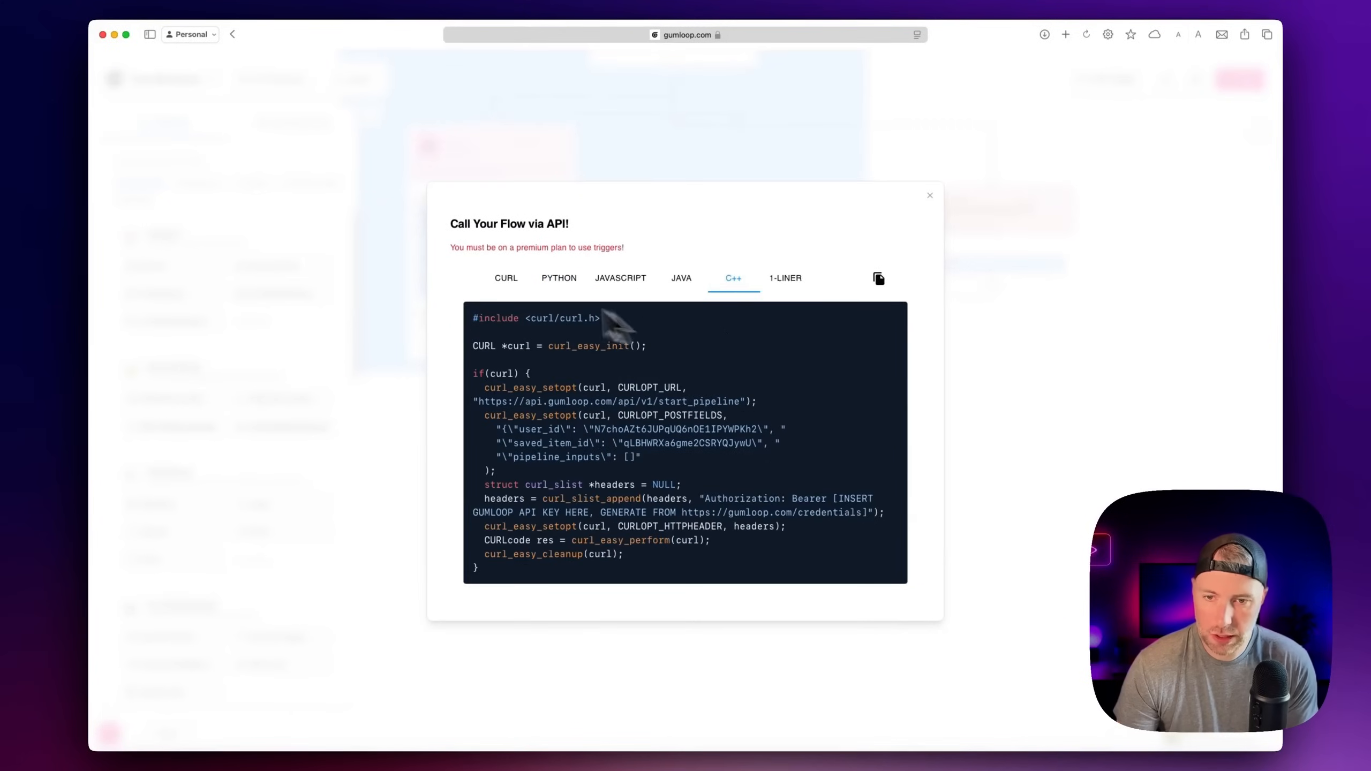
click(506, 278)
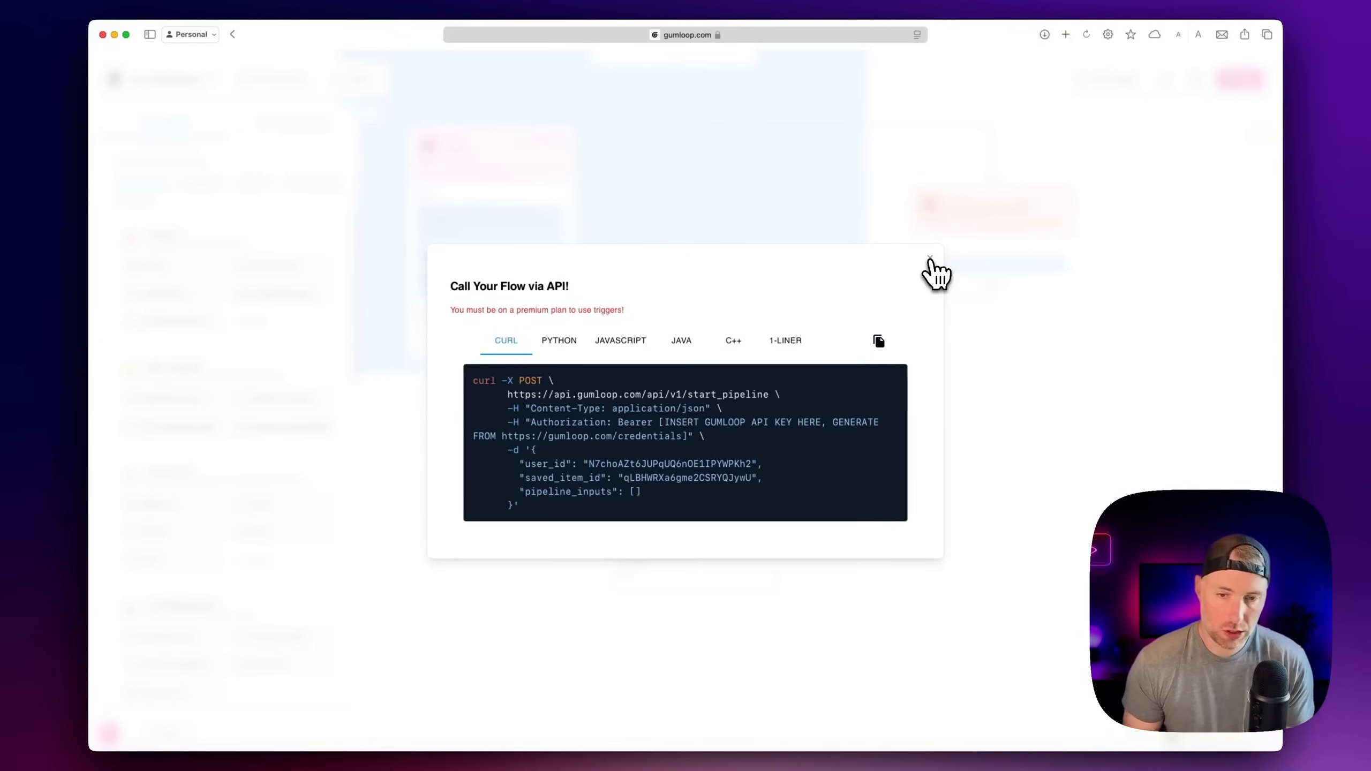
click(930, 262)
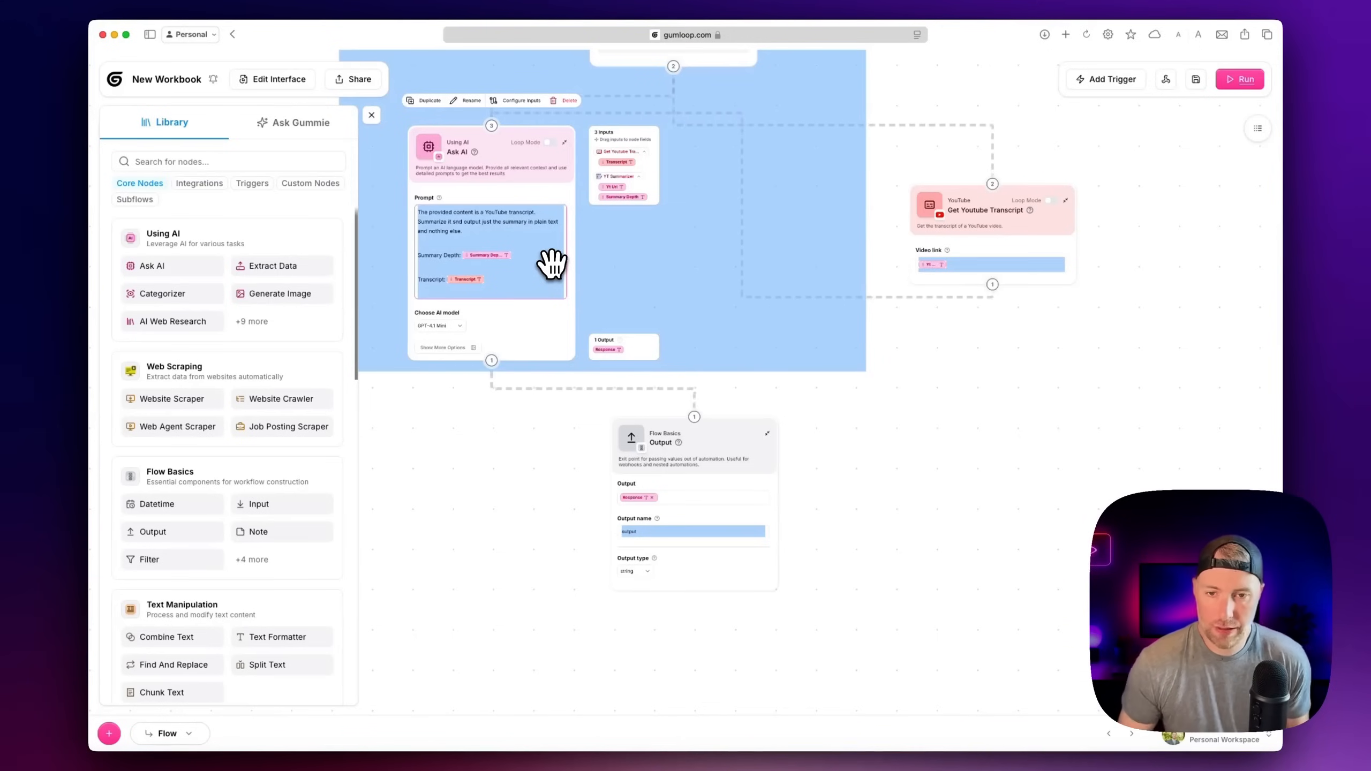
mouse_move(478, 272)
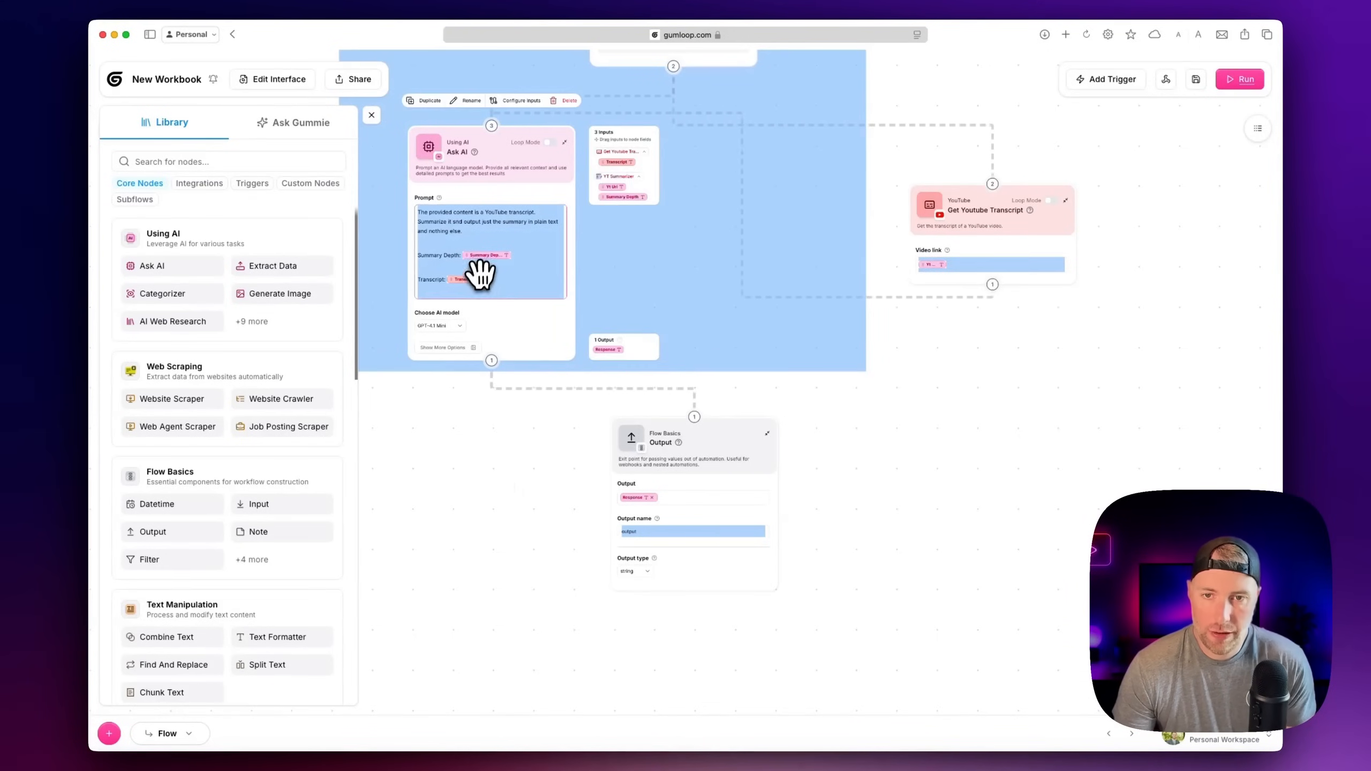
Choose OpenAI o4-mini as the Ask AI node's model from the browsed model list
scroll(down, 3)
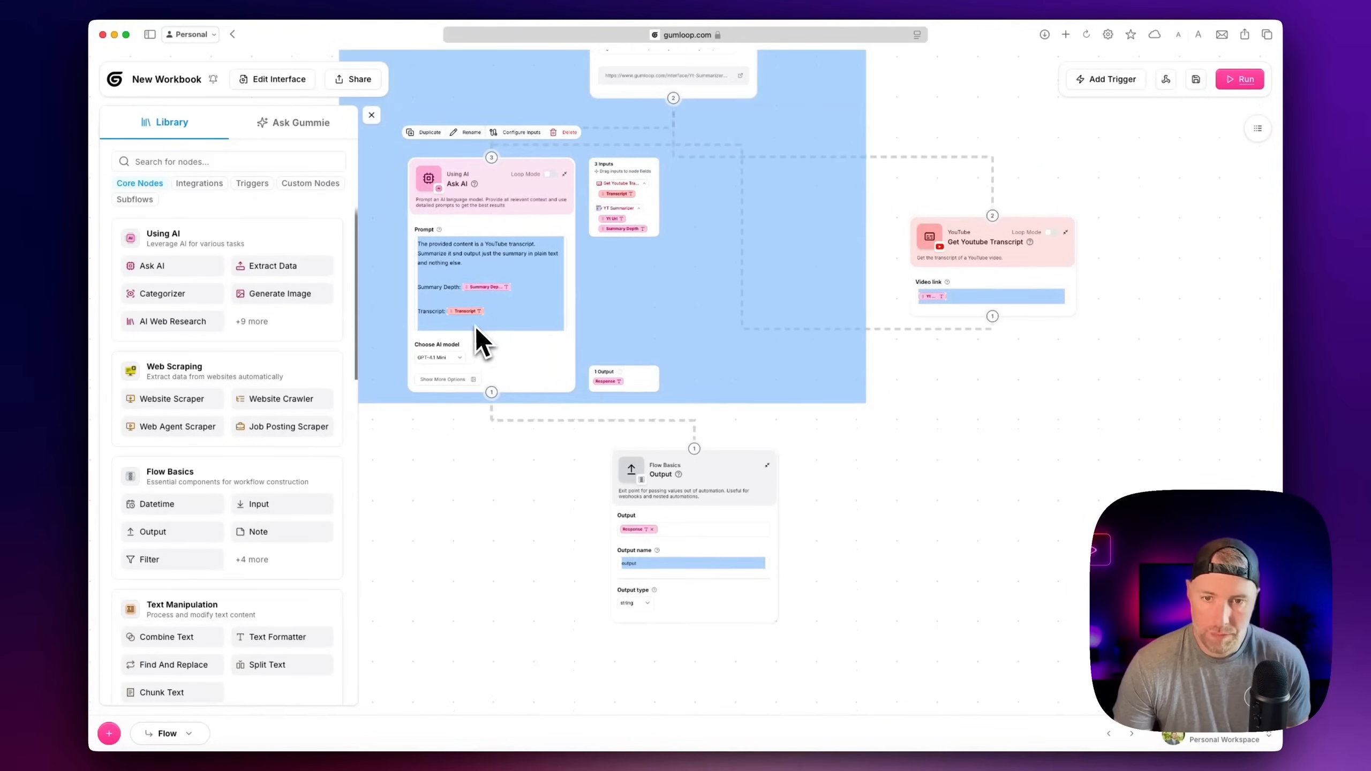
click(441, 356)
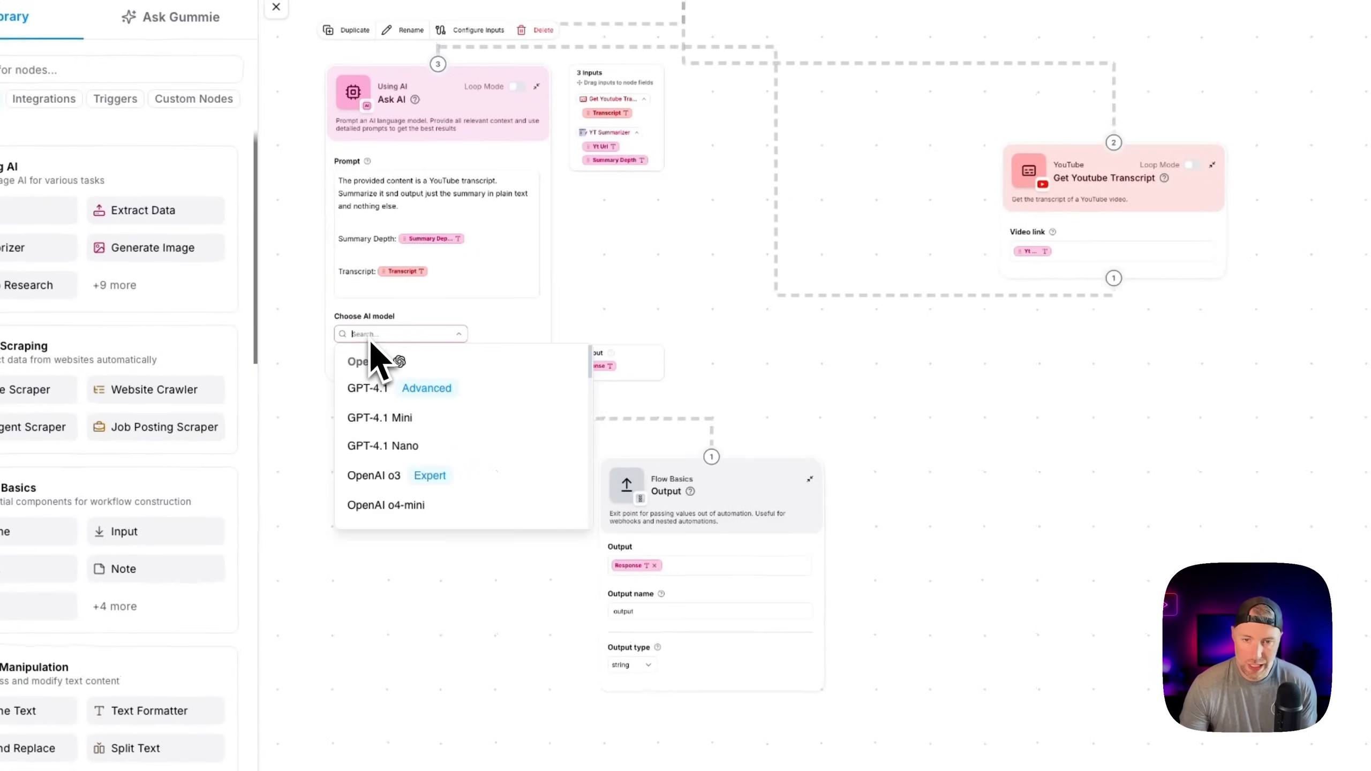
mouse_move(403, 418)
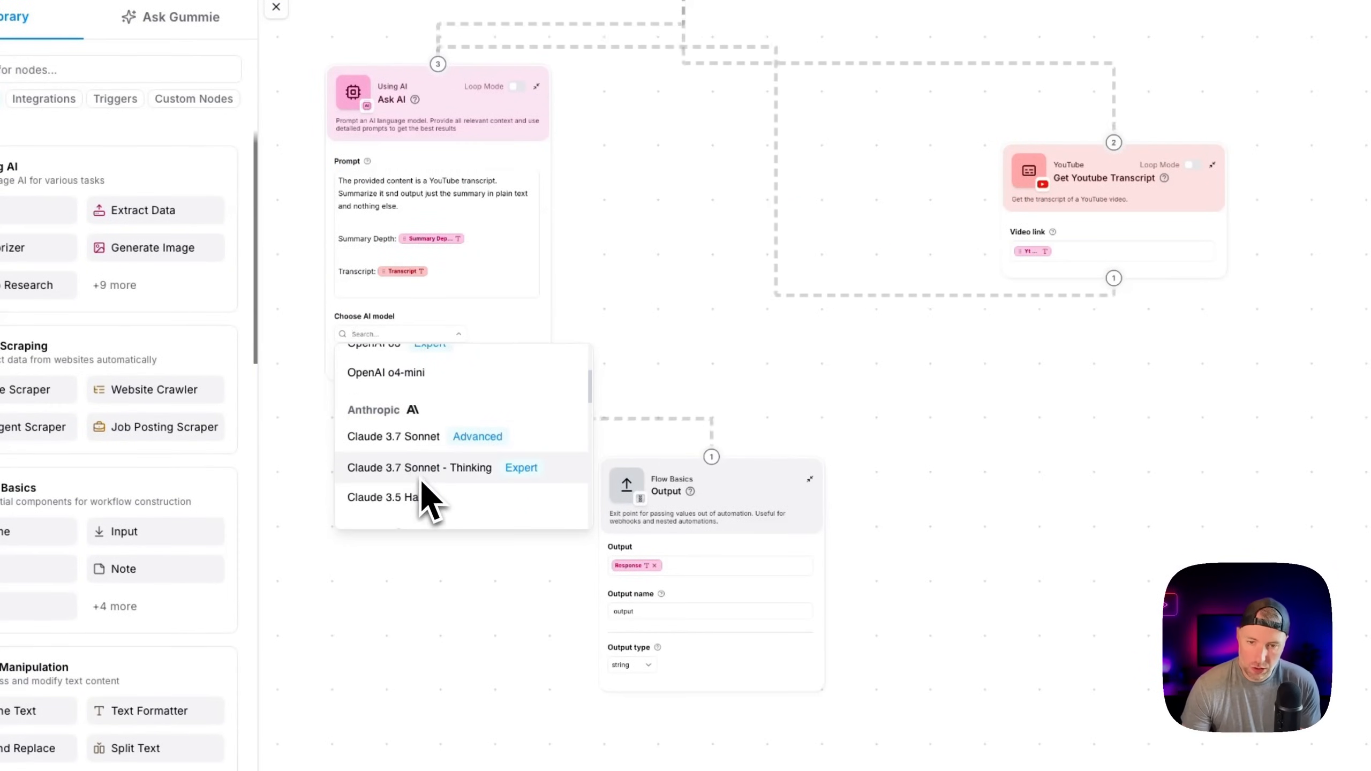
scroll(down, 3)
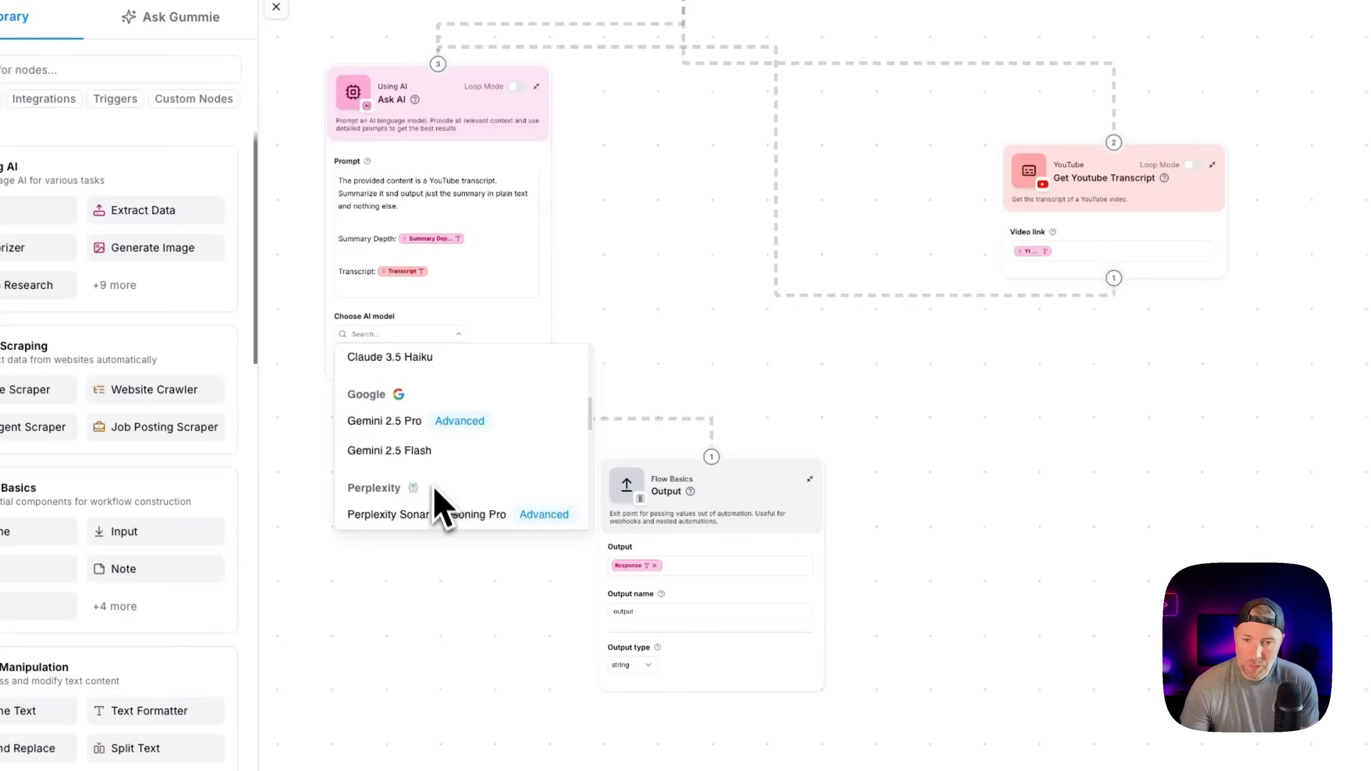
scroll(down, 3)
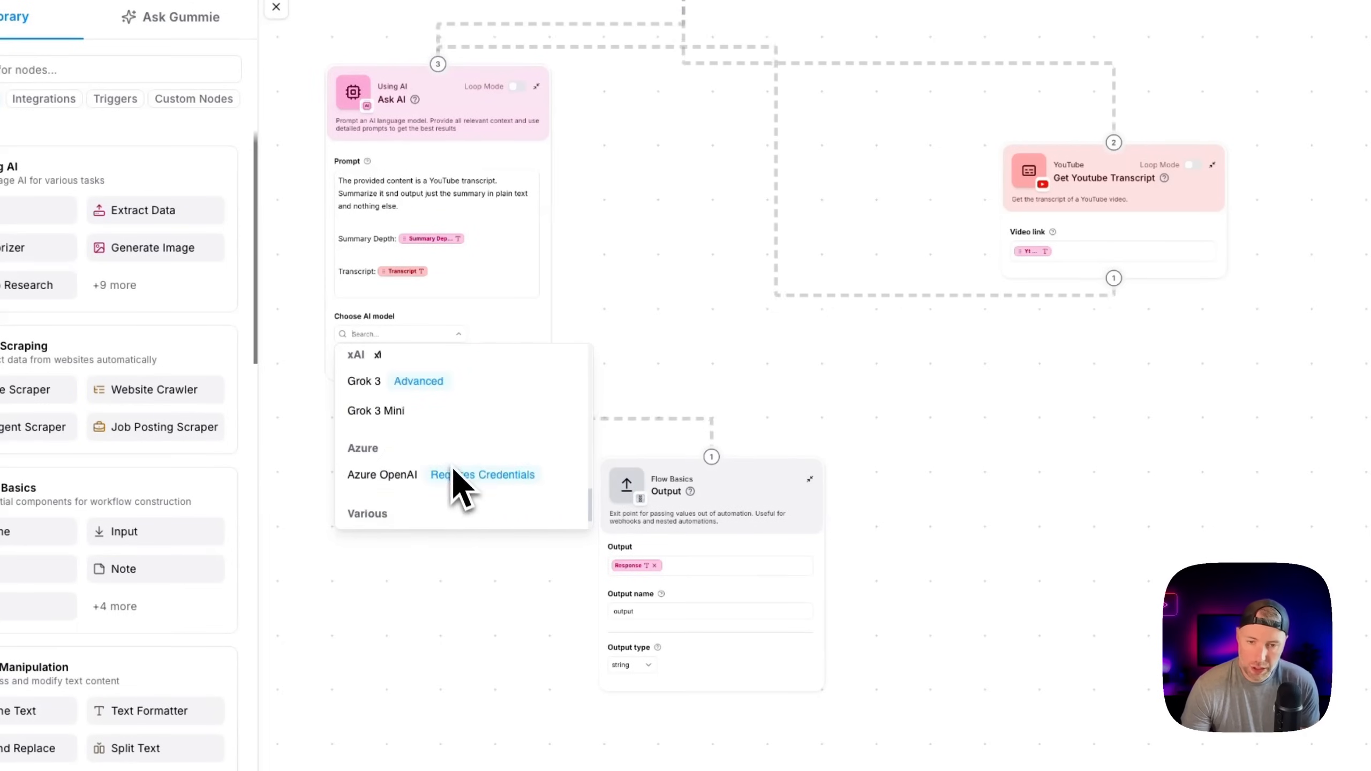
scroll(down, 3)
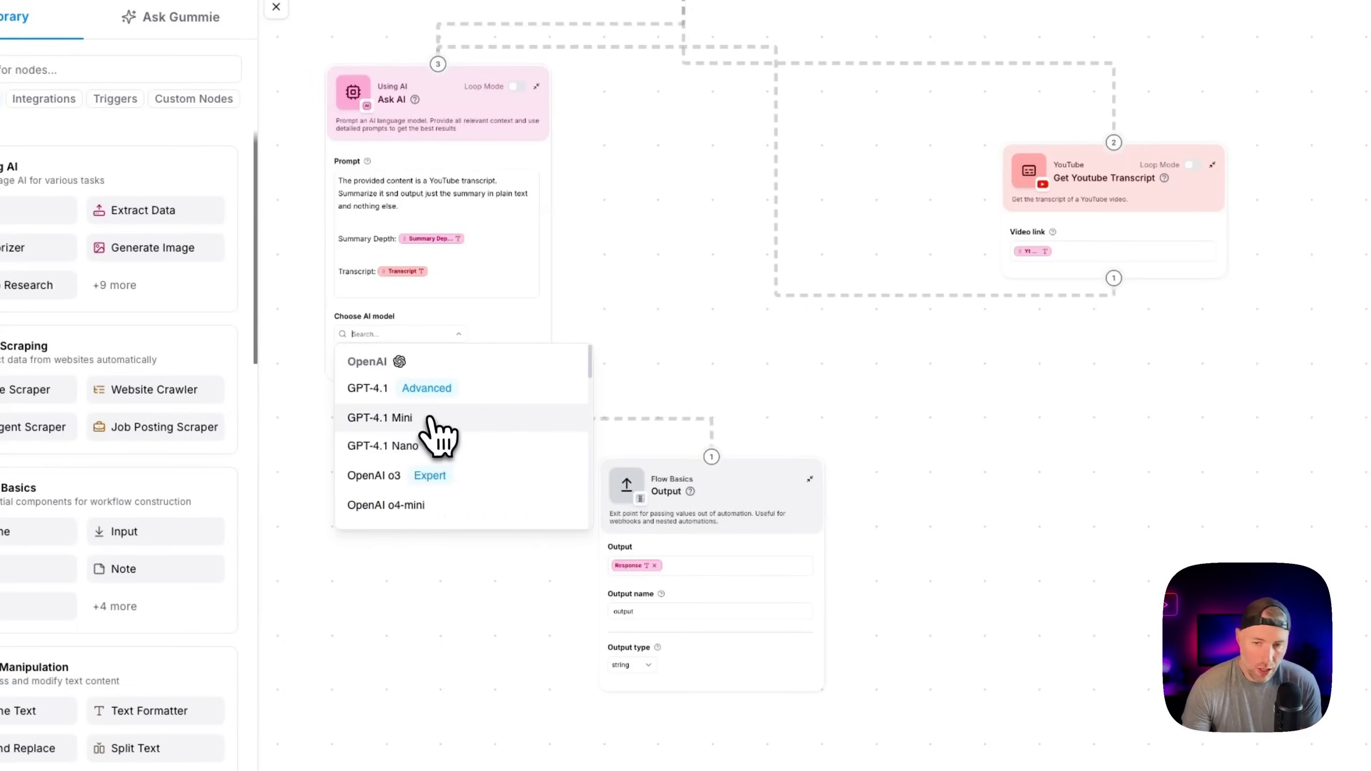
click(386, 505)
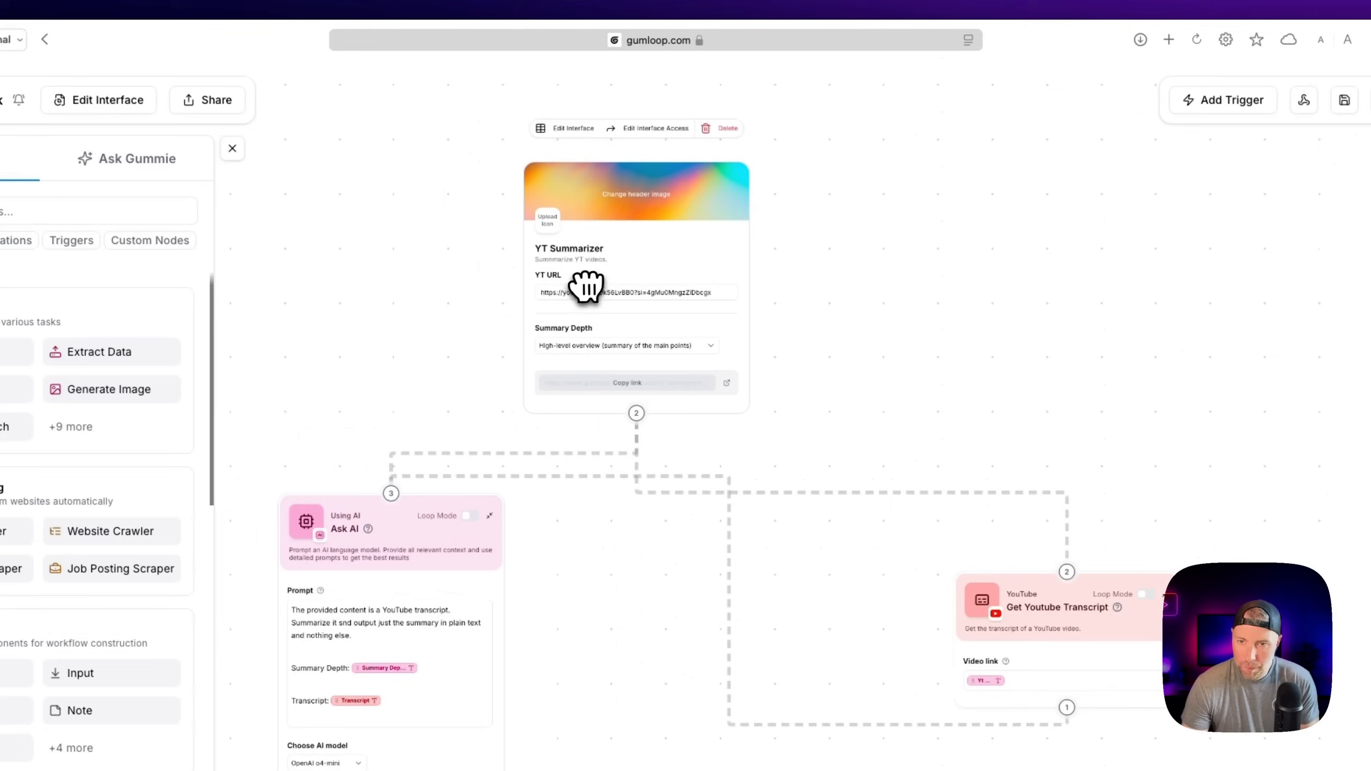
mouse_move(586, 351)
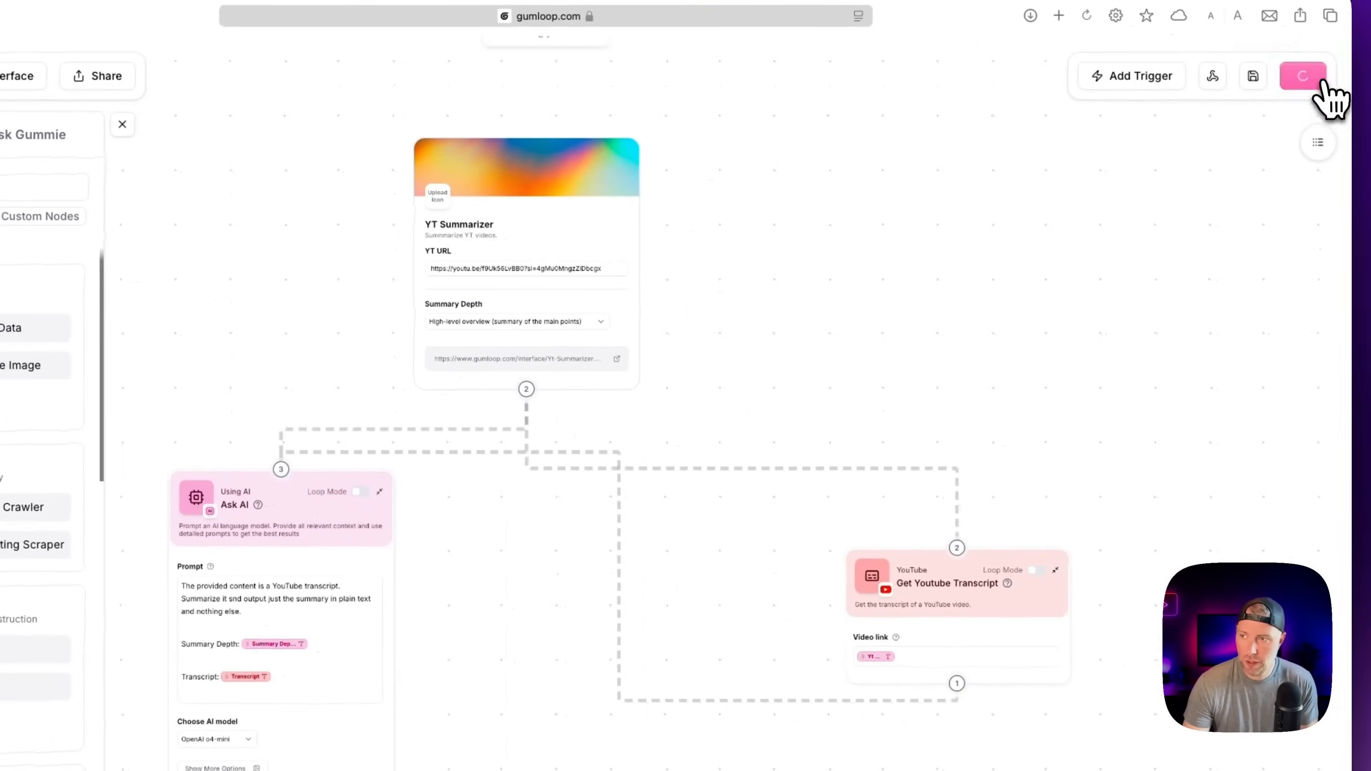
Run the summarizer, see Get Youtube Transcript fail, and paste a new video link into YT URL
click(1303, 77)
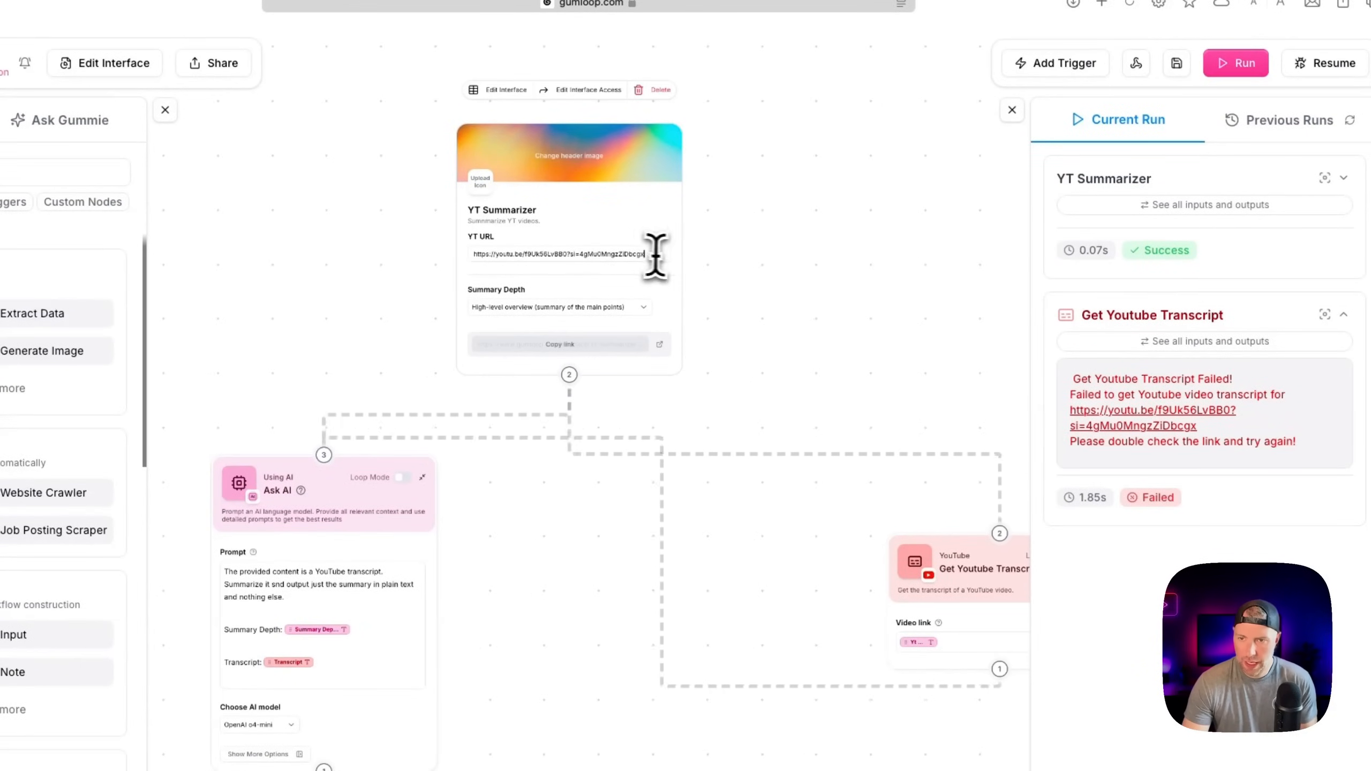
click(1235, 64)
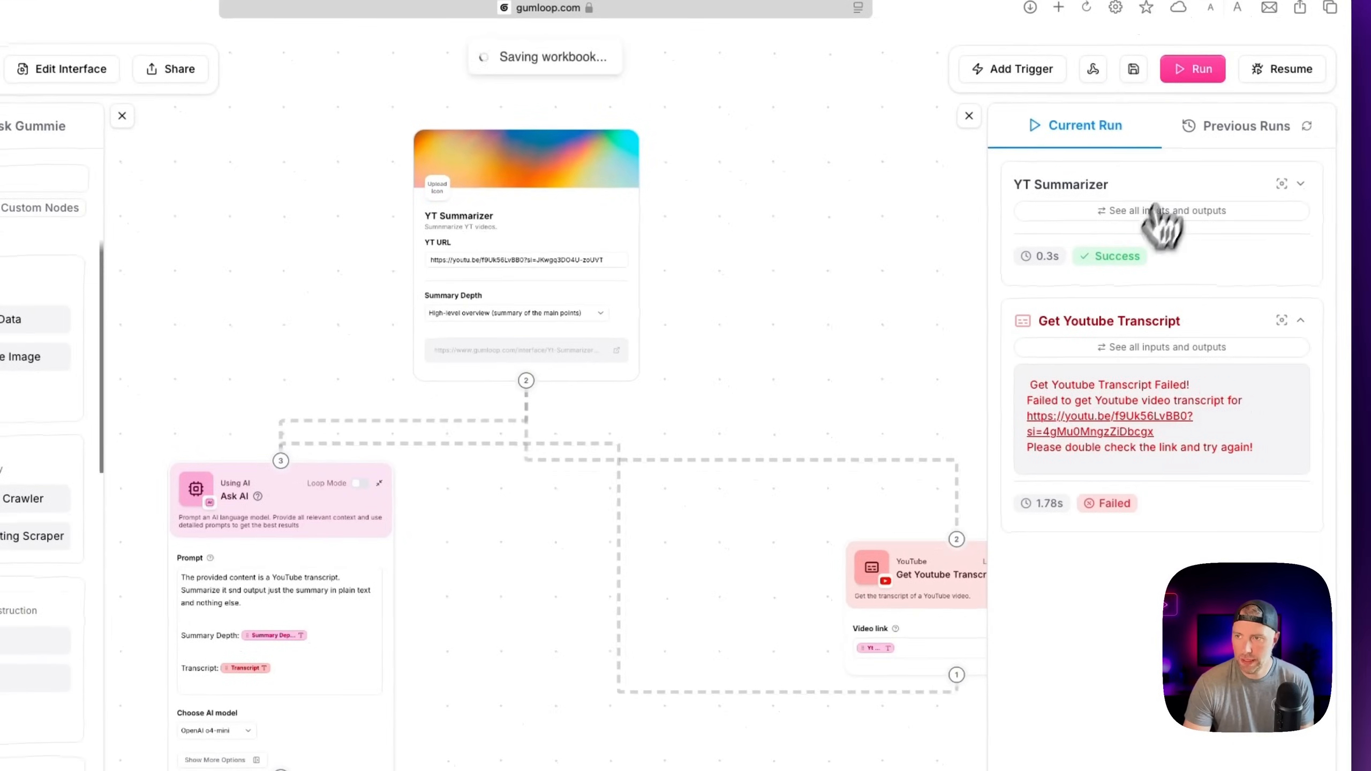
click(1192, 68)
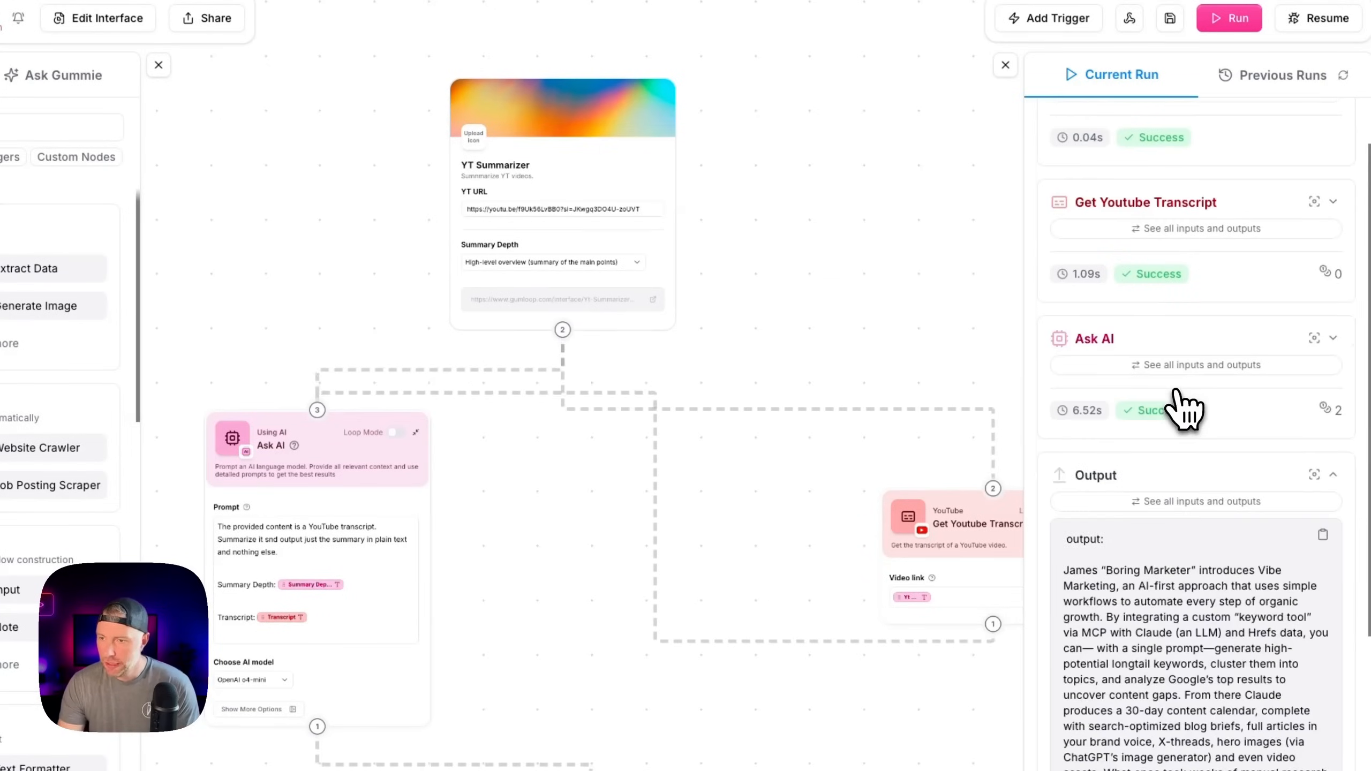
Review the Current Run panel showing all steps succeeded and the Output summary
scroll(down, 3)
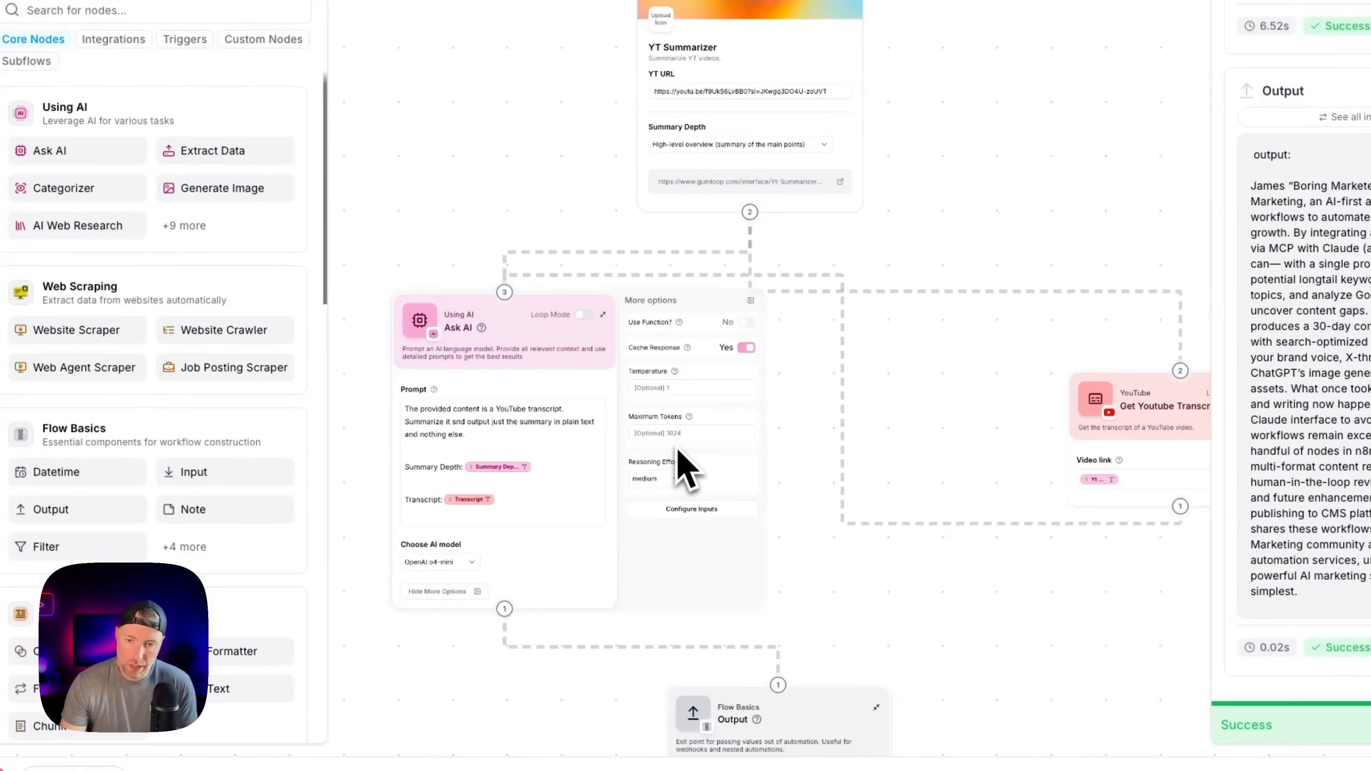
Set the Ask AI node's Reasoning Effort to high
click(690, 479)
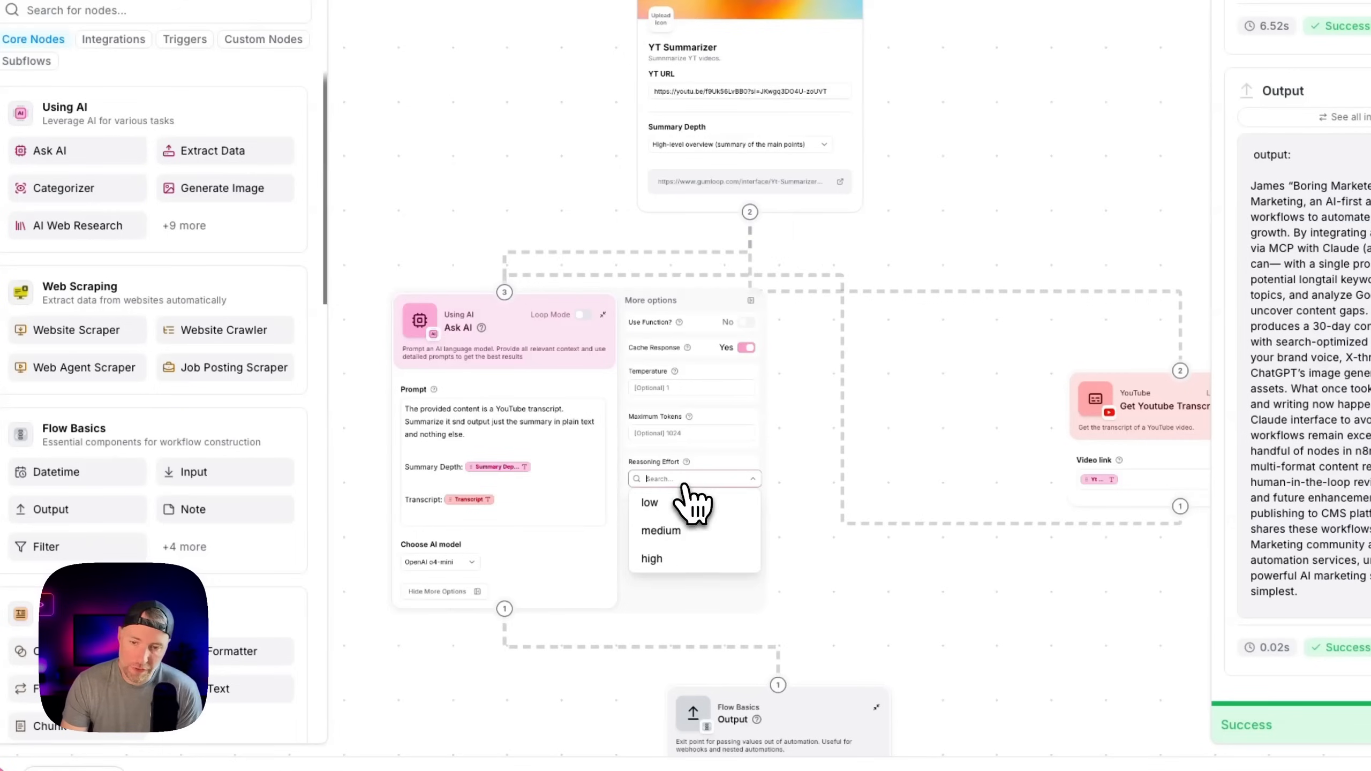
click(651, 559)
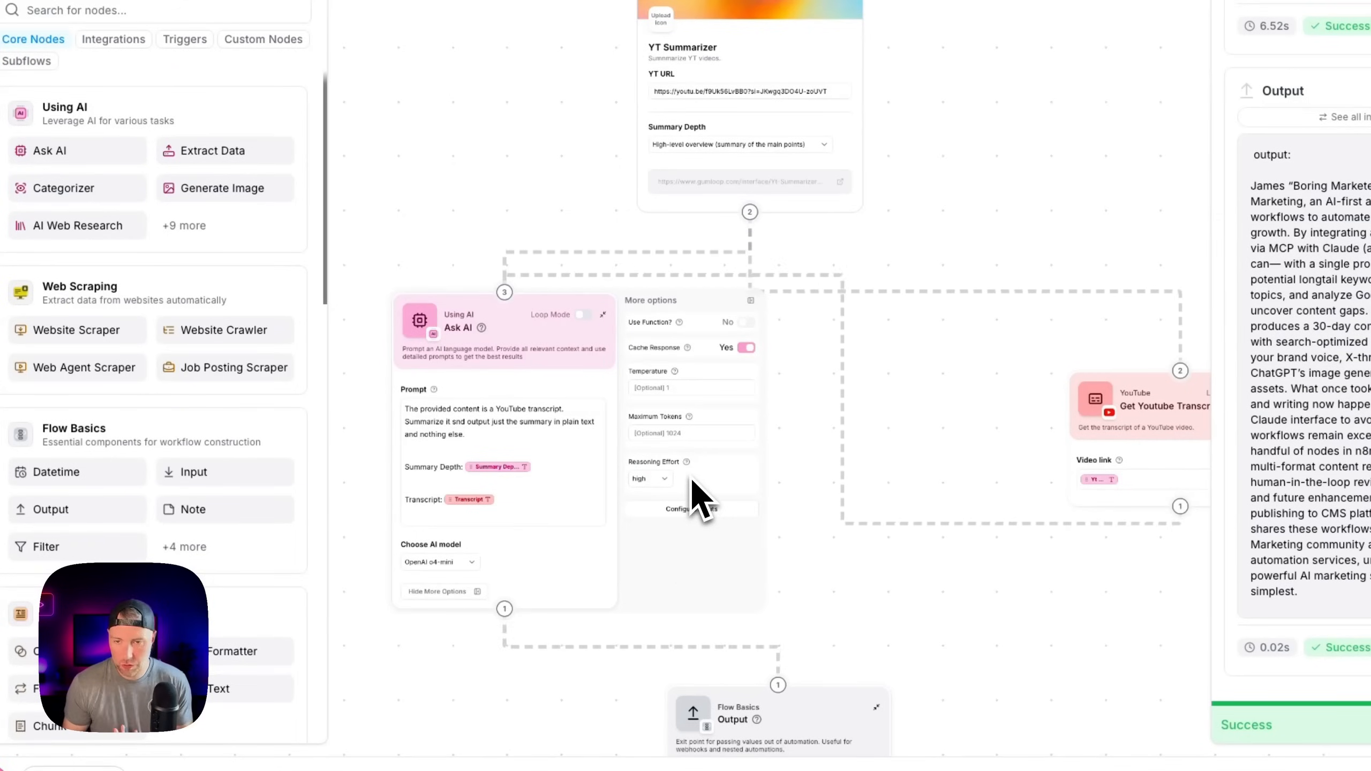
mouse_move(582, 336)
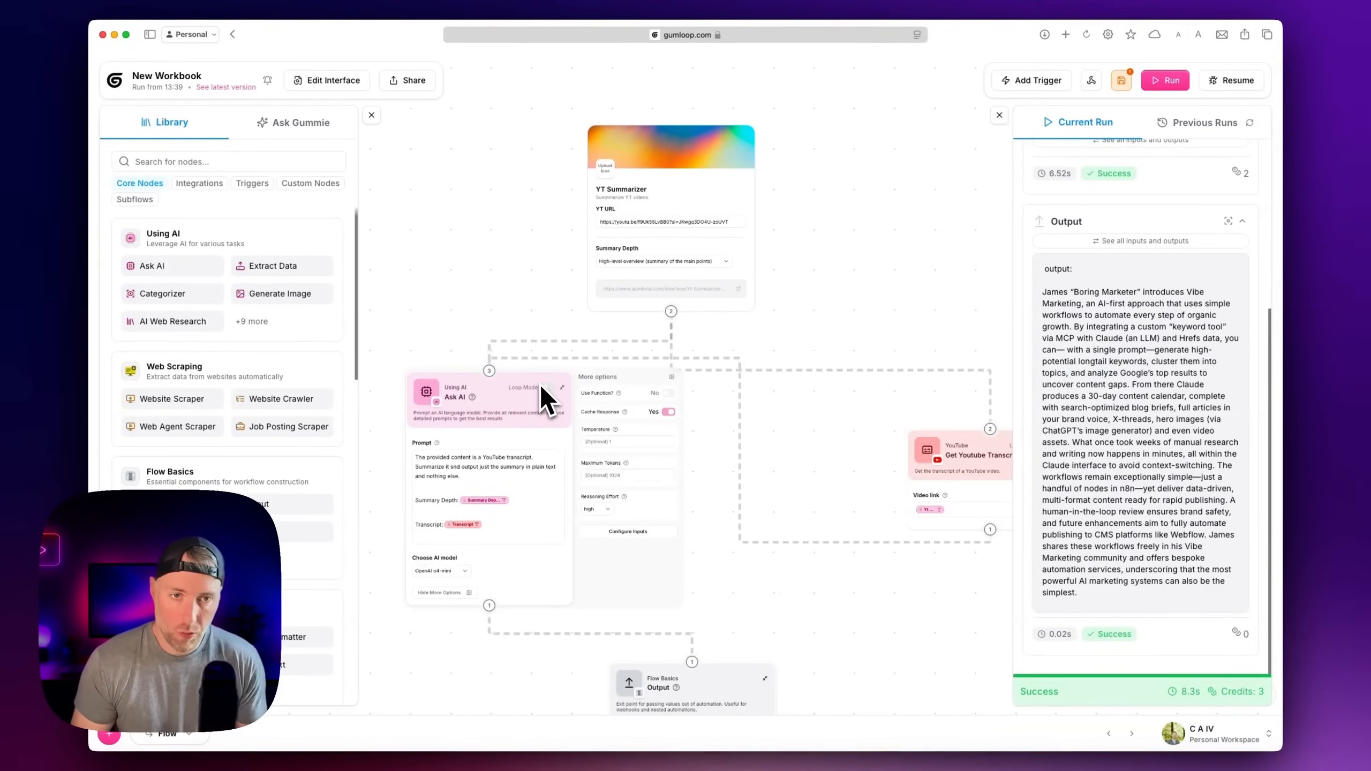
mouse_move(589, 335)
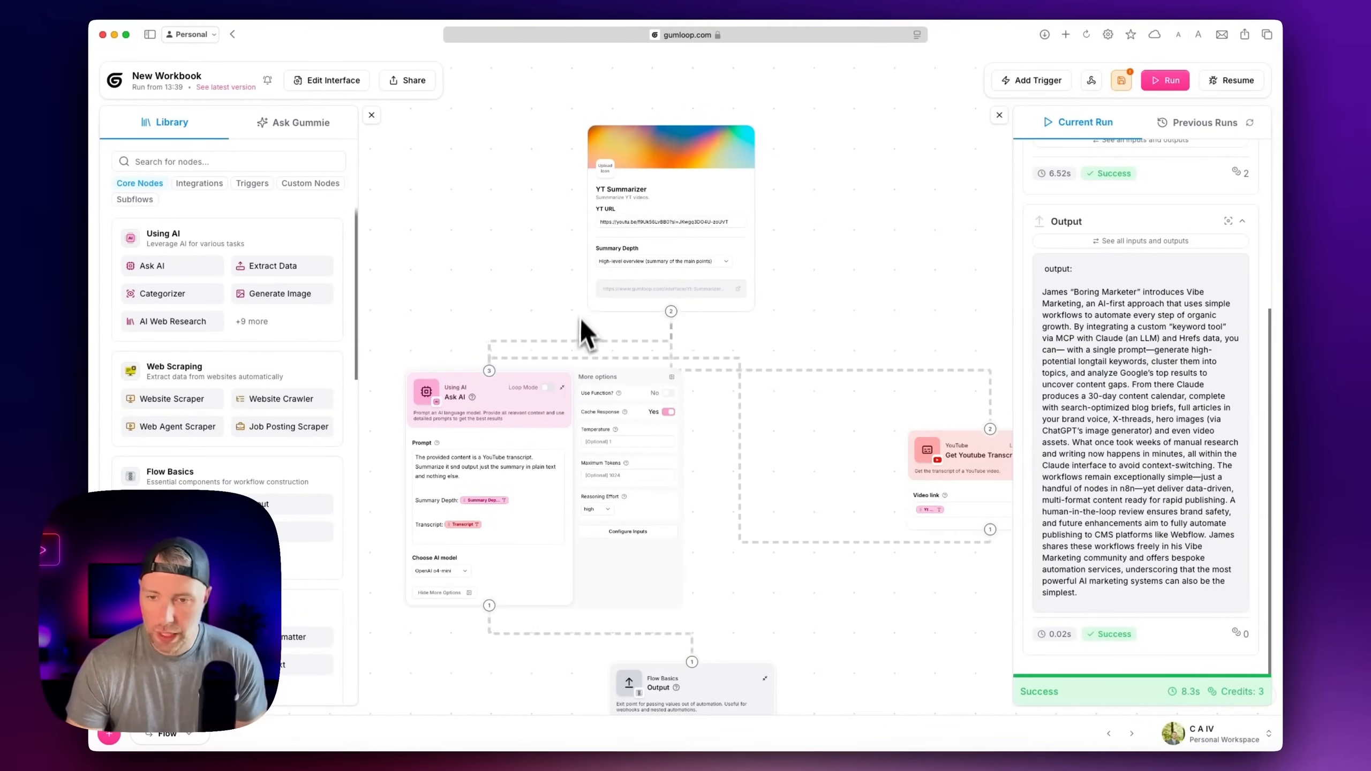
mouse_move(588, 315)
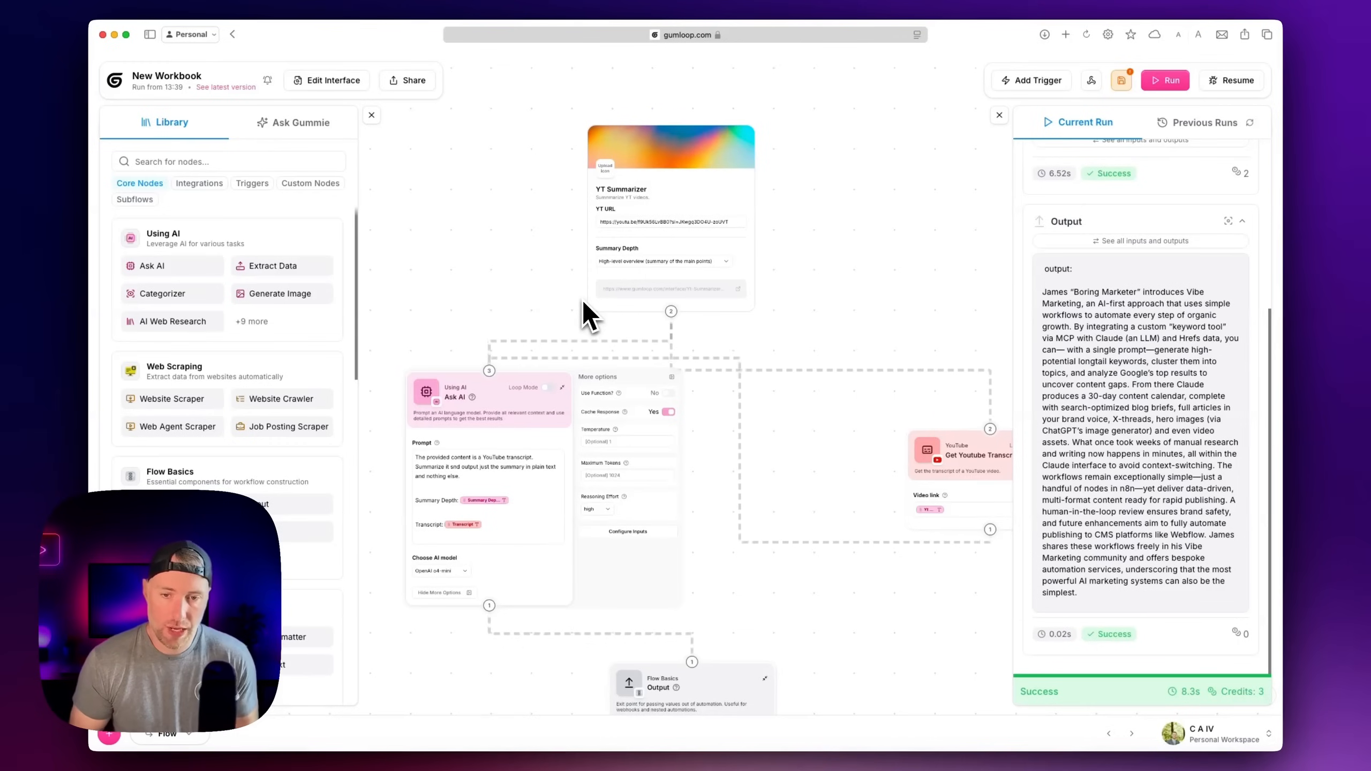